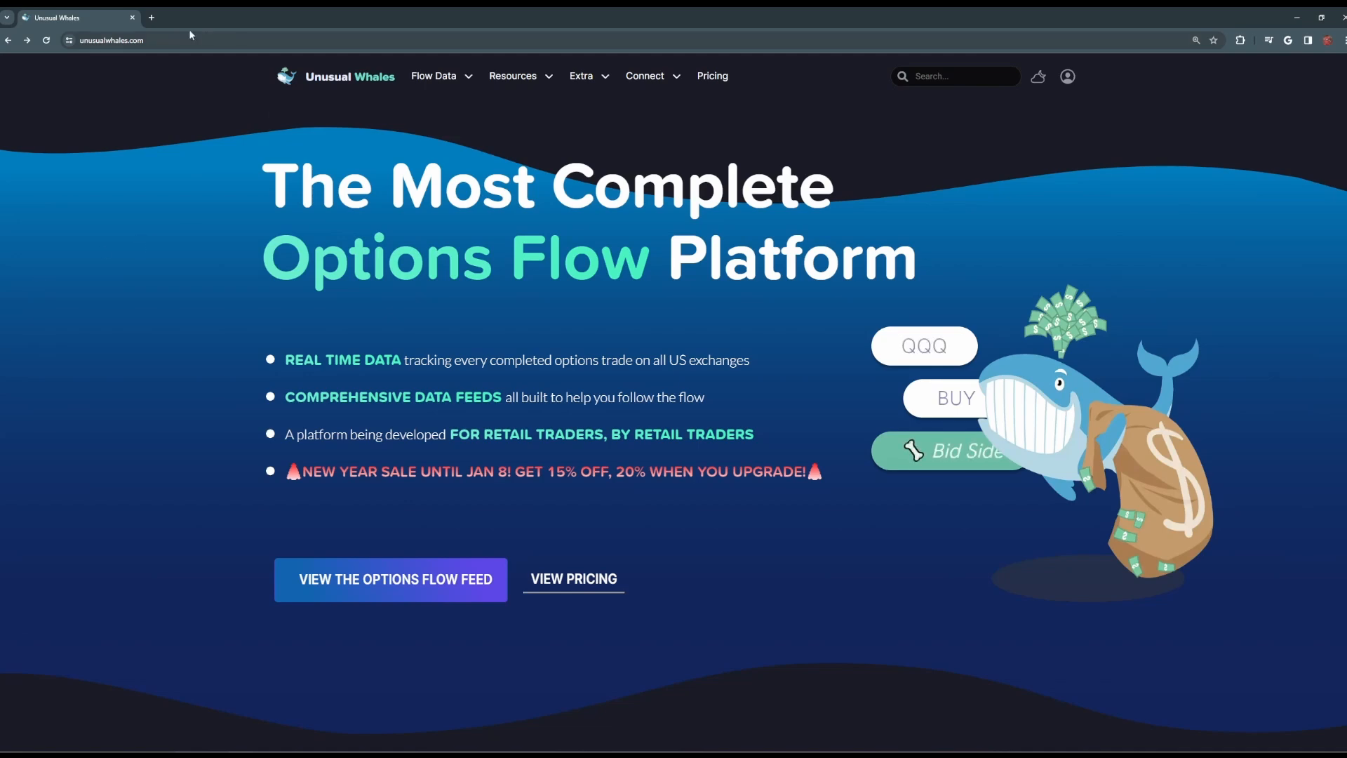
Step: Show the Flow Data menu listing flow, market, stock data and calendar pages
left_click(111, 40)
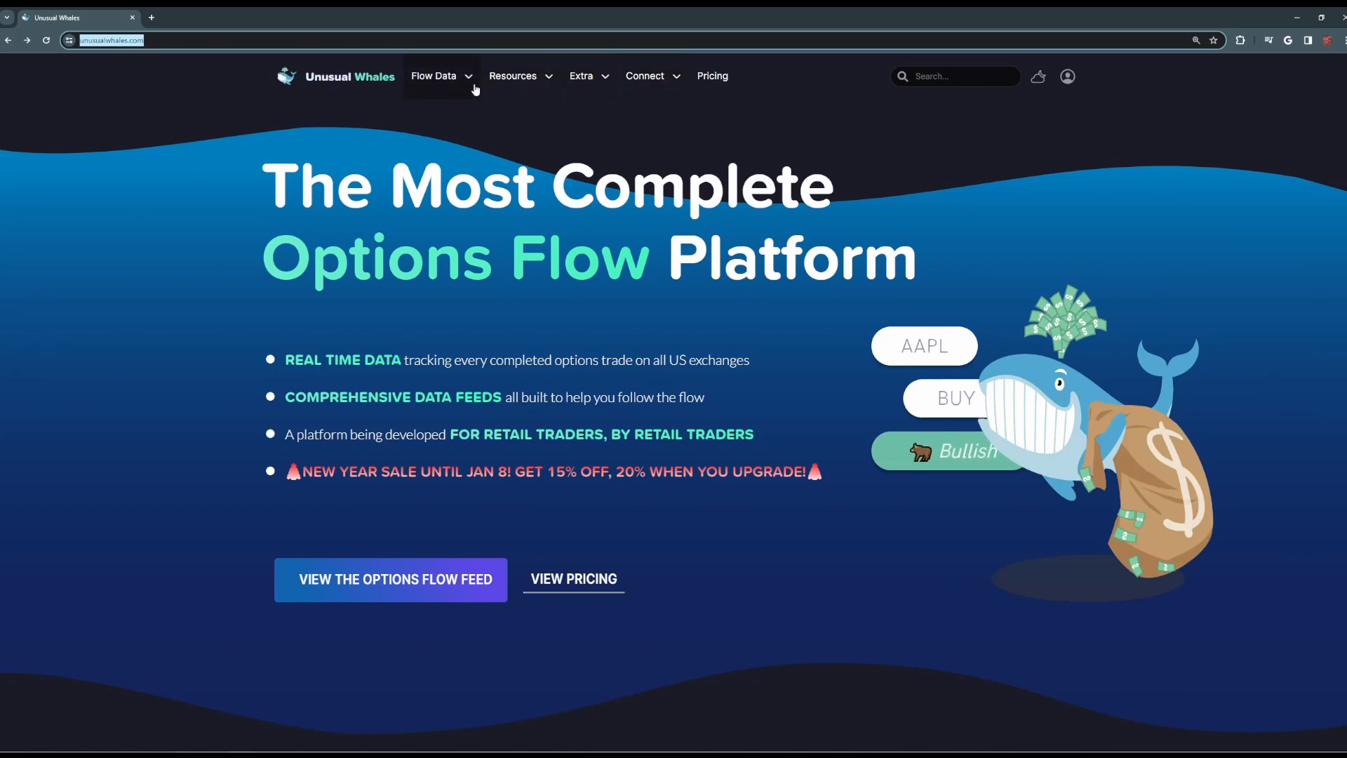
left_click(442, 76)
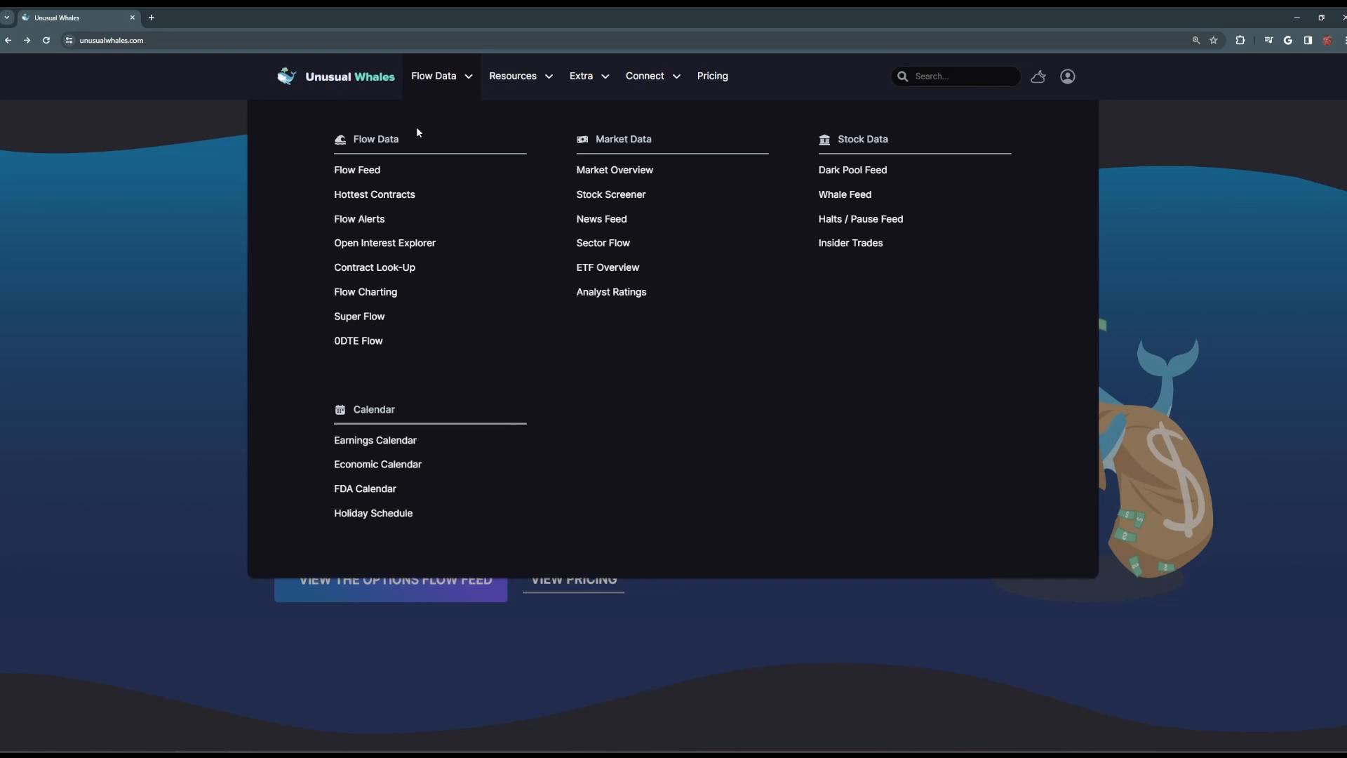
mouse_move(358, 178)
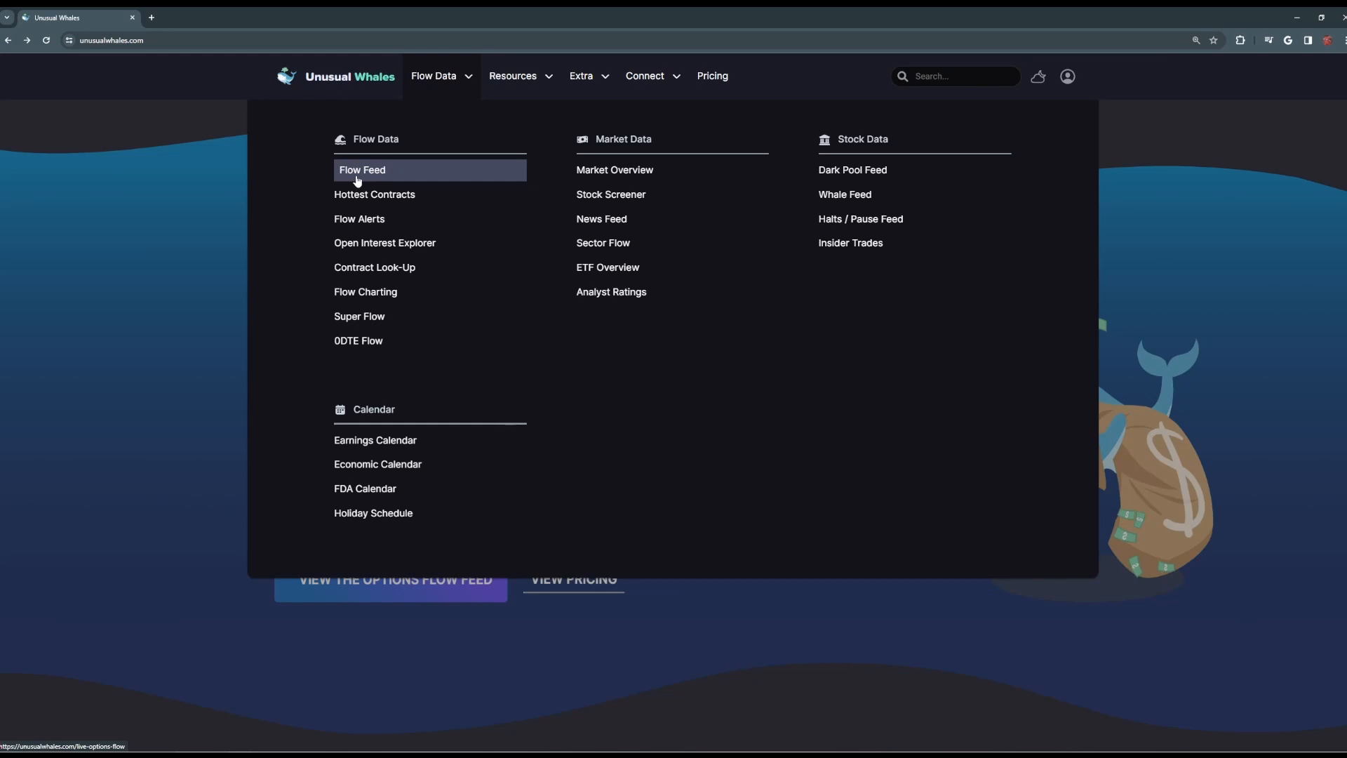
mouse_move(368, 199)
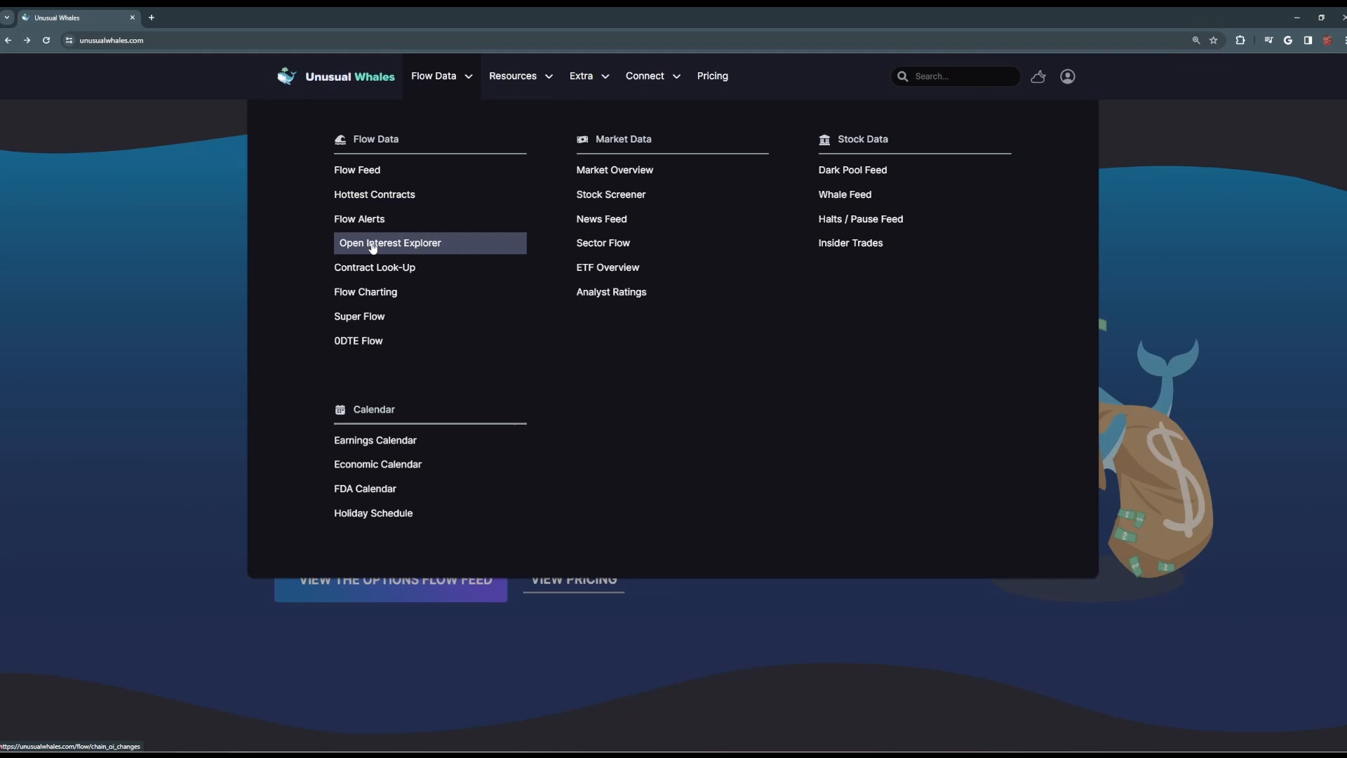
mouse_move(368, 219)
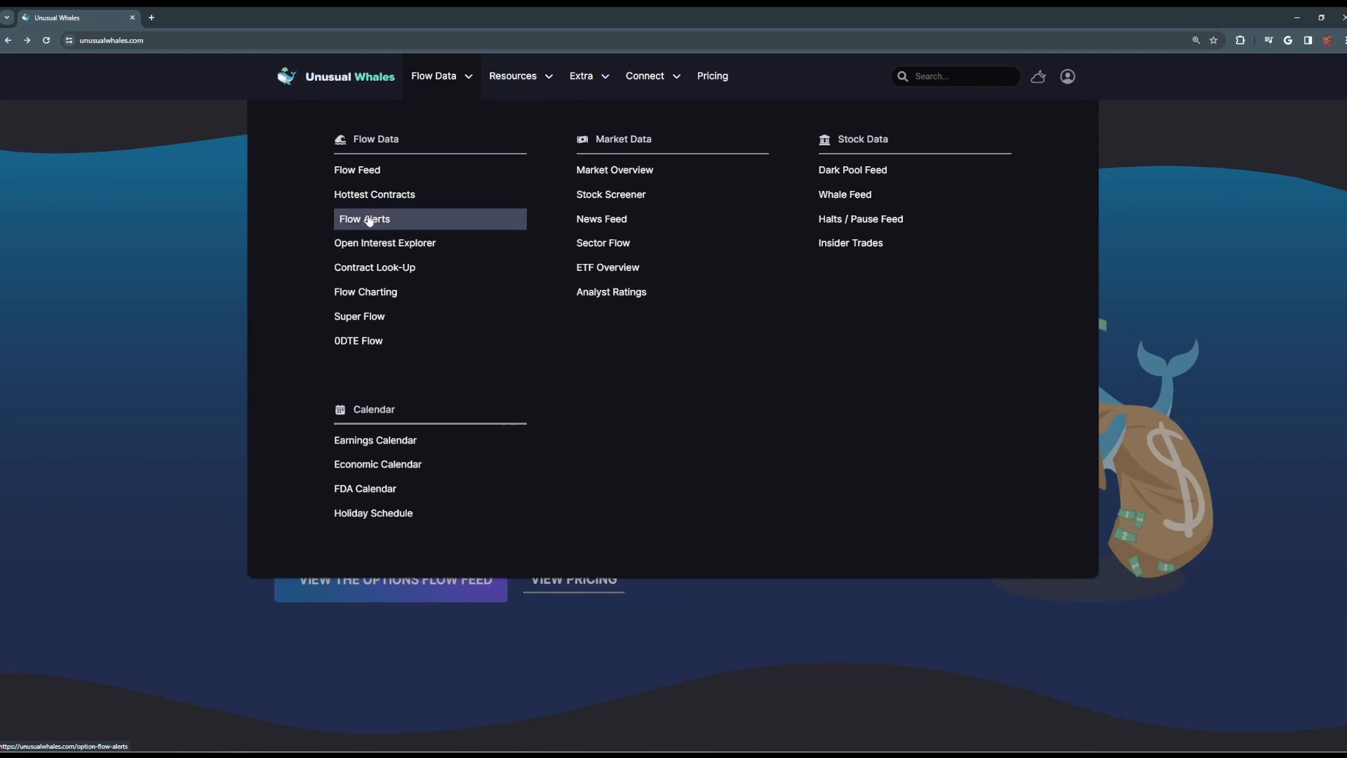
mouse_move(446, 227)
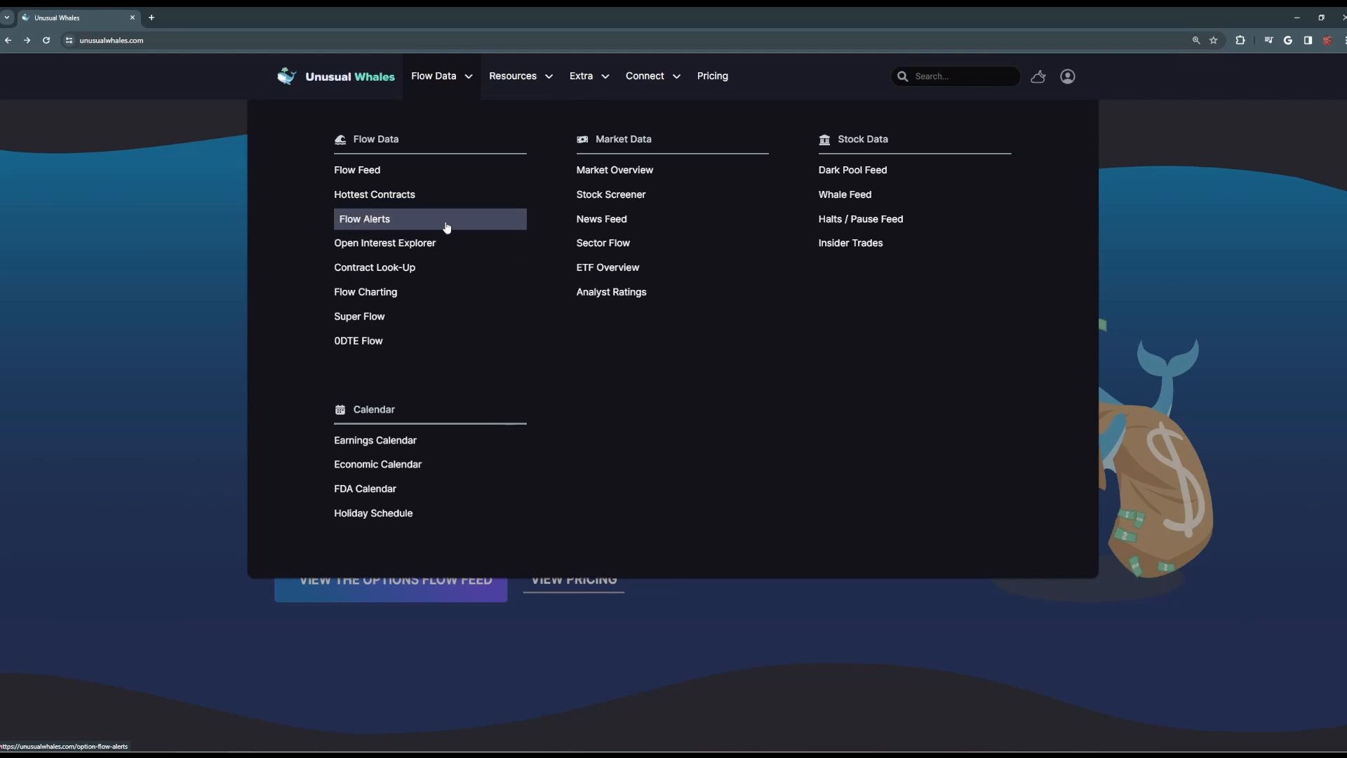
mouse_move(652, 174)
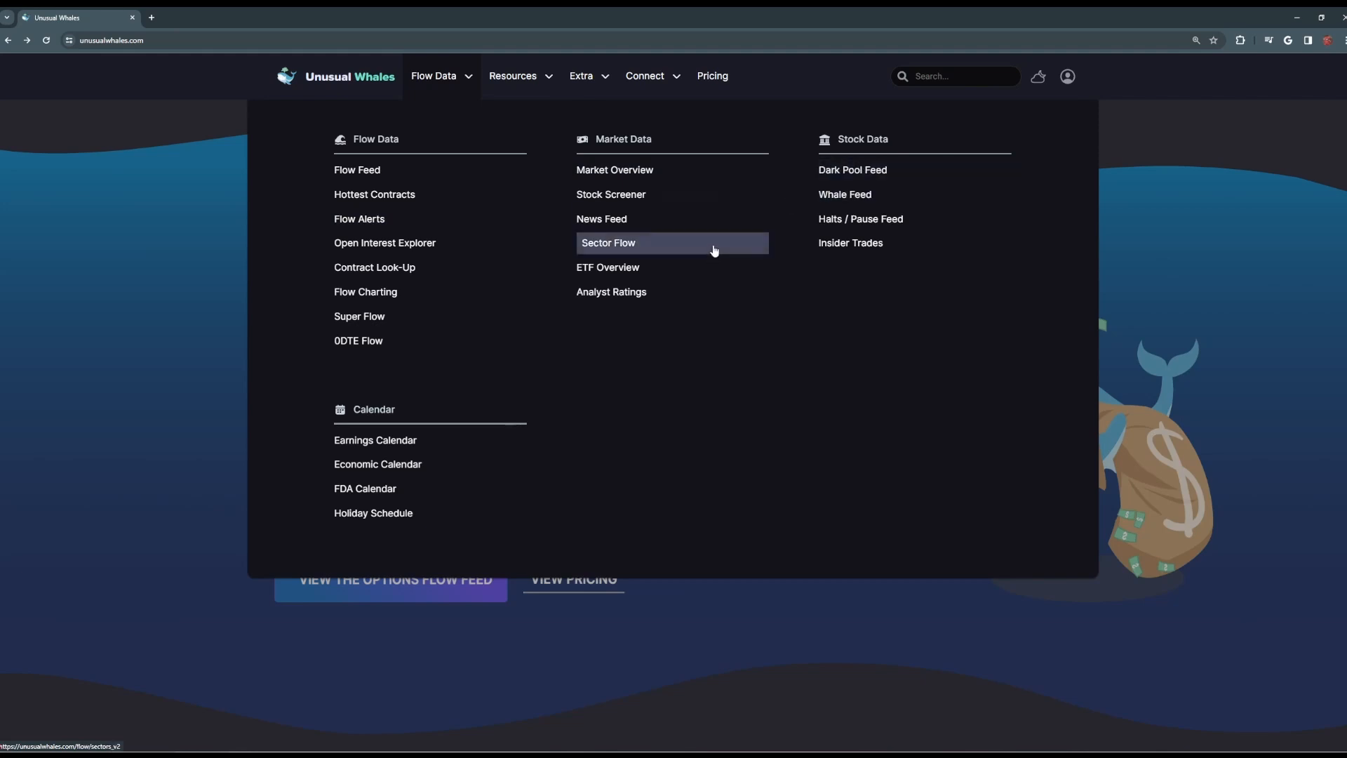
mouse_move(656, 224)
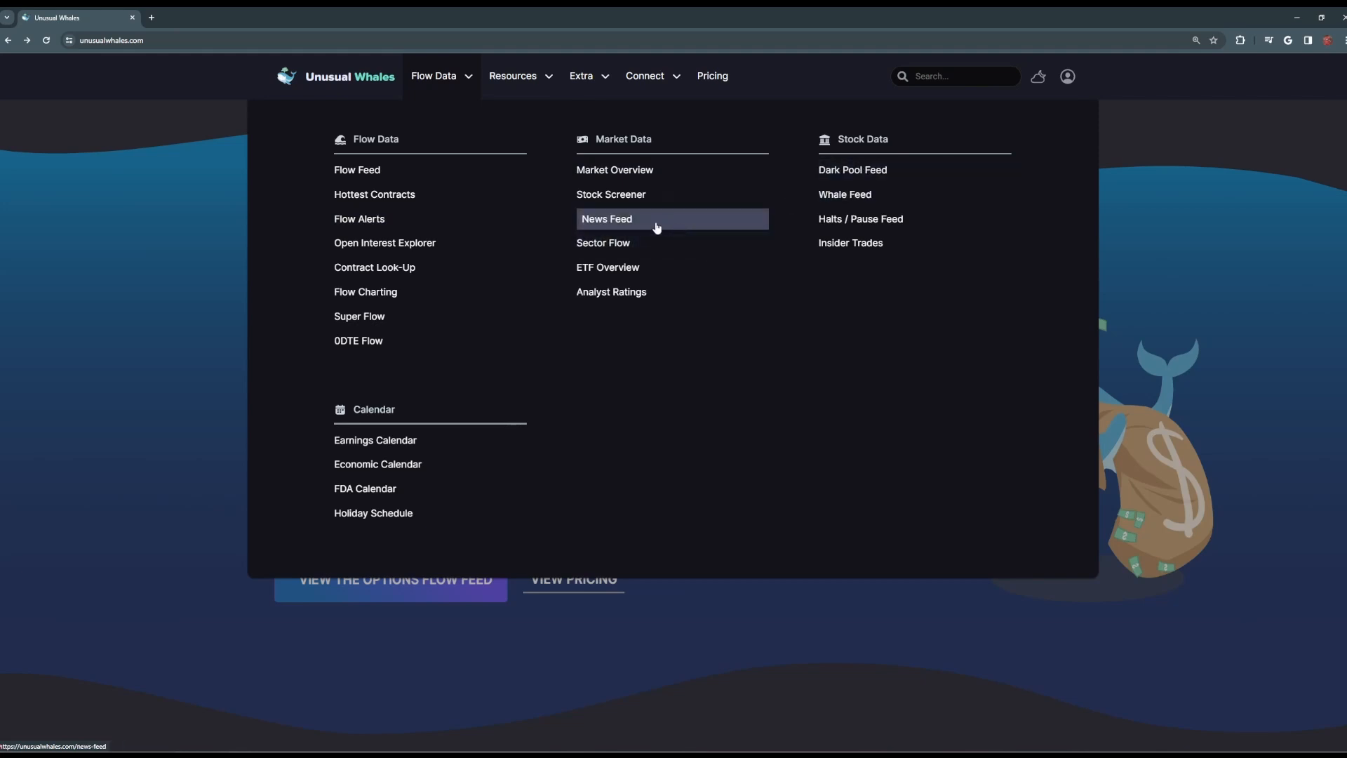
mouse_move(707, 218)
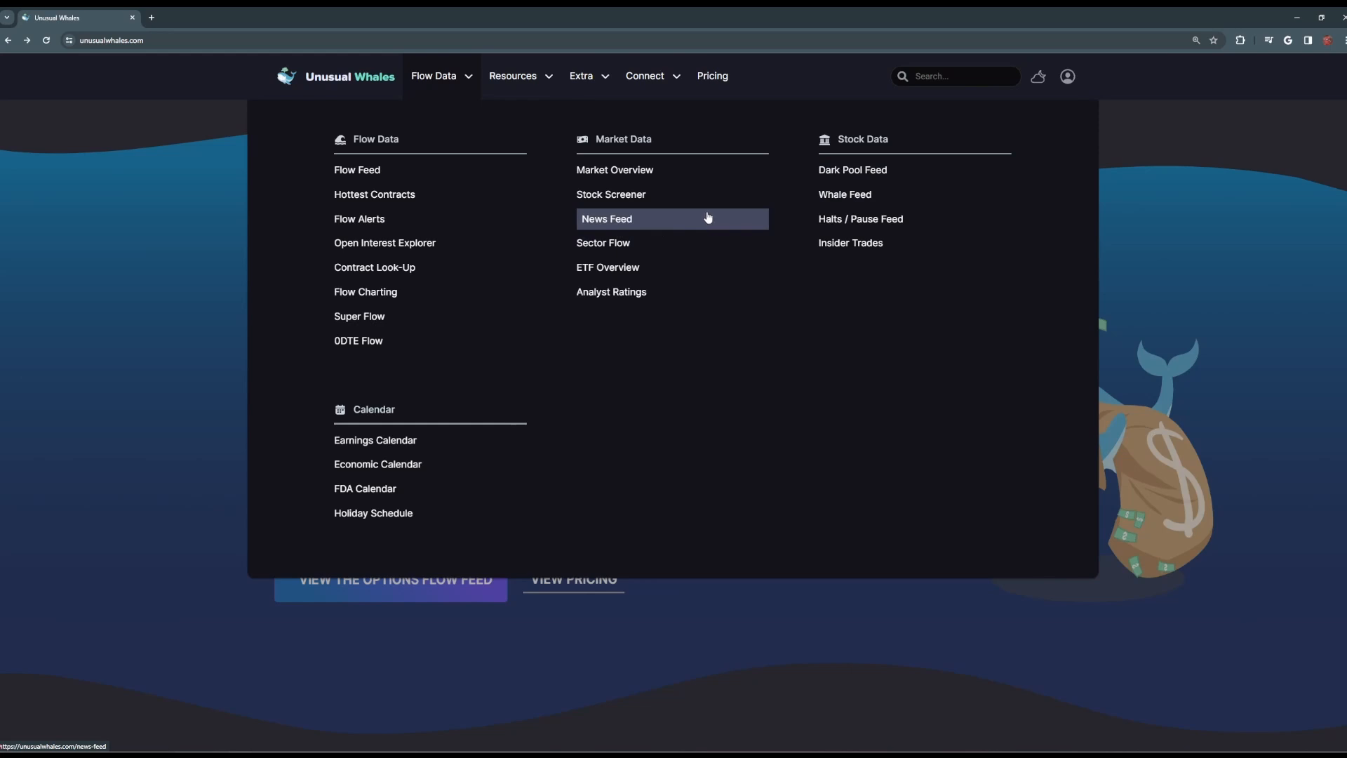
mouse_move(713, 222)
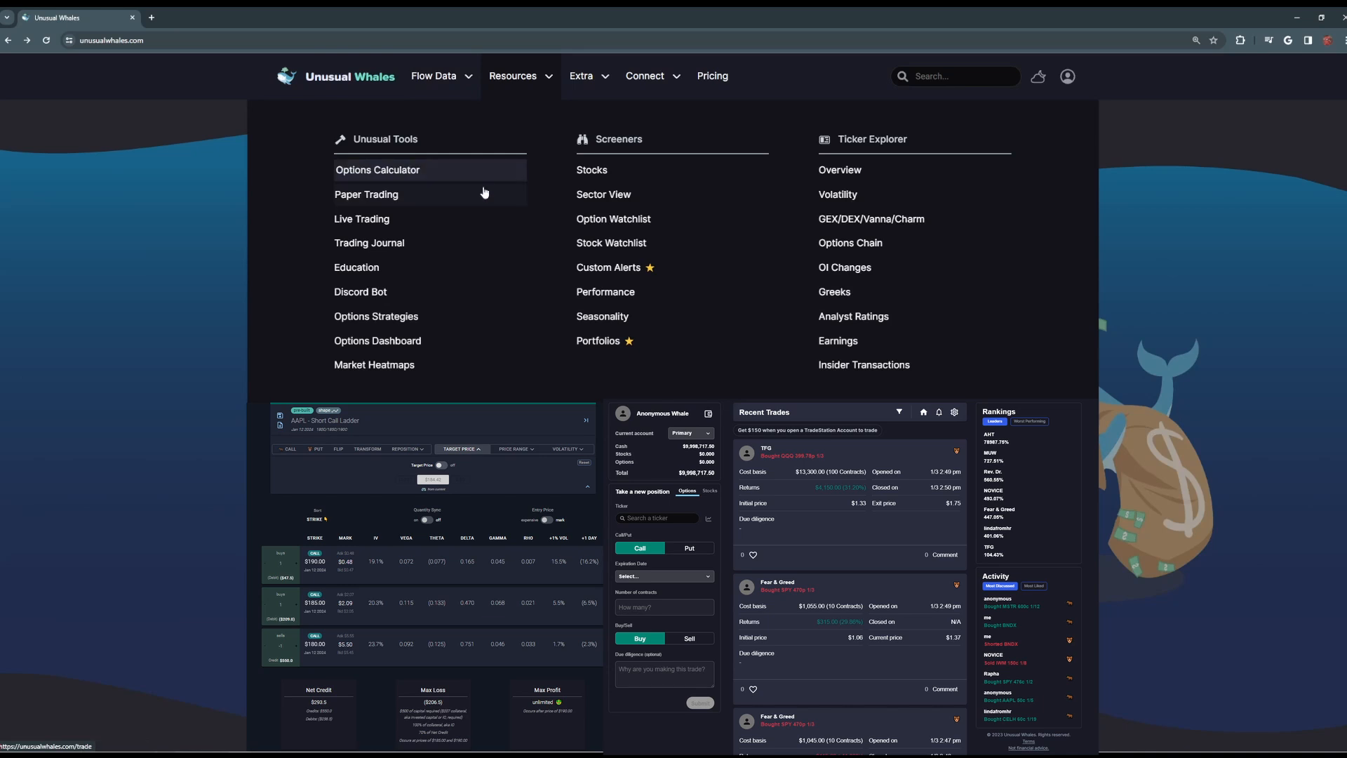
mouse_move(482, 205)
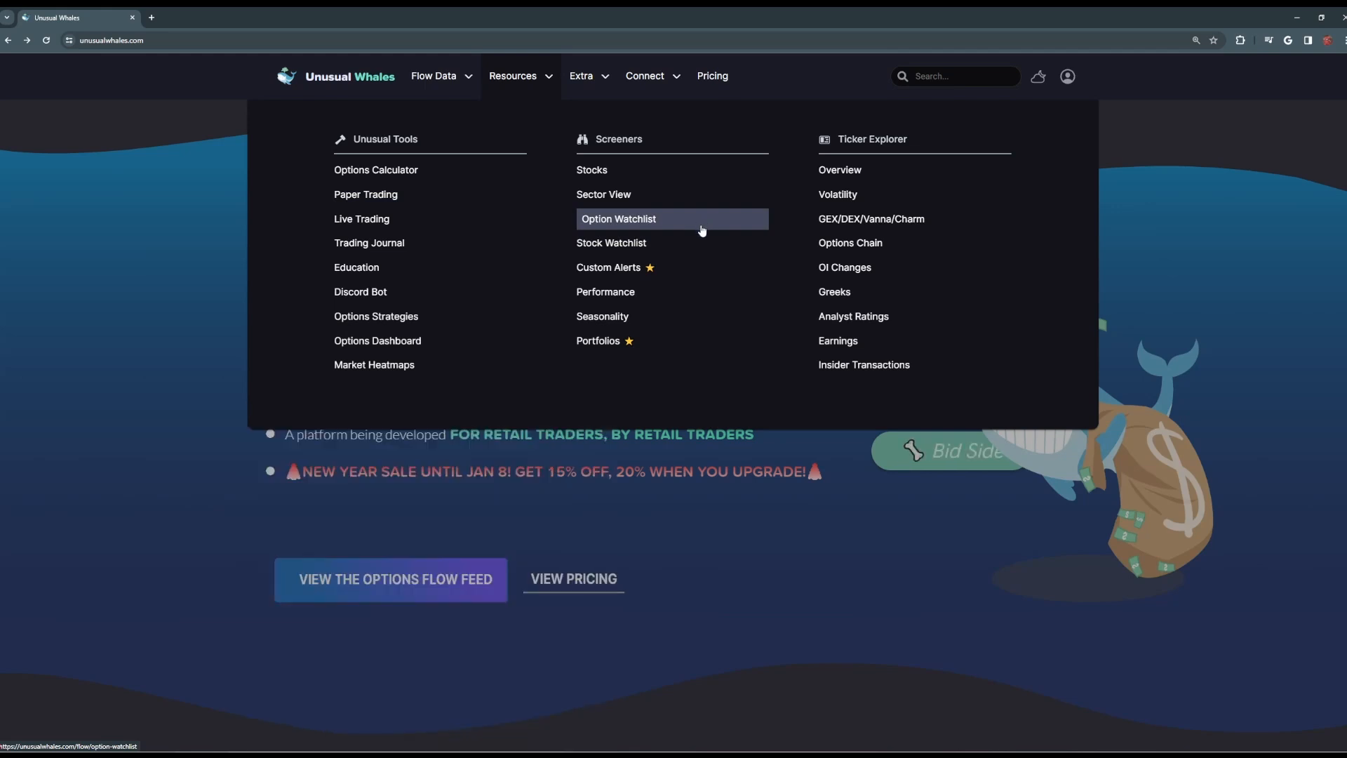
mouse_move(419, 271)
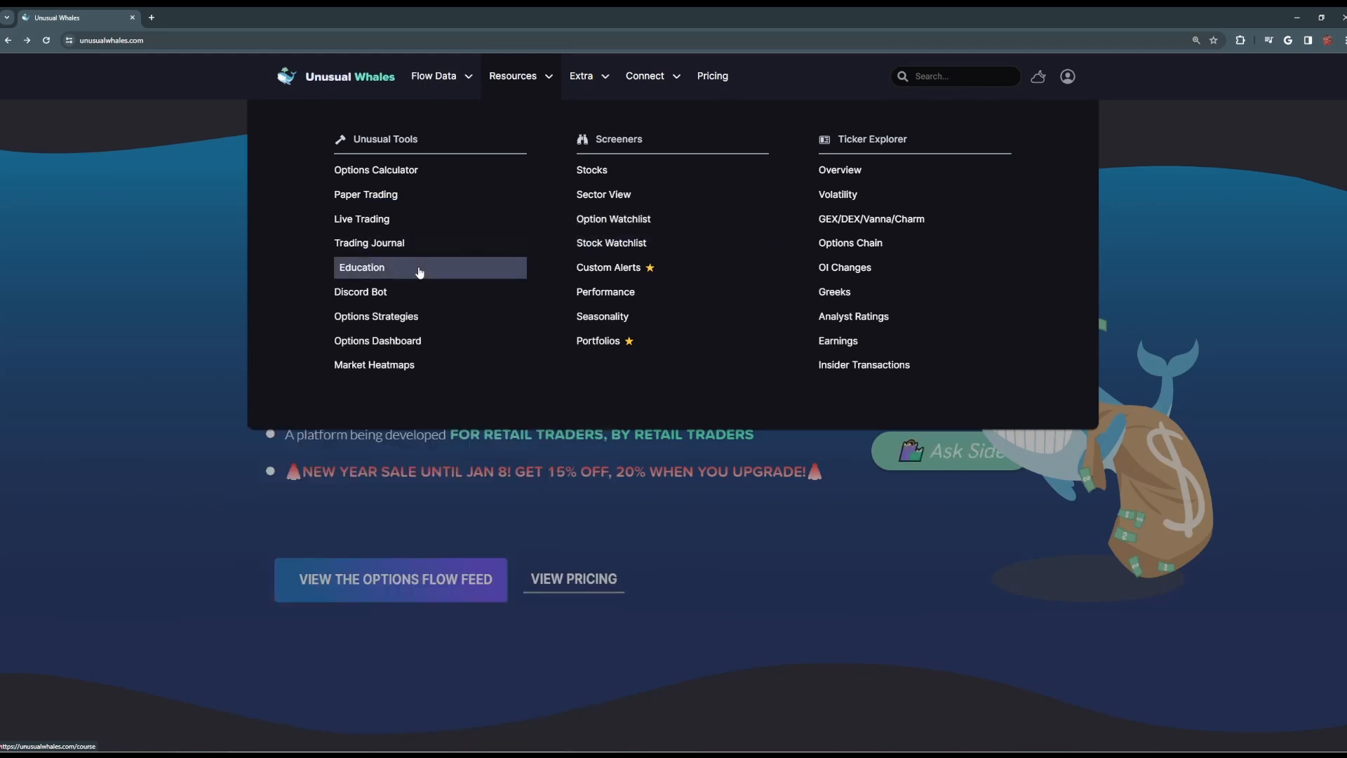
Step: Browse the Education course catalog down to Advanced Option Strategies and Trade Example Bible
left_click(361, 266)
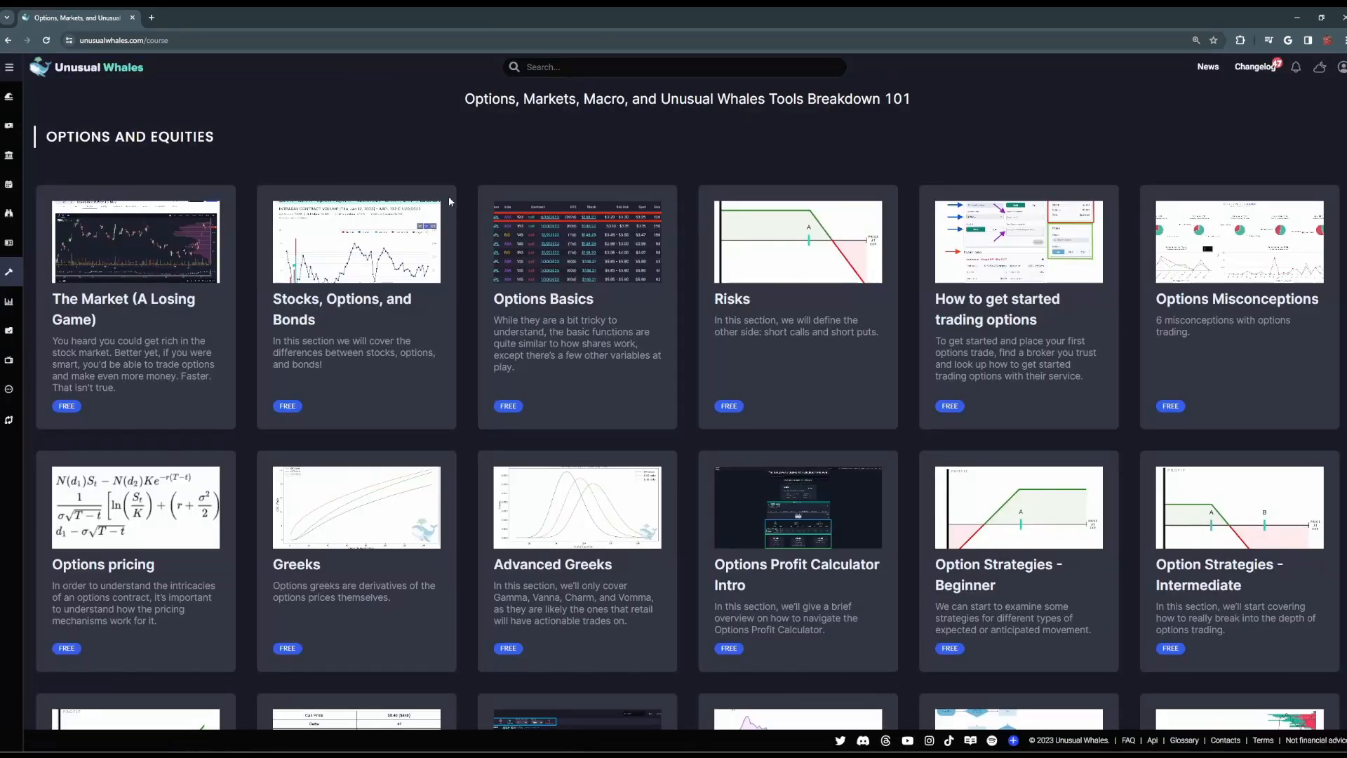
mouse_move(460, 163)
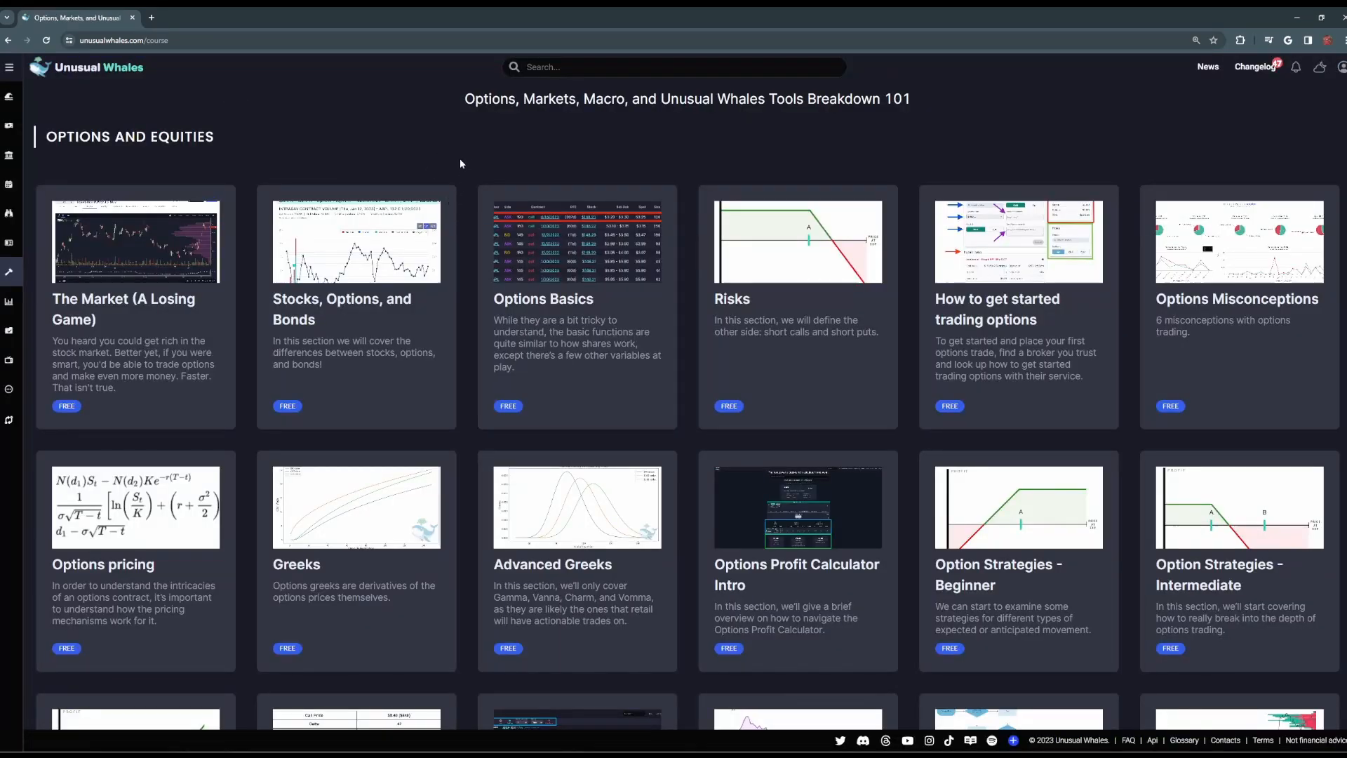
scroll("down", 3)
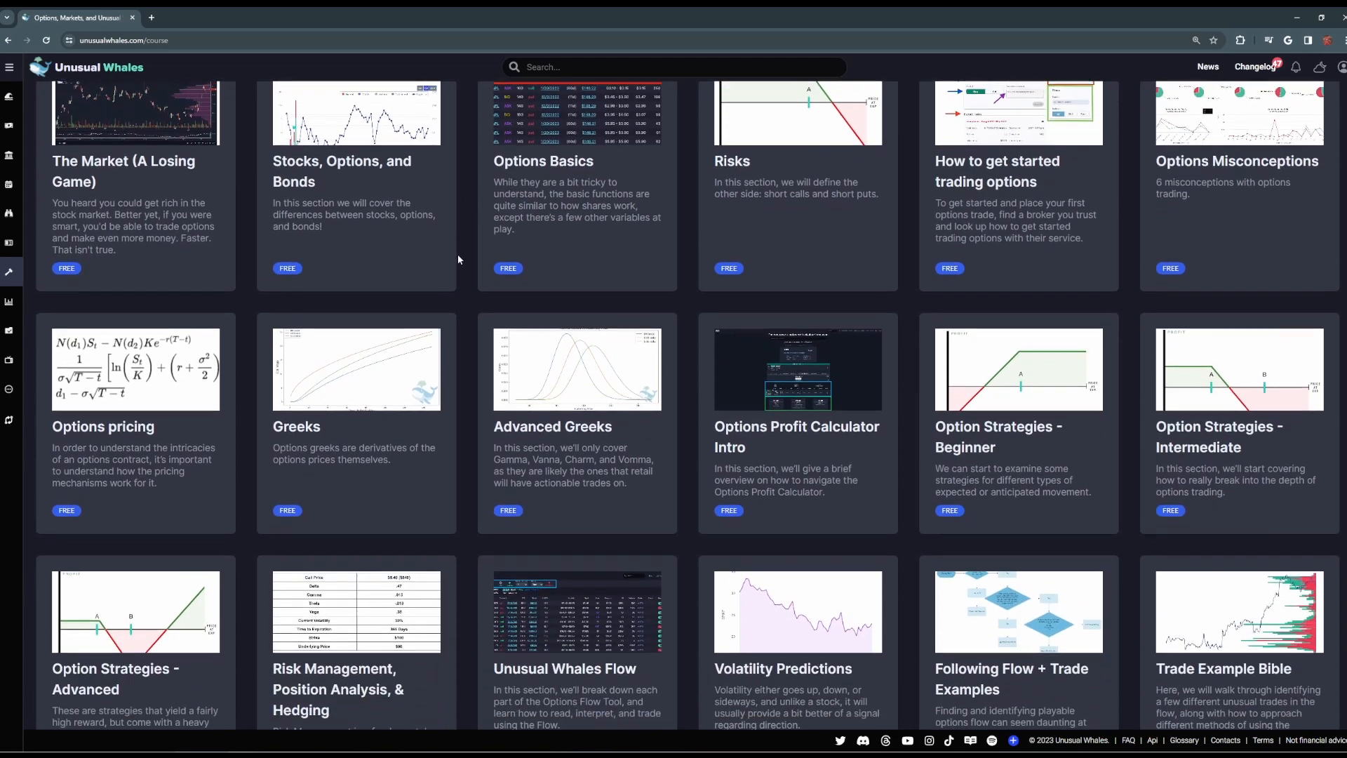
scroll("down", 3)
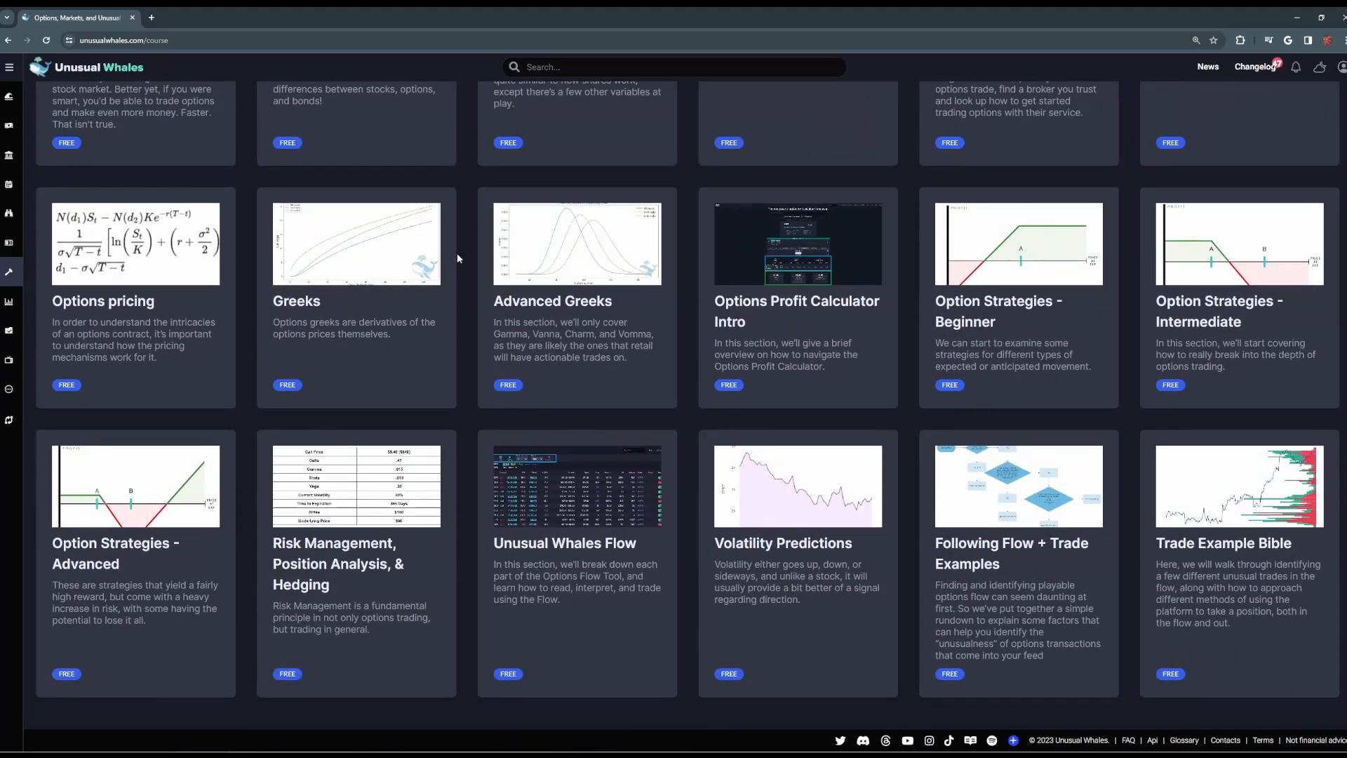
mouse_move(766, 550)
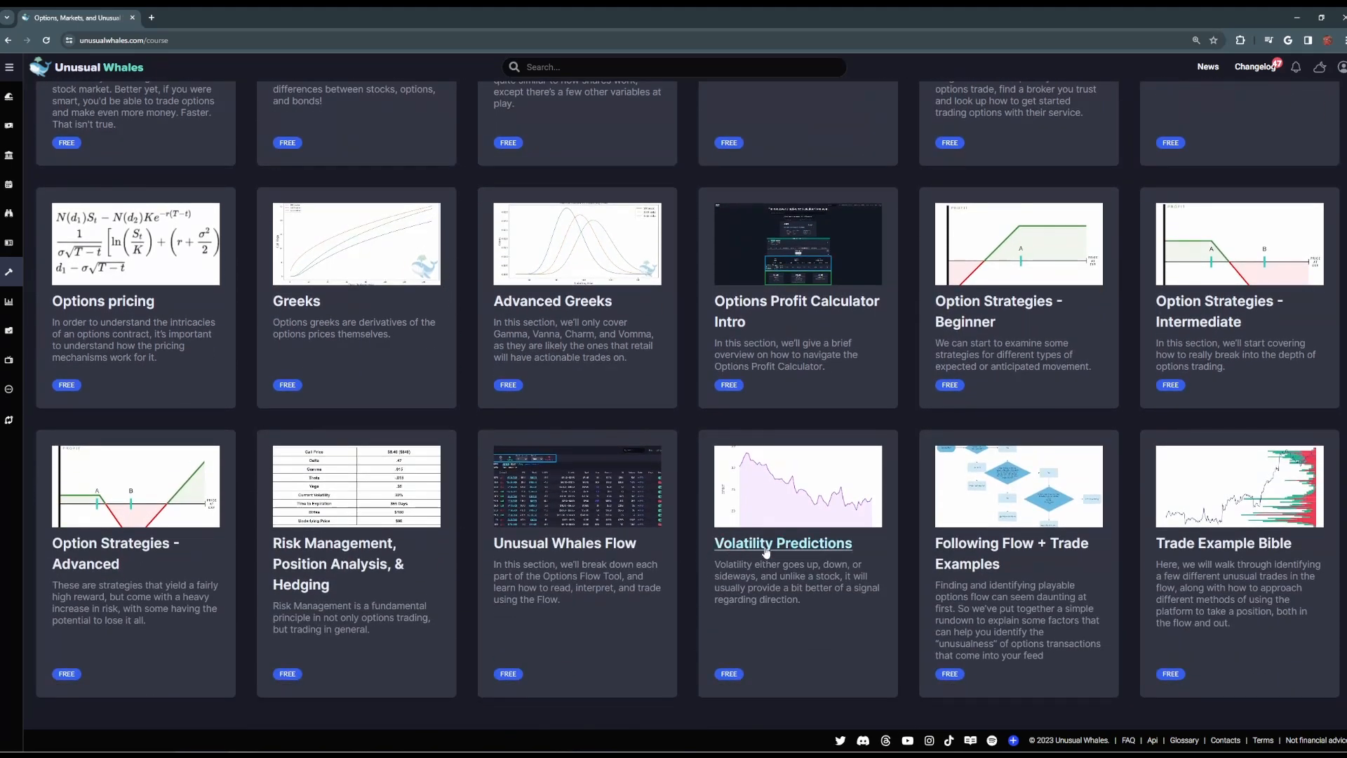
mouse_move(701, 575)
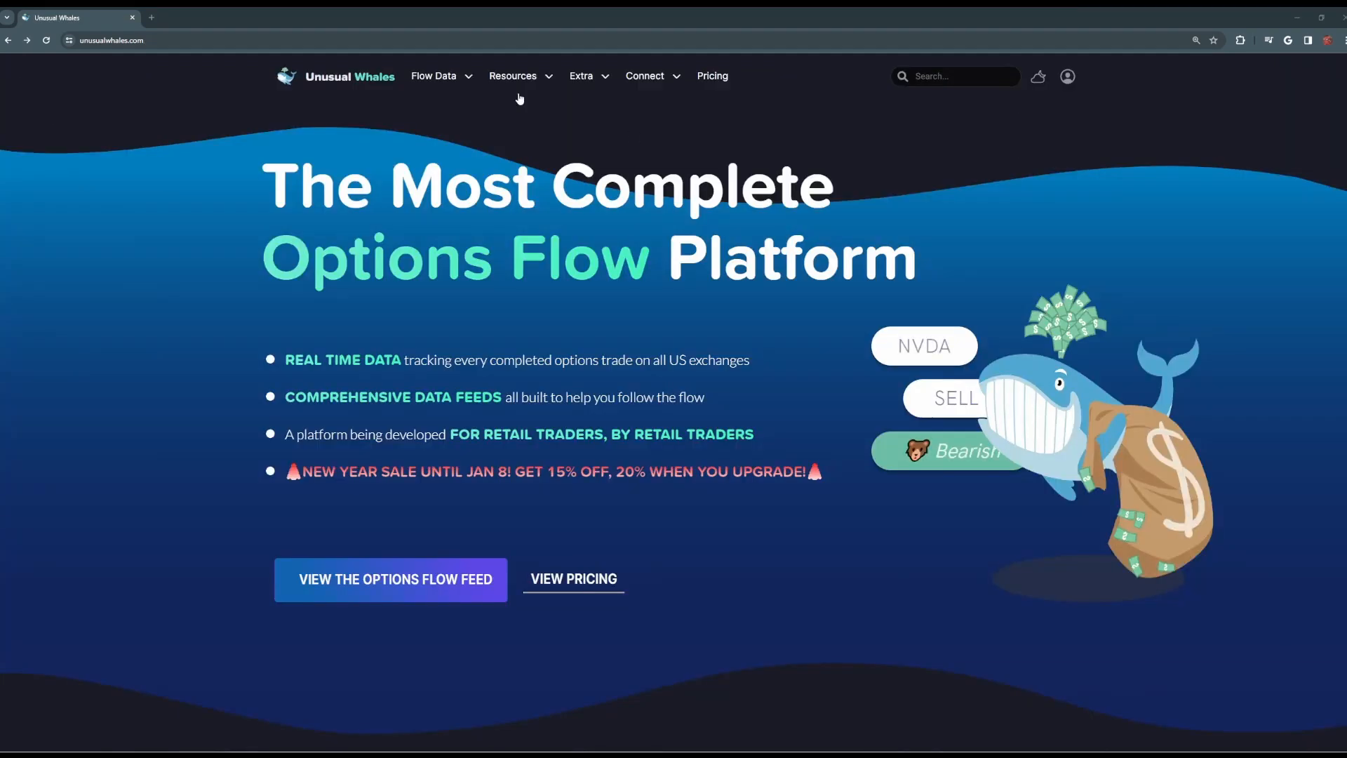
Step: Go to Market Overview under Market Data to see the Market Tide chart
left_click(435, 76)
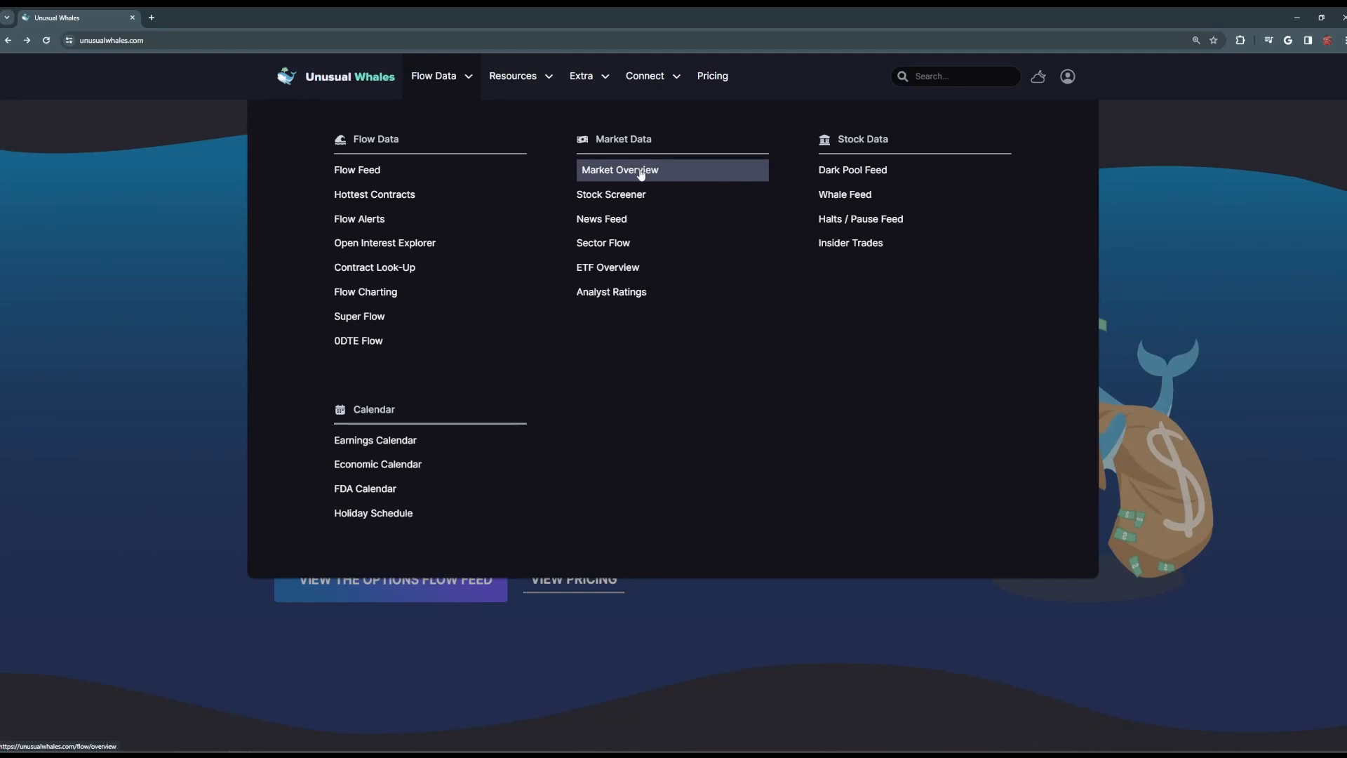
left_click(619, 170)
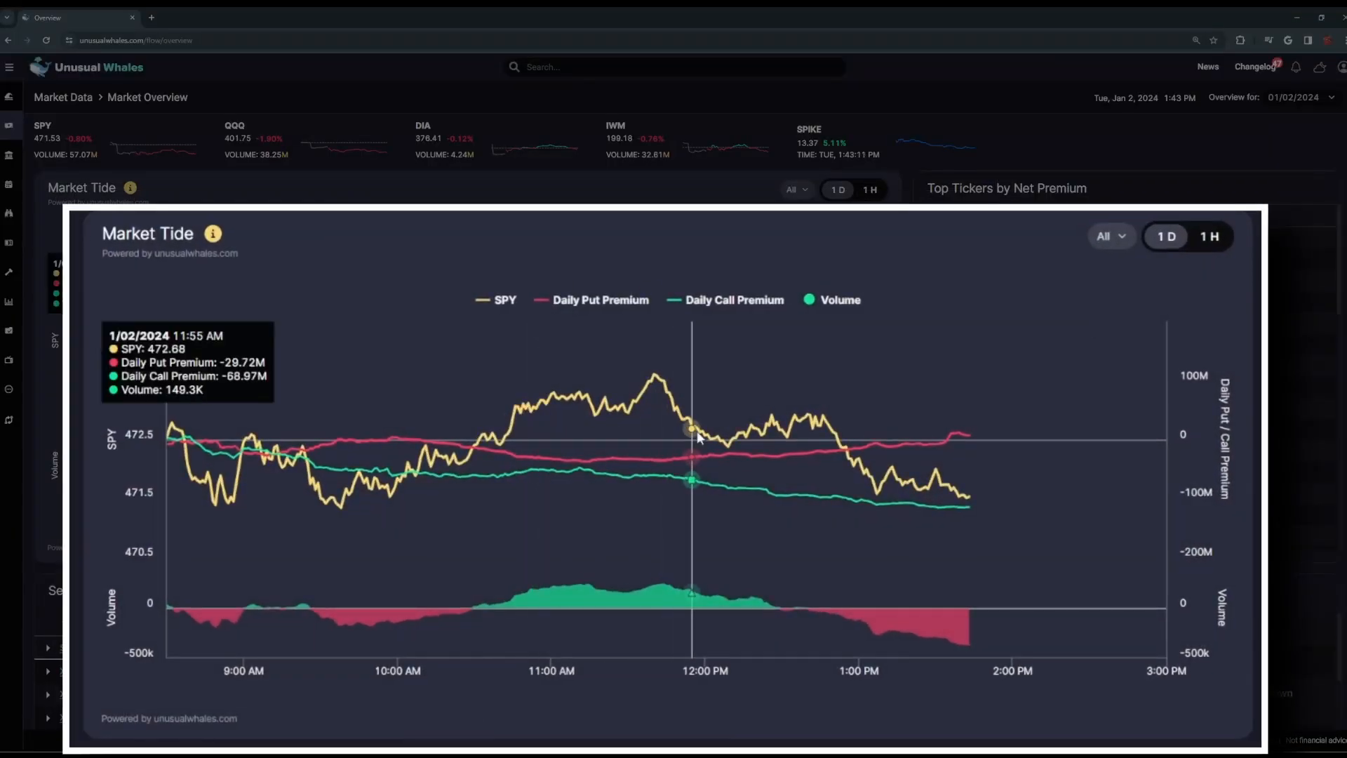
mouse_move(635, 442)
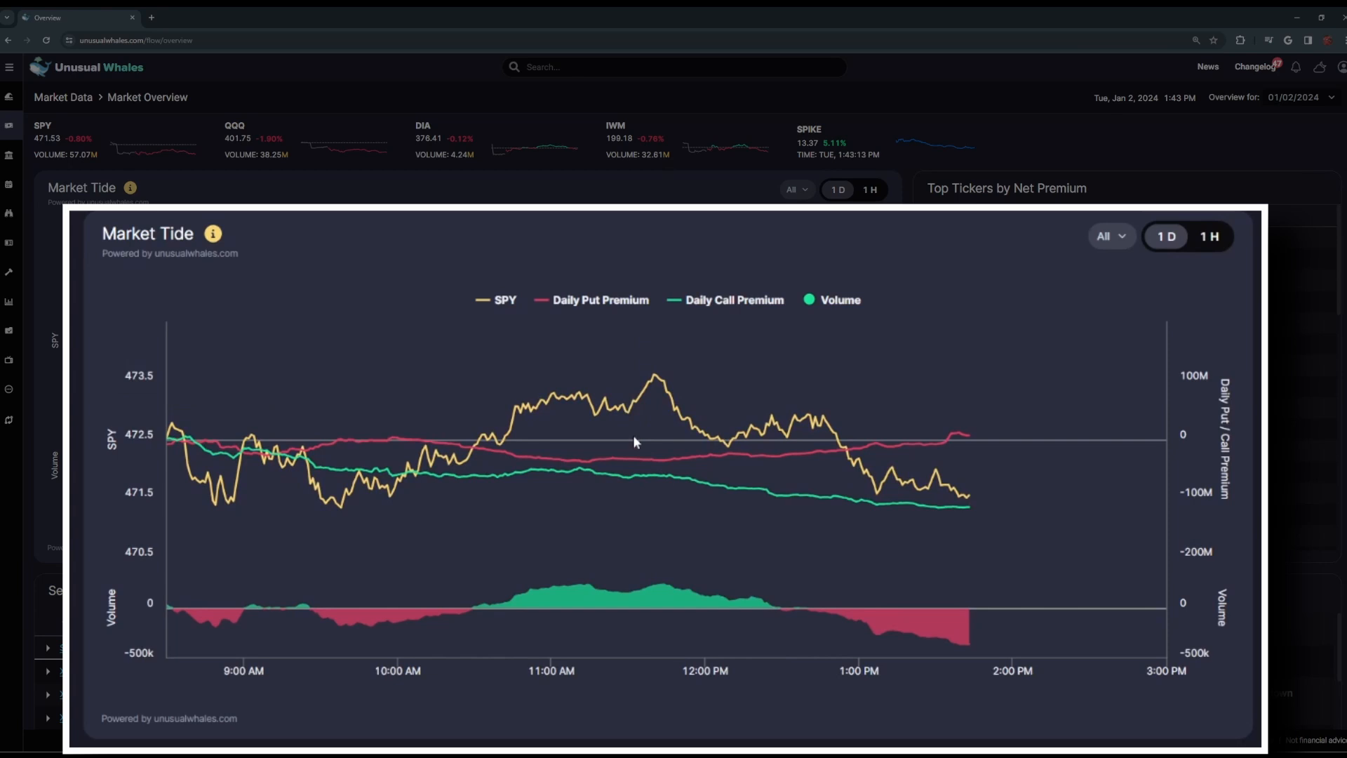
mouse_move(786, 429)
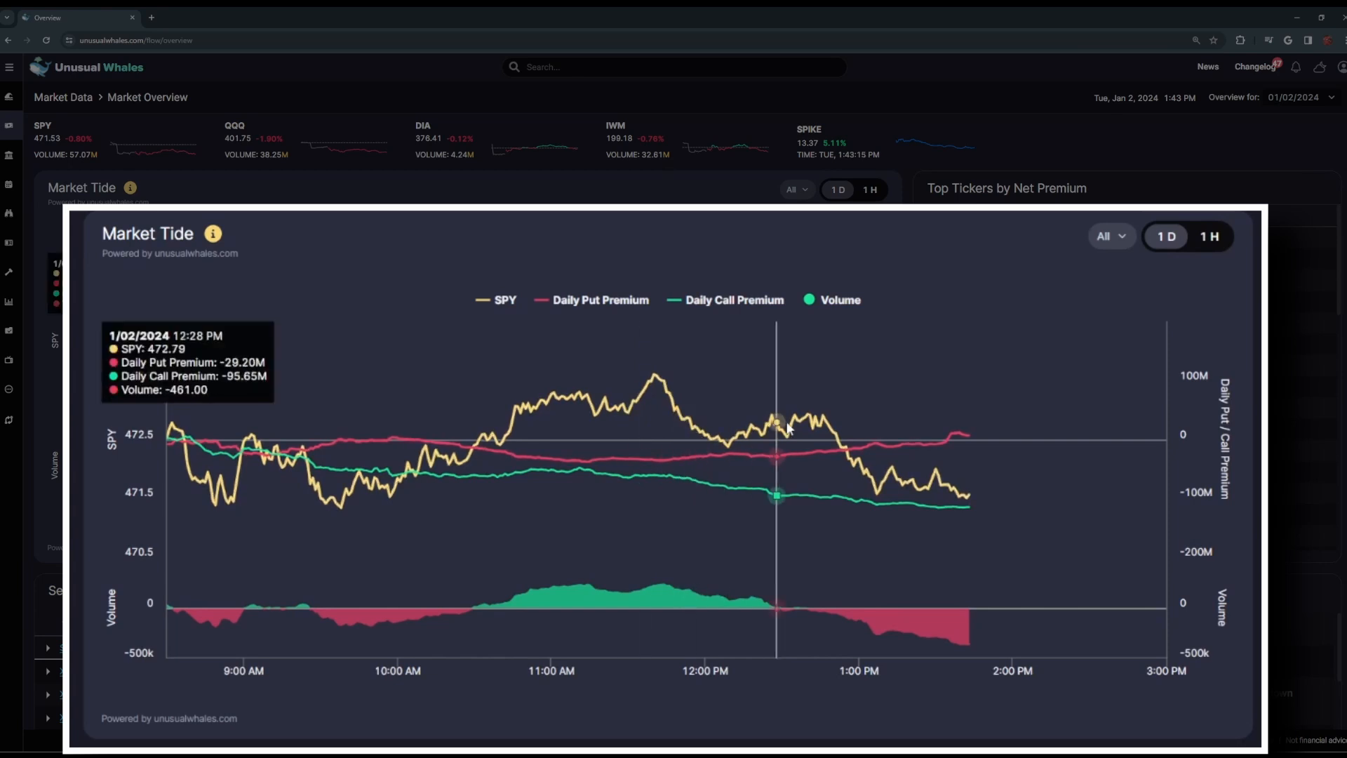
Step: View the Market Tide chart's one-hour timeframe, return to full day, then limit premium to OTM Only
left_click(1209, 236)
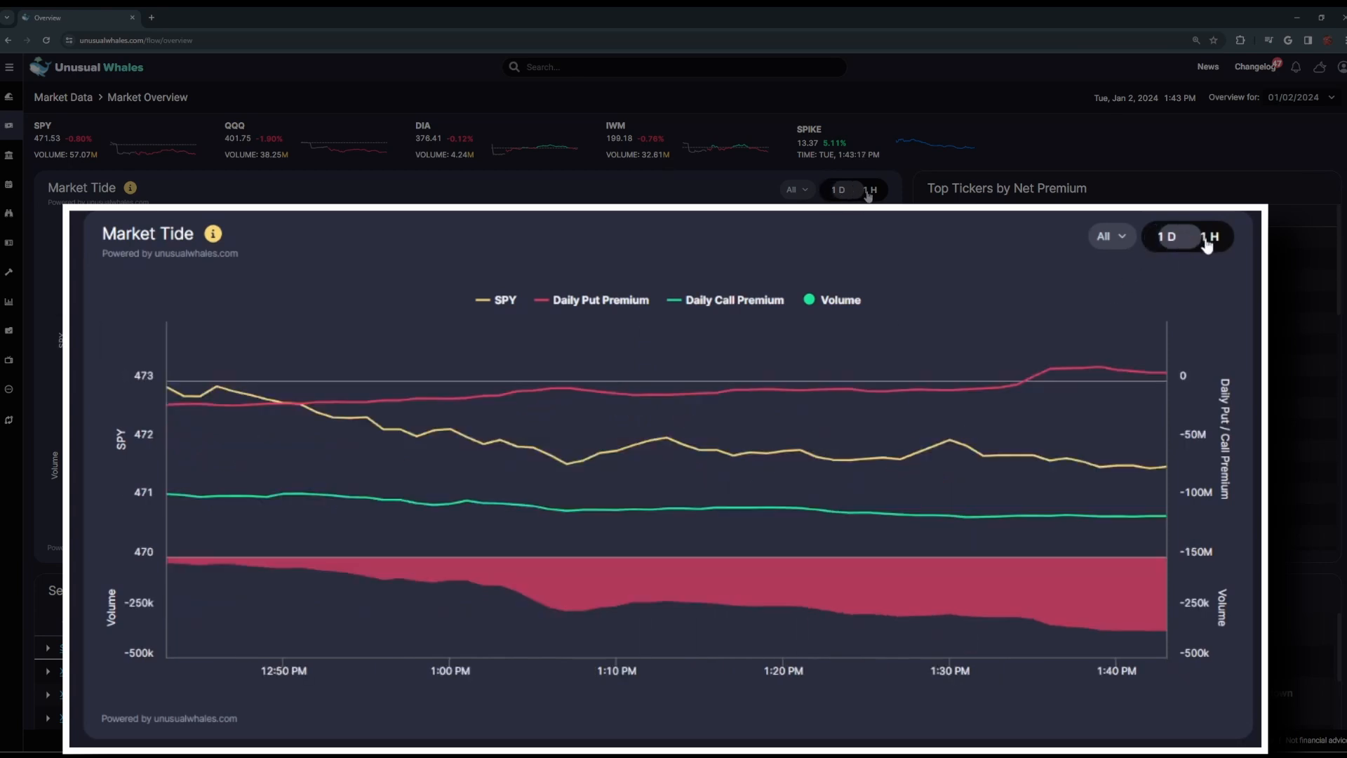
left_click(1165, 236)
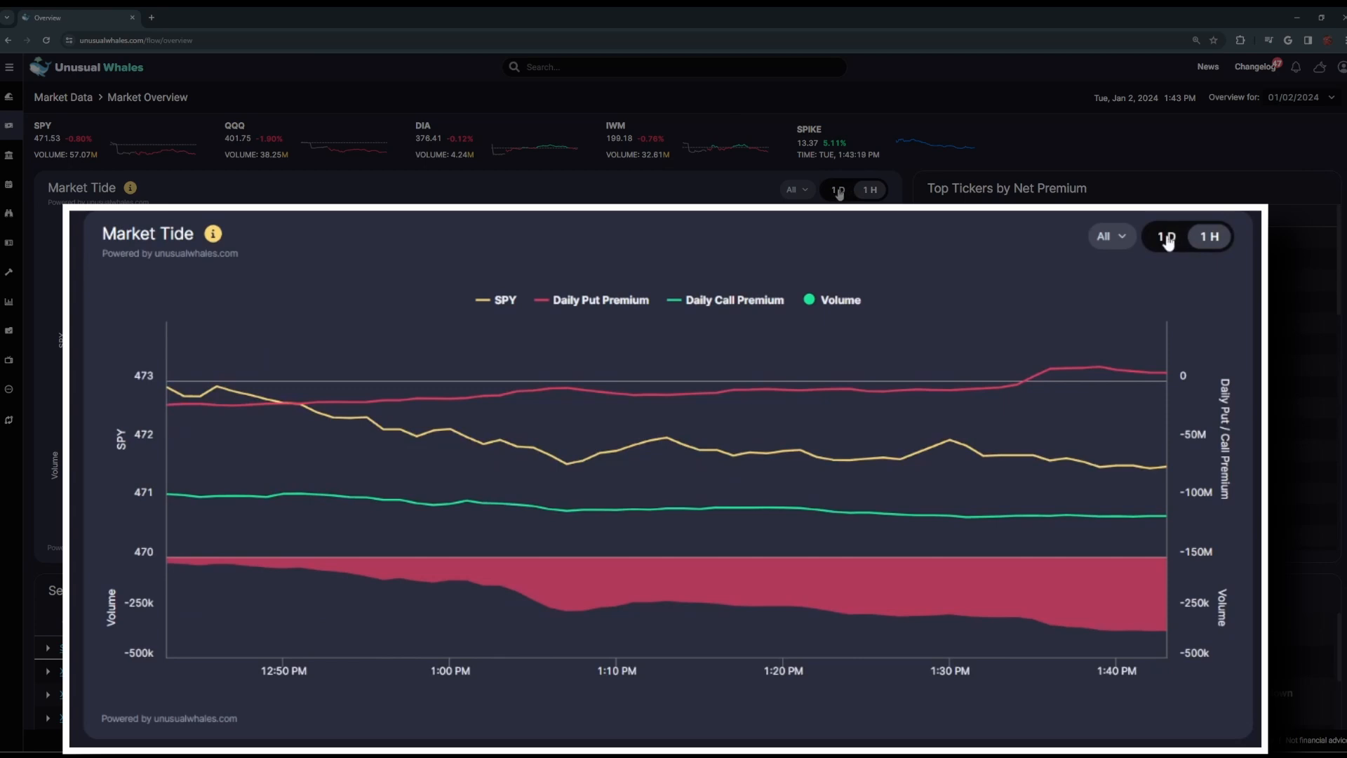
left_click(1165, 236)
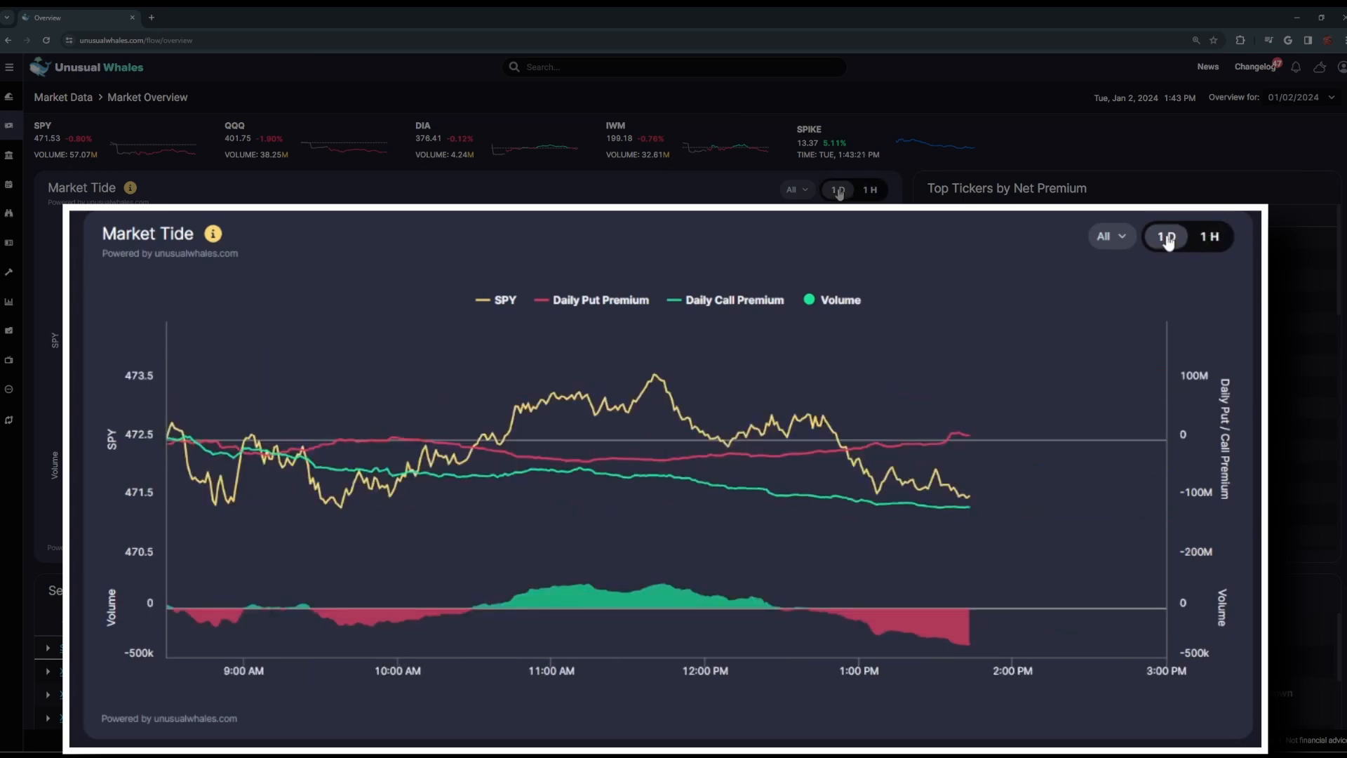
left_click(1111, 235)
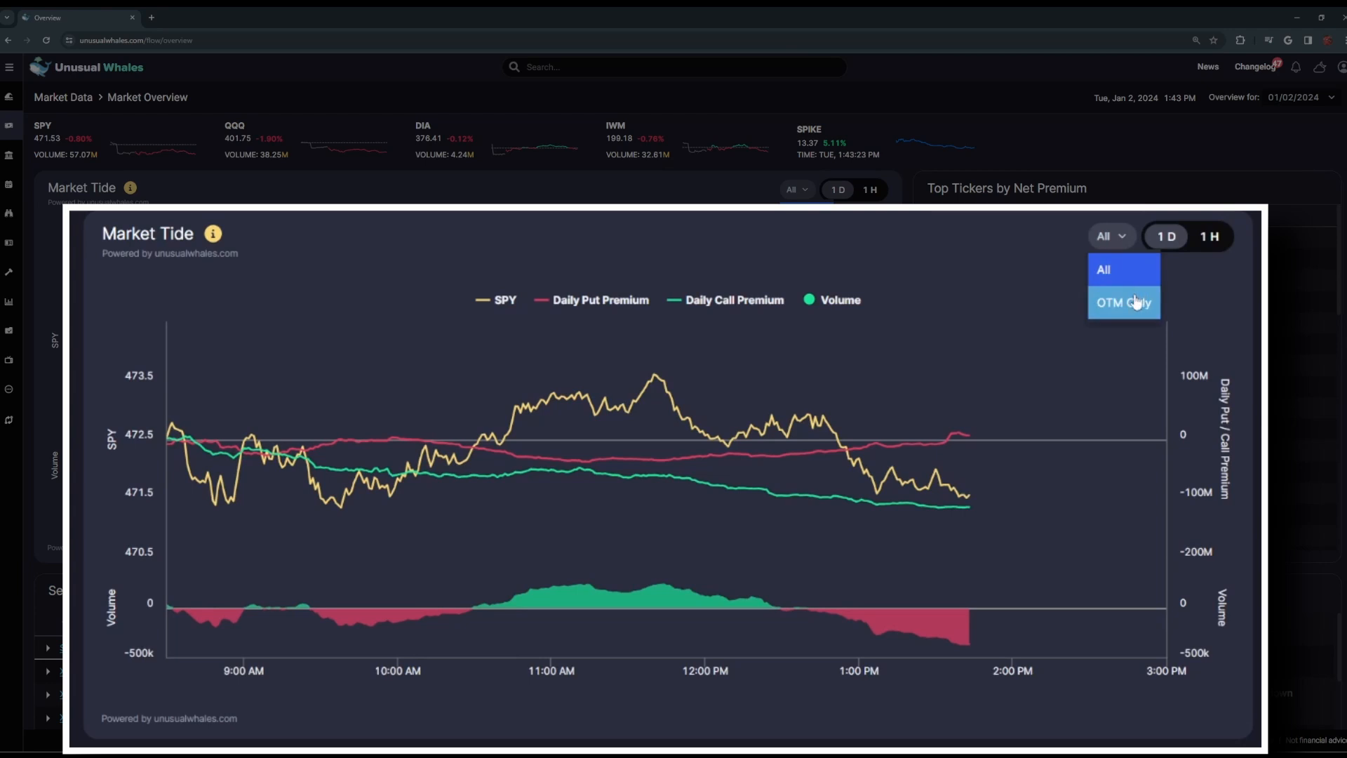
left_click(1124, 302)
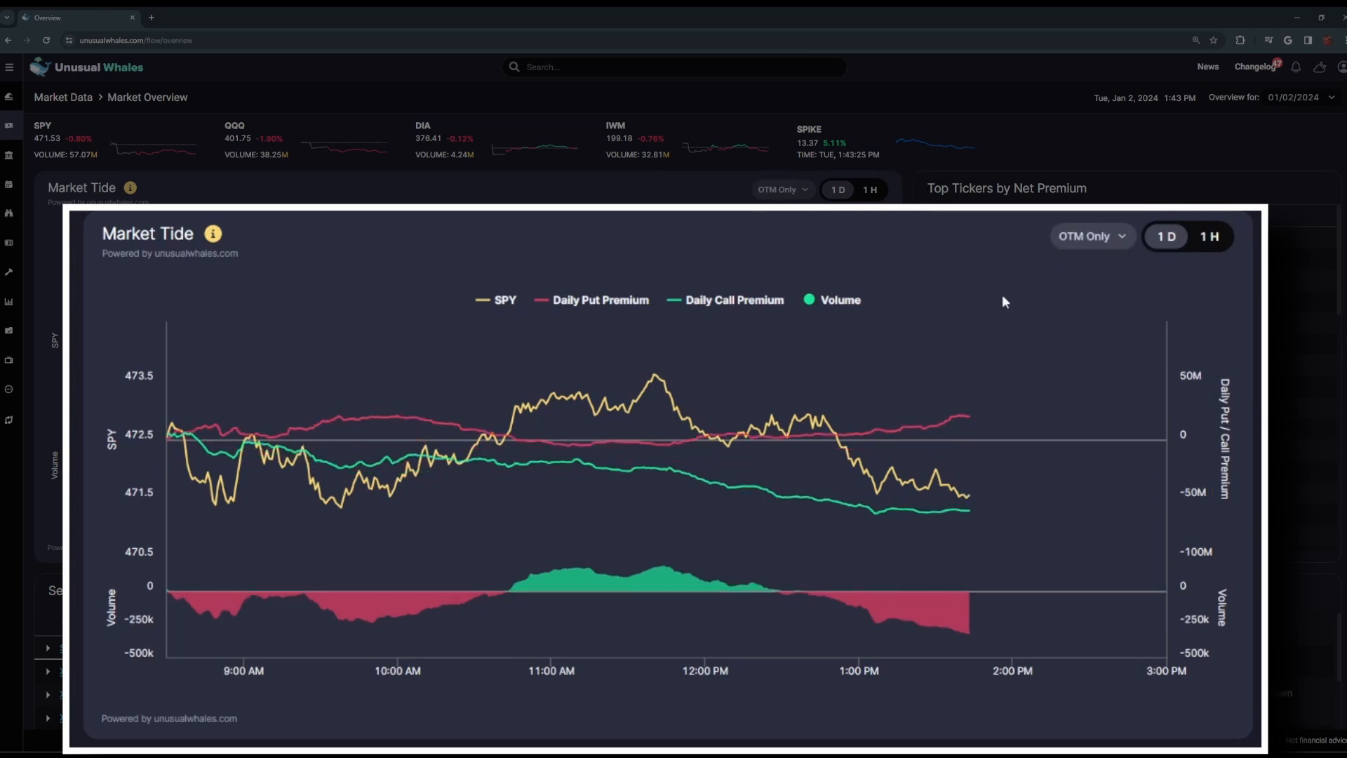
mouse_move(1044, 289)
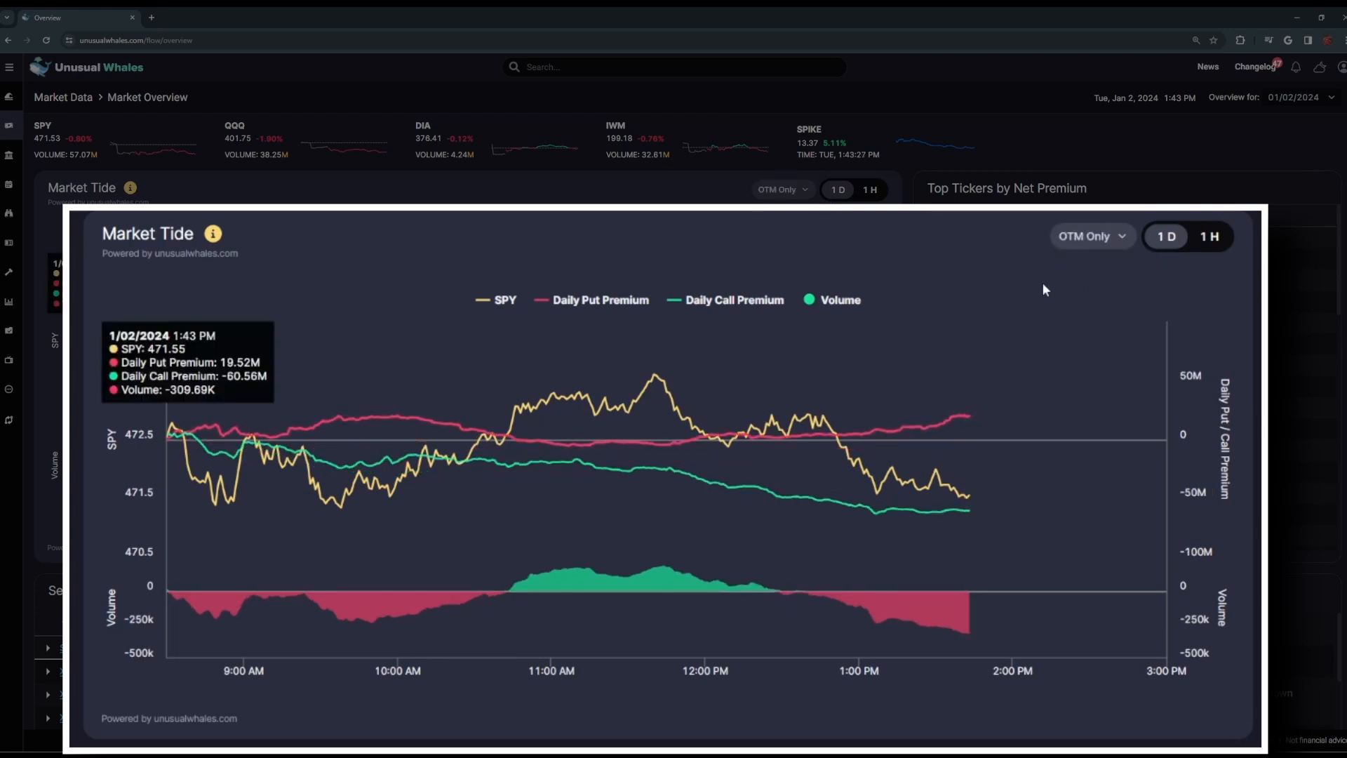
mouse_move(472, 401)
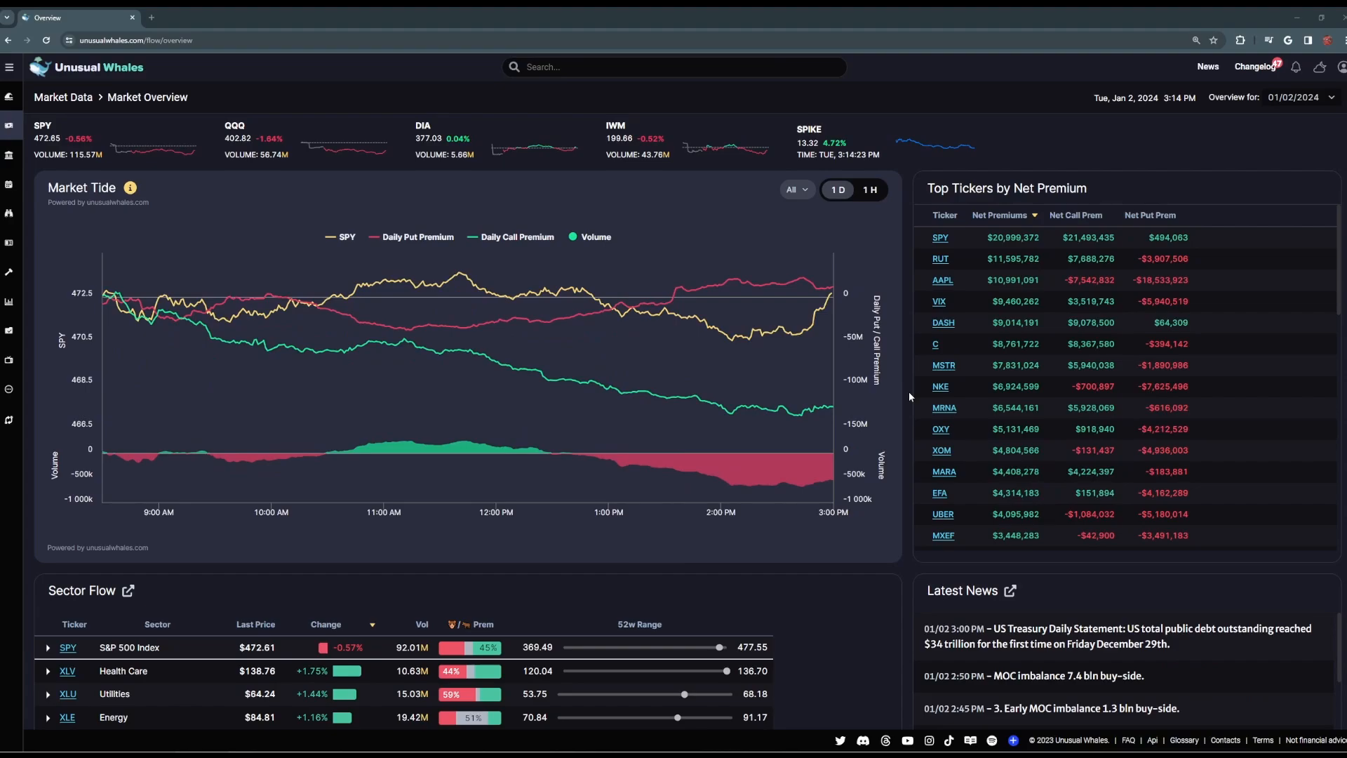
left_click(1006, 188)
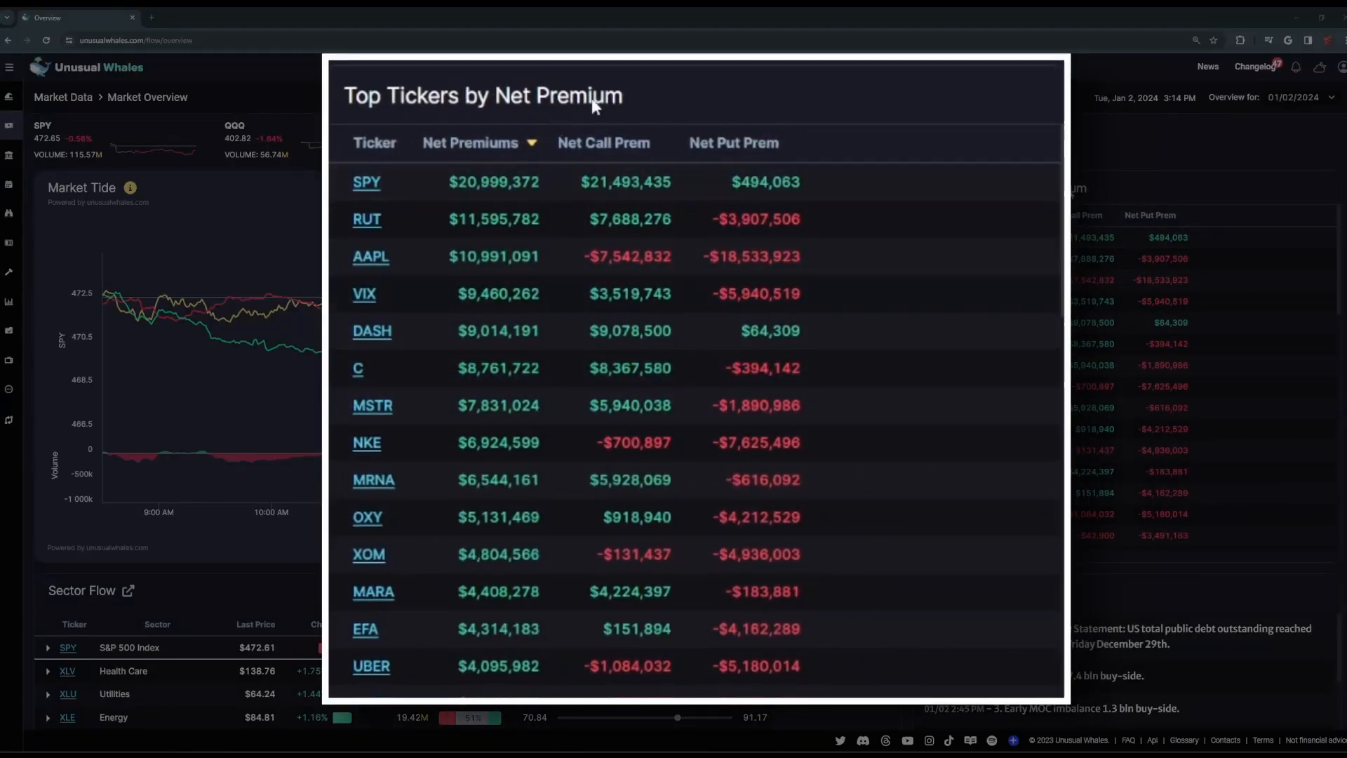
mouse_move(658, 176)
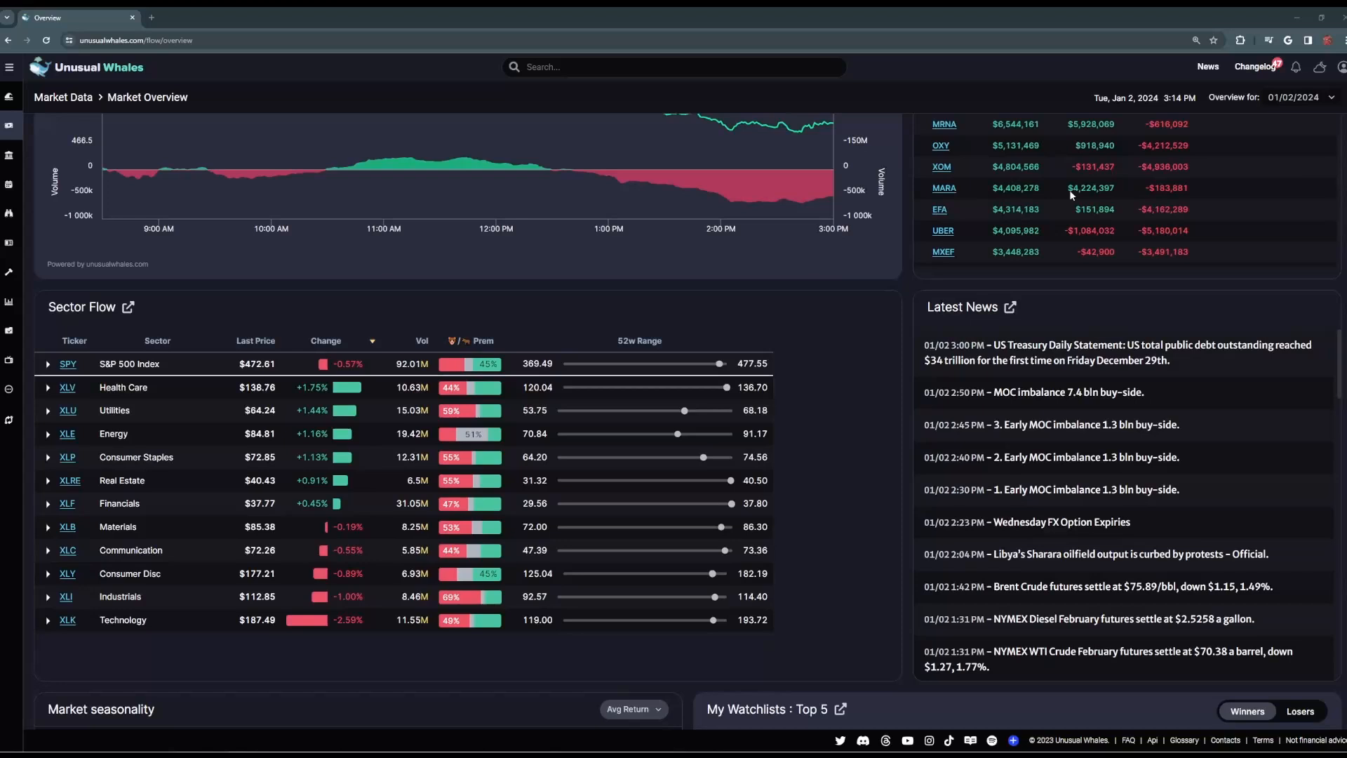
mouse_move(529, 342)
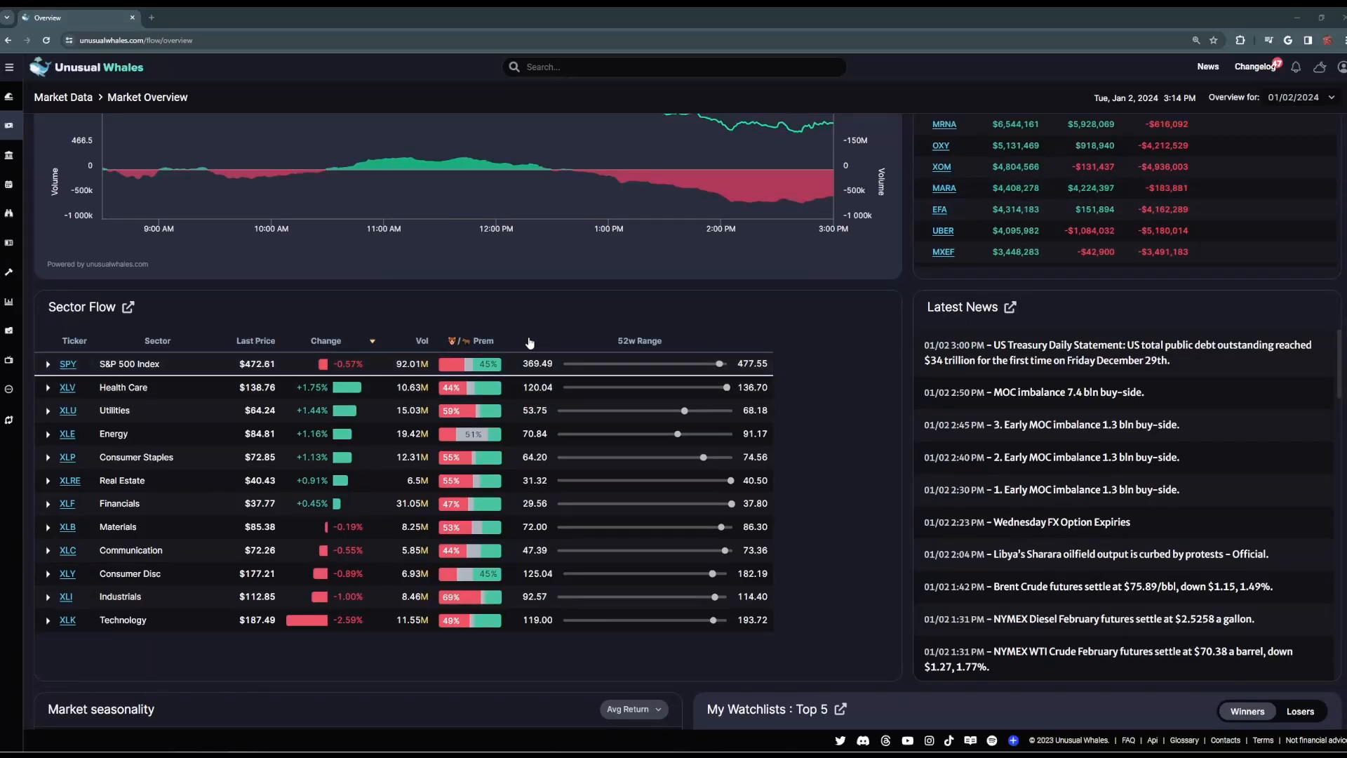
mouse_move(536, 320)
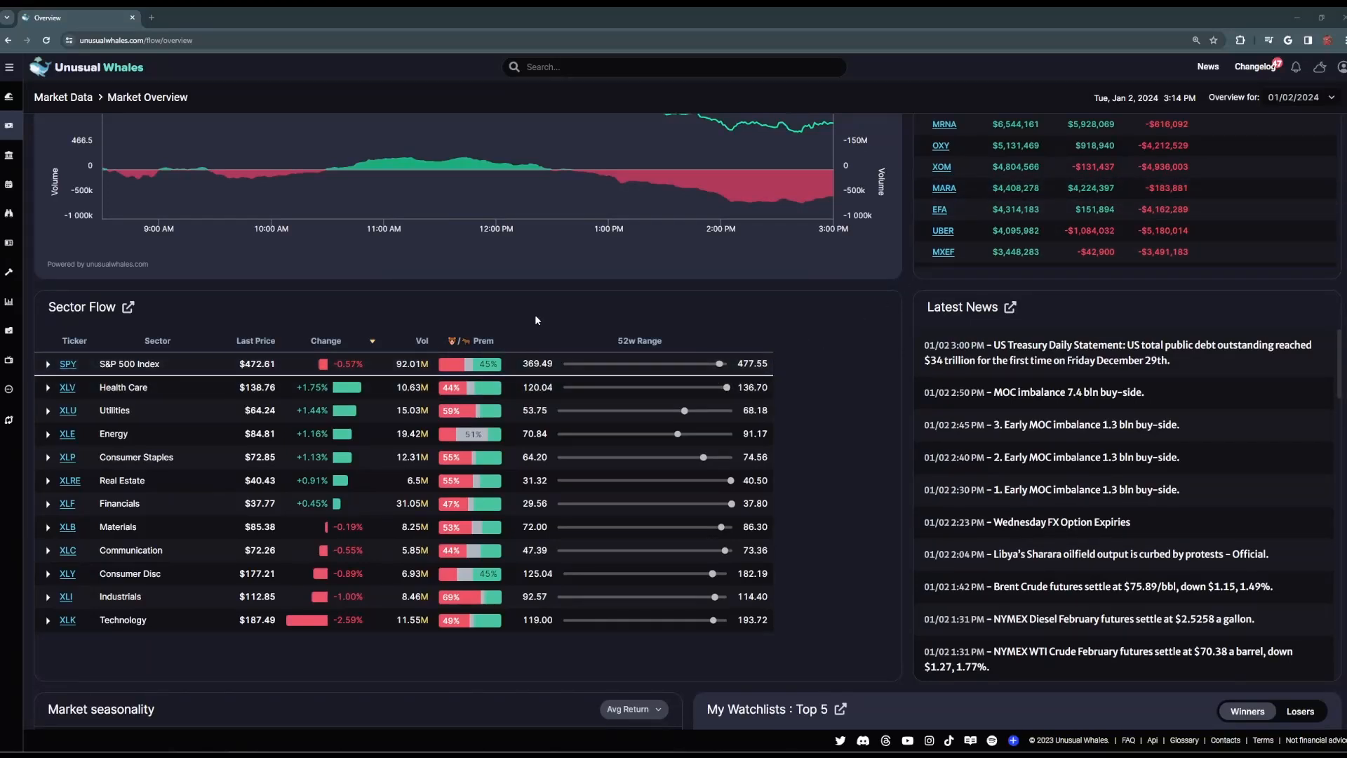
mouse_move(1041, 314)
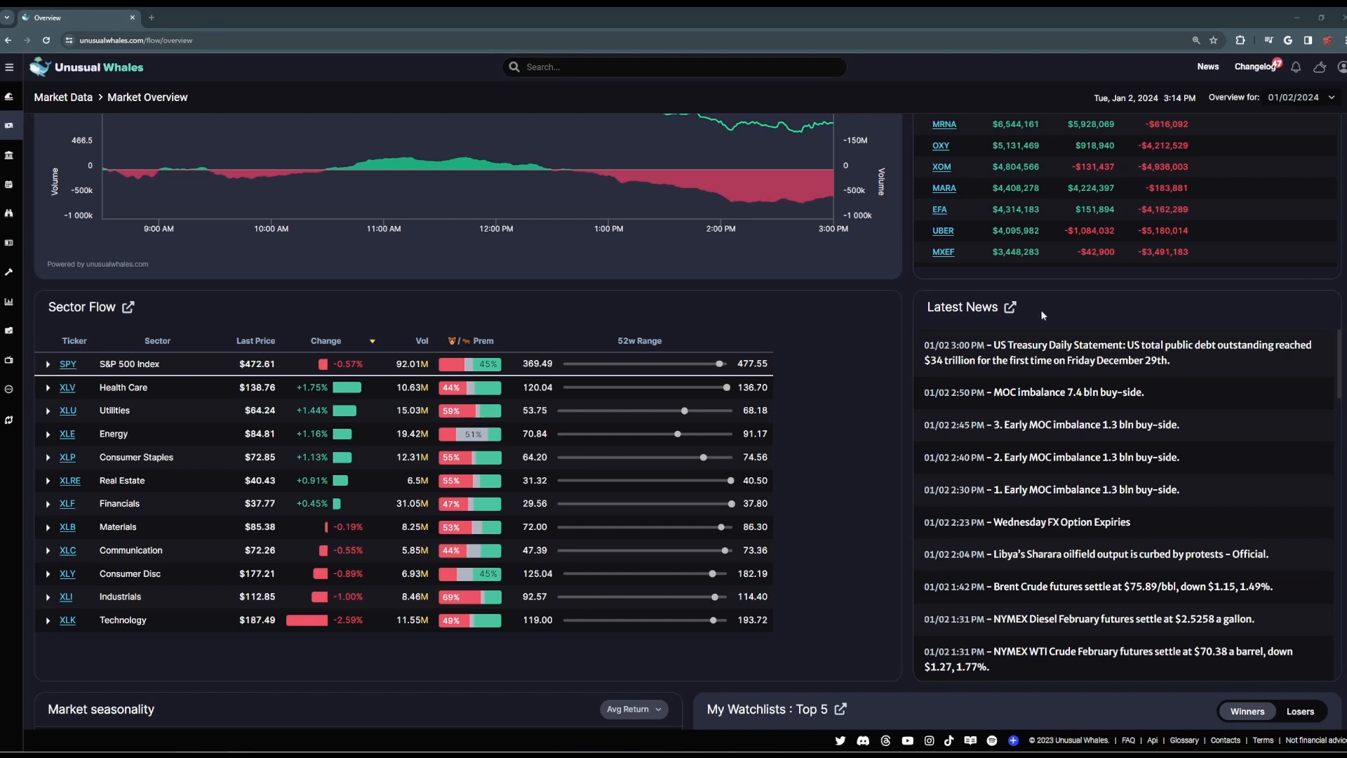
mouse_move(1097, 314)
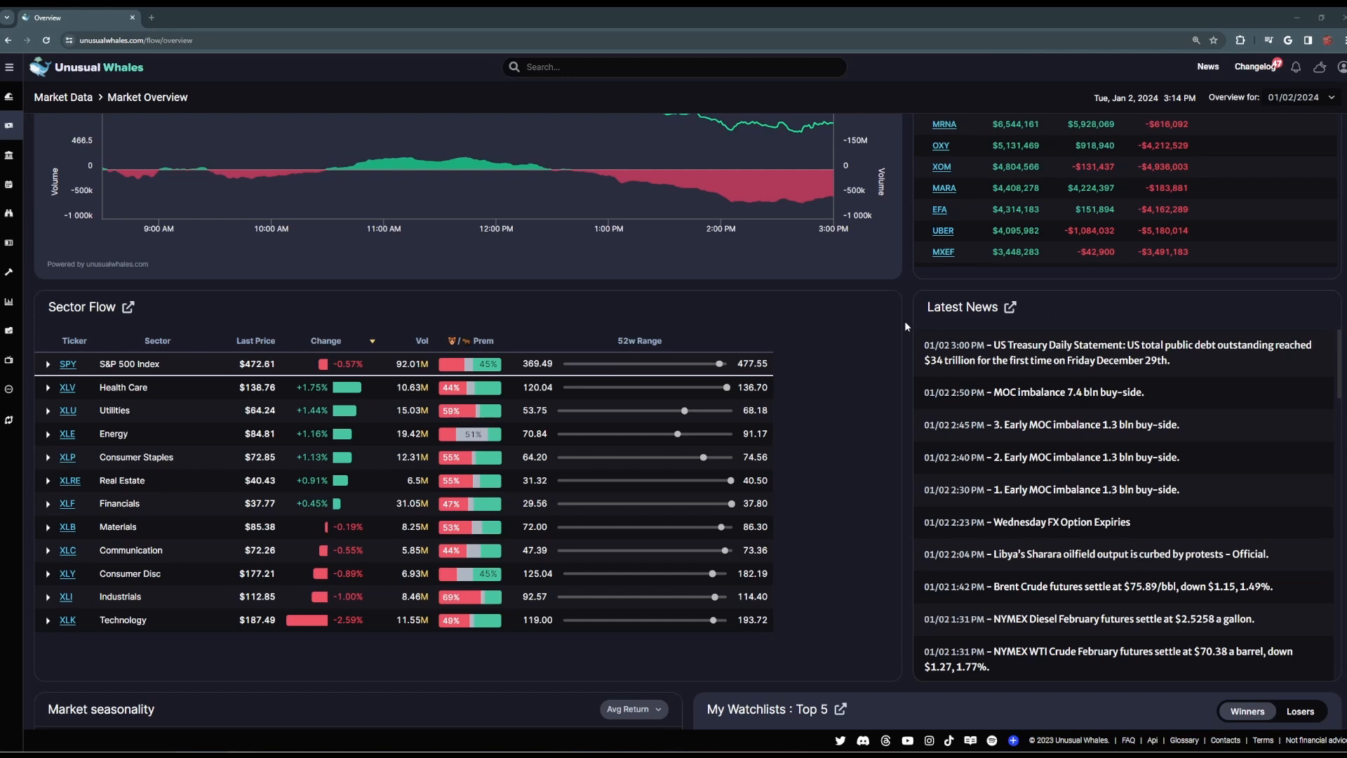
scroll("down", 3)
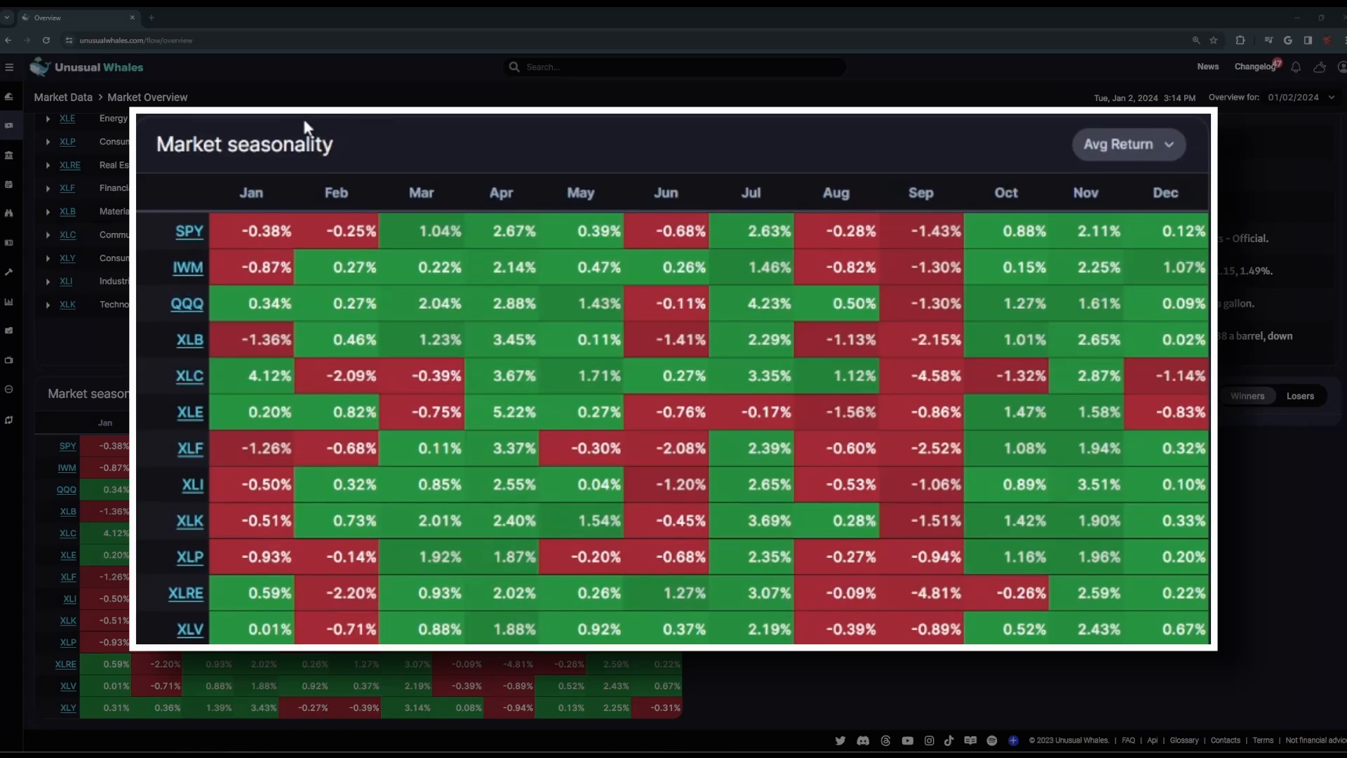
mouse_move(464, 149)
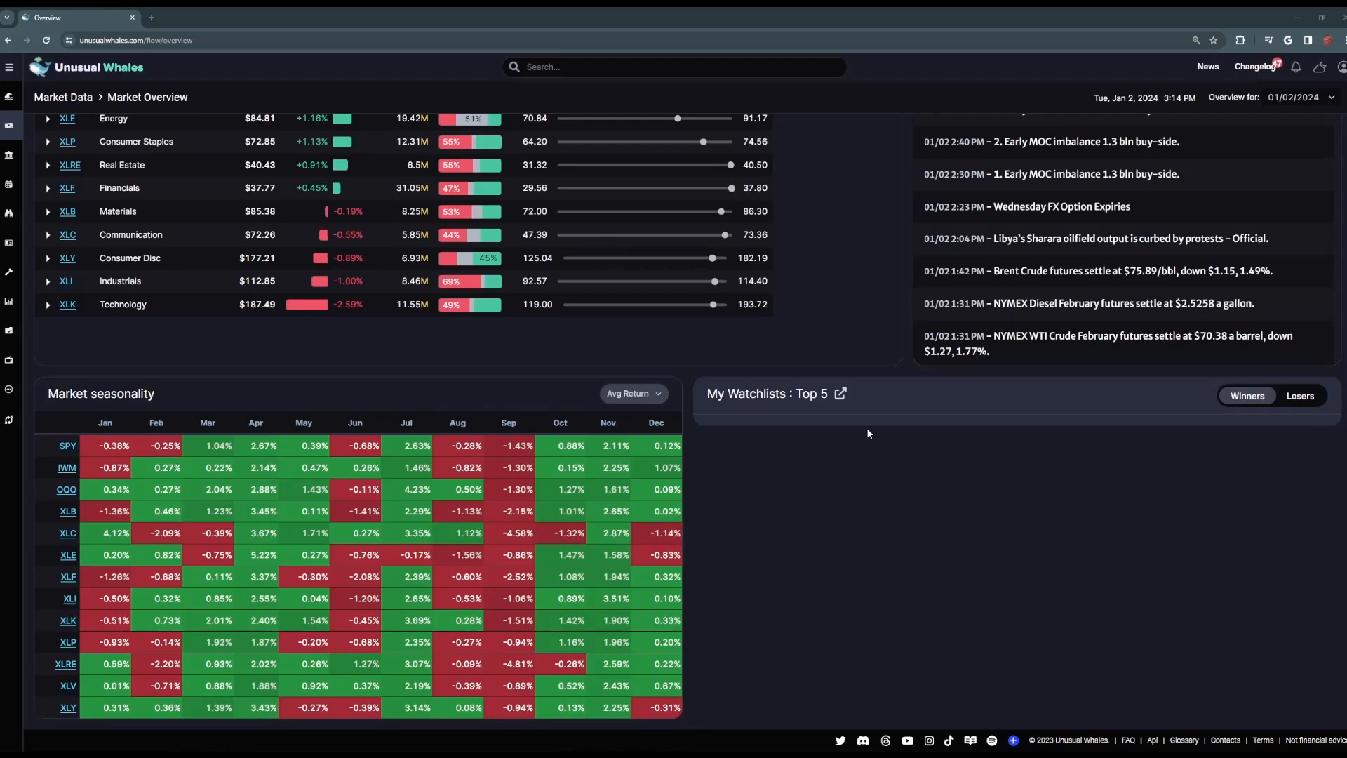
mouse_move(1148, 421)
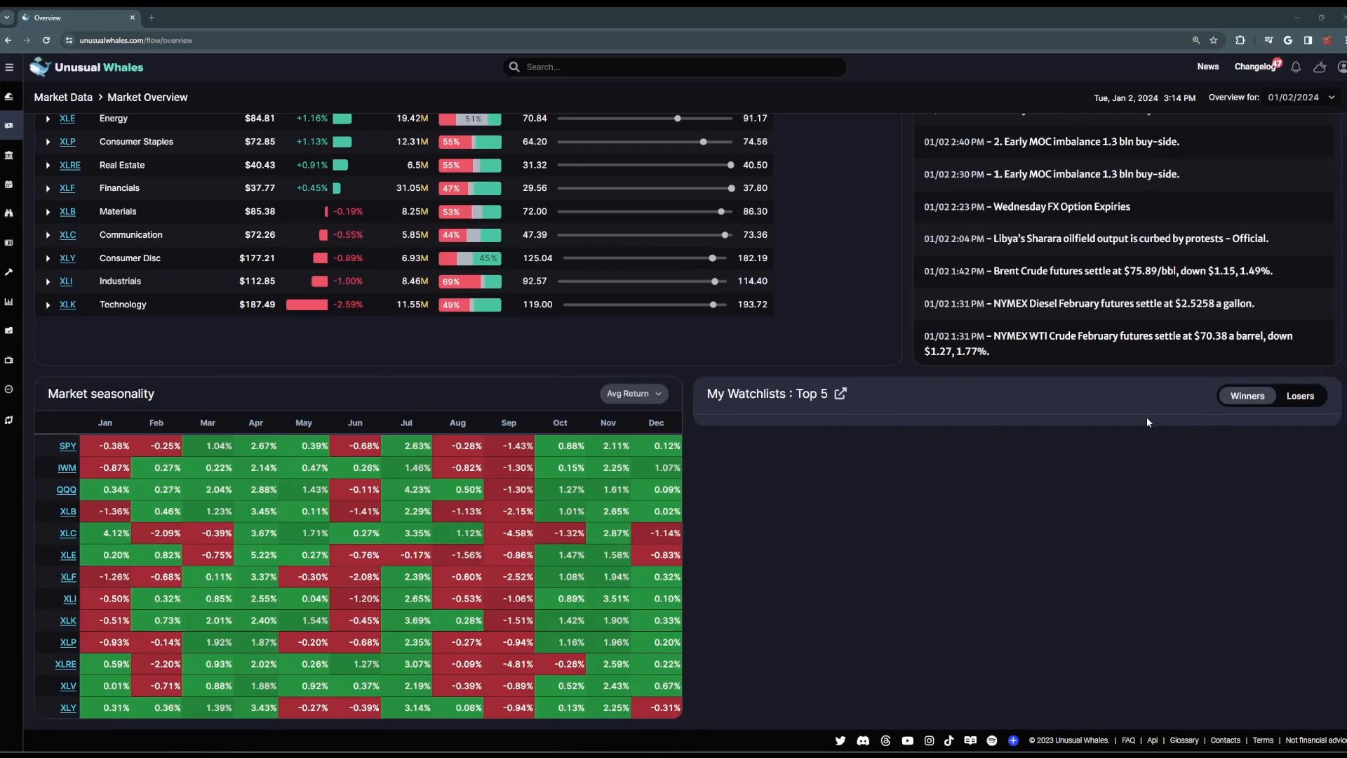
left_click(1300, 395)
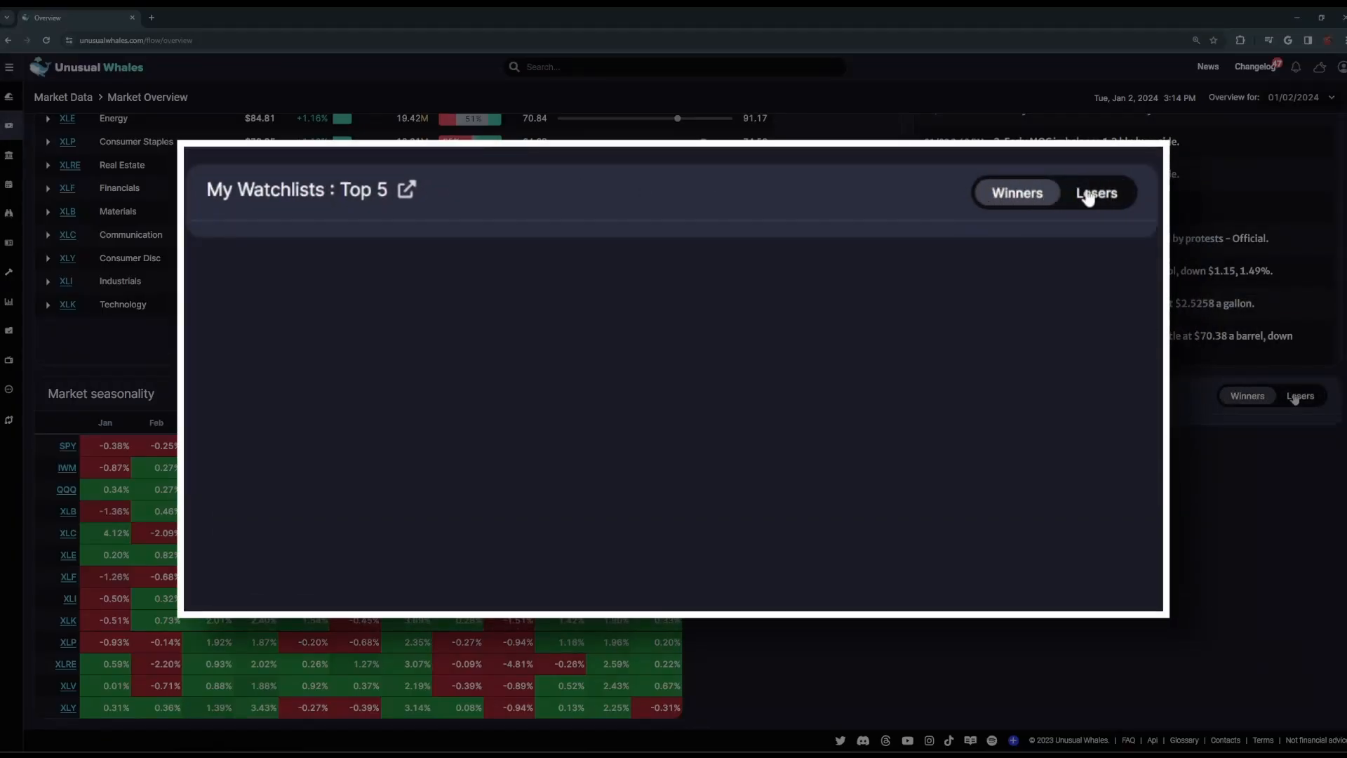
left_click(1097, 192)
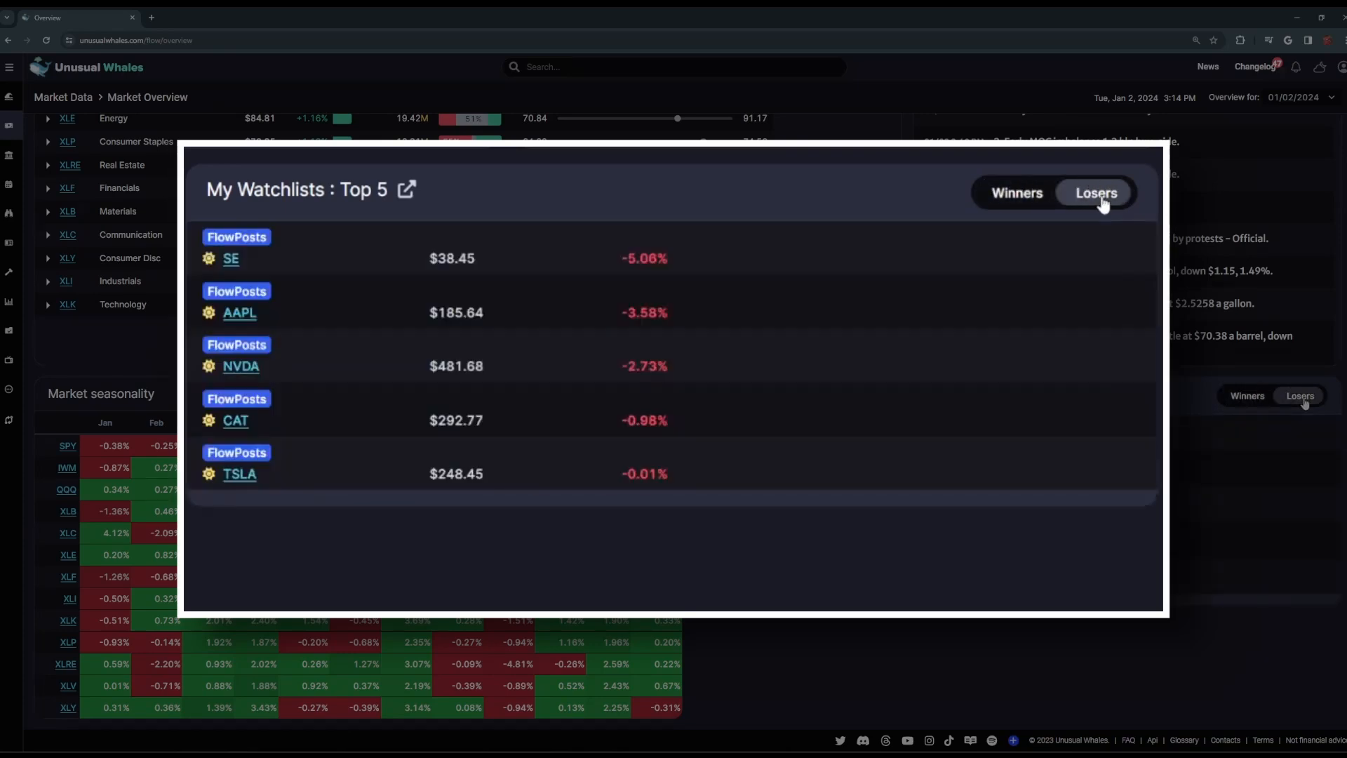
mouse_move(699, 236)
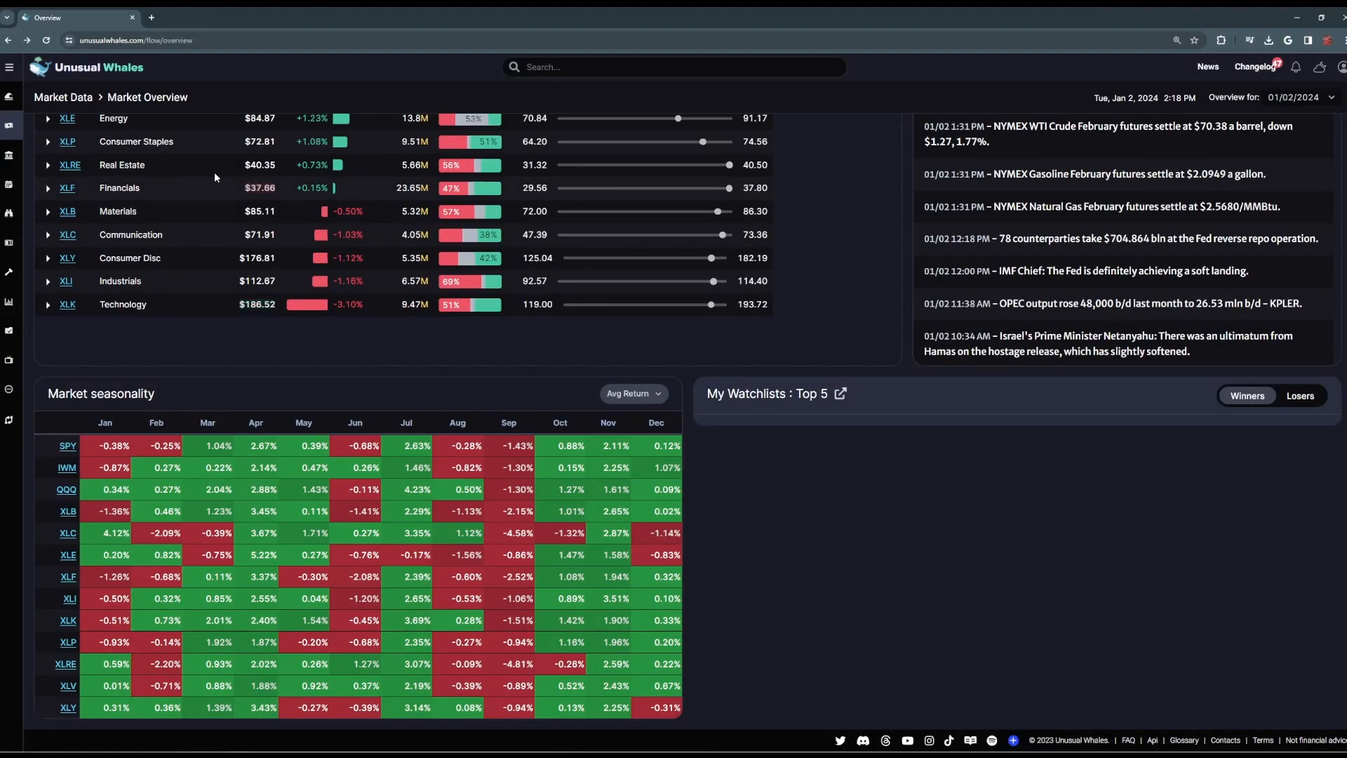
Step: Go to the live options Flow Feed from the Options Data sidebar menu
left_click(9, 67)
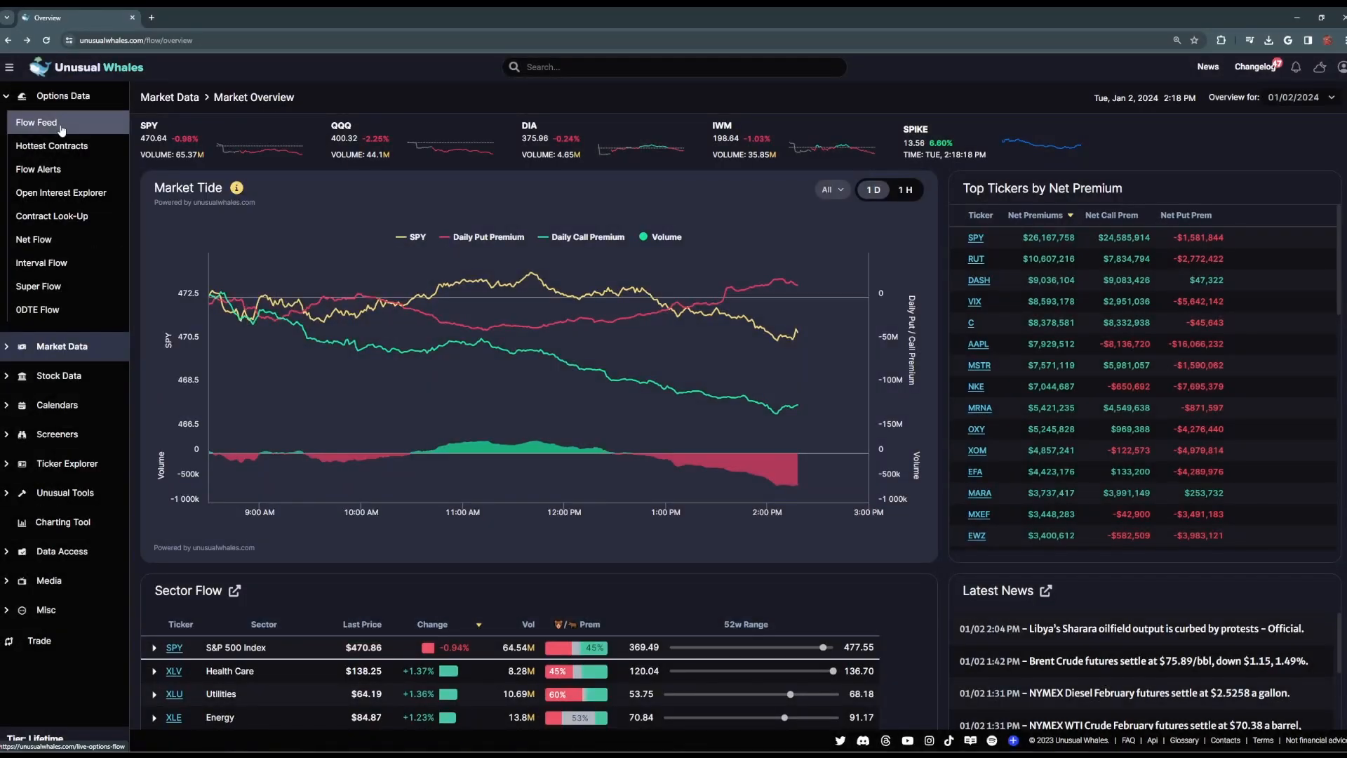
left_click(37, 122)
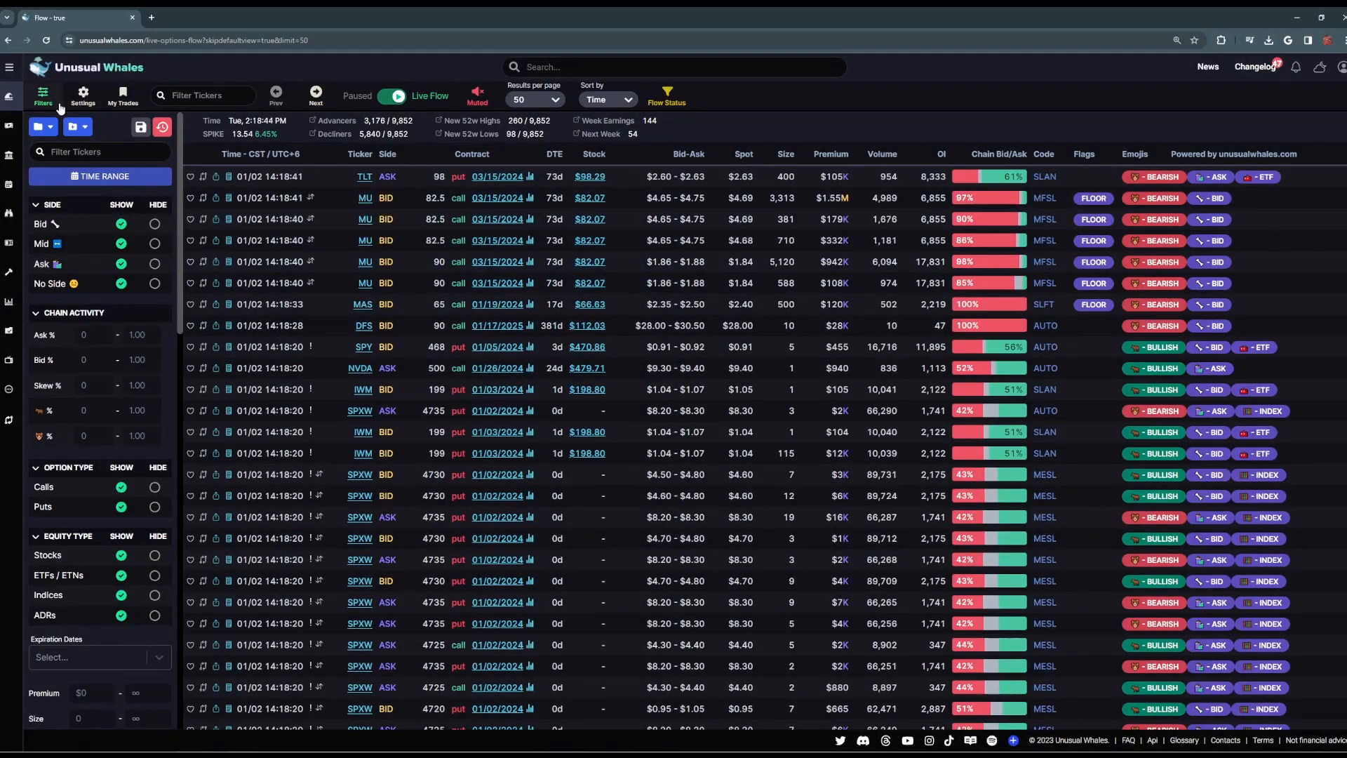
Step: Hide filters, view My Trades, then add Shares Equivalent and Sector columns in table settings
left_click(43, 93)
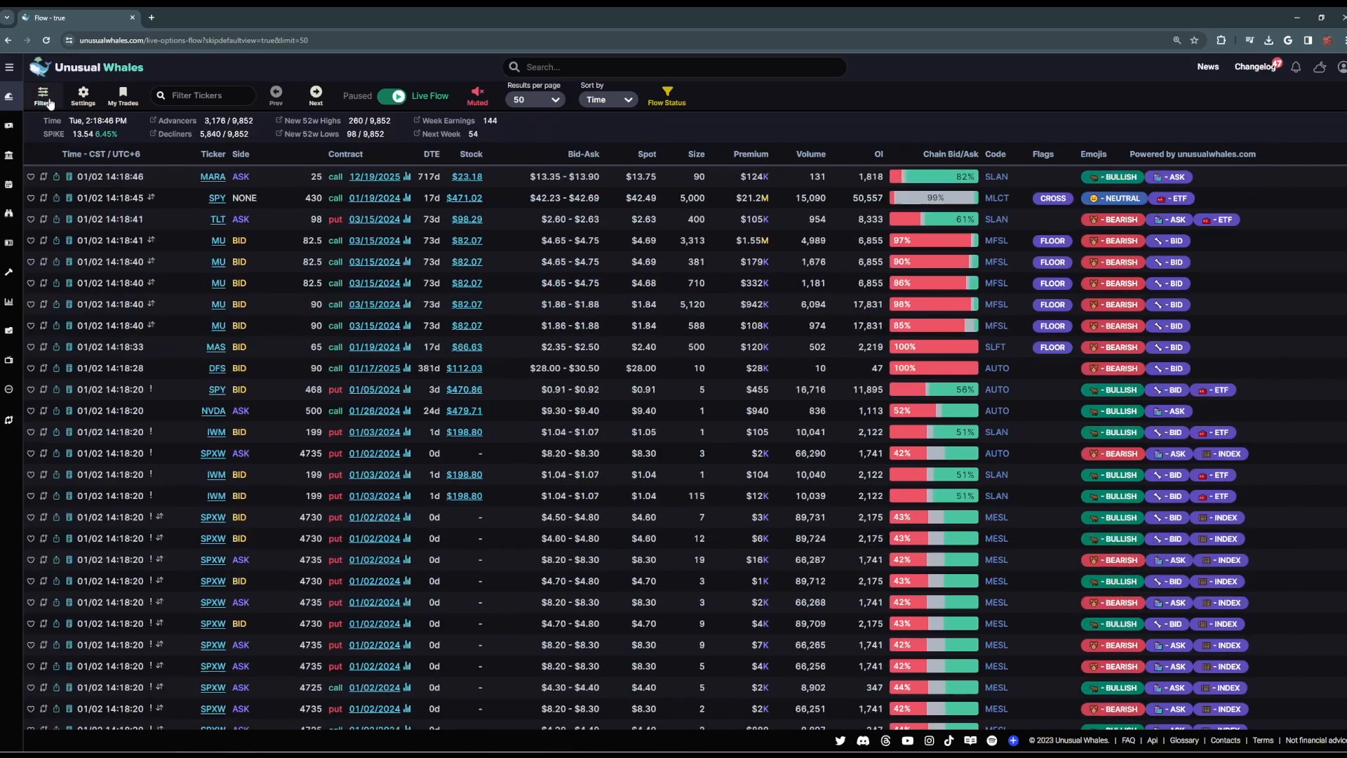
left_click(82, 93)
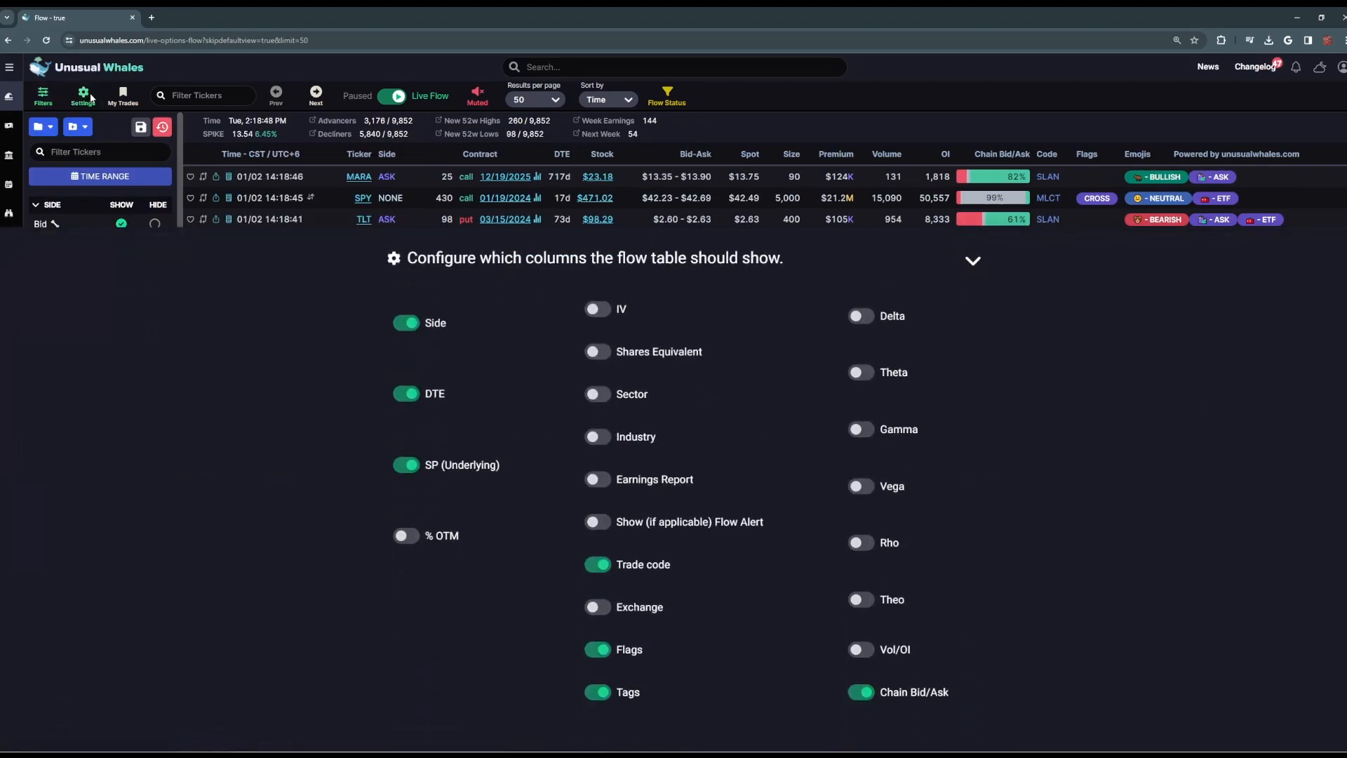
left_click(124, 95)
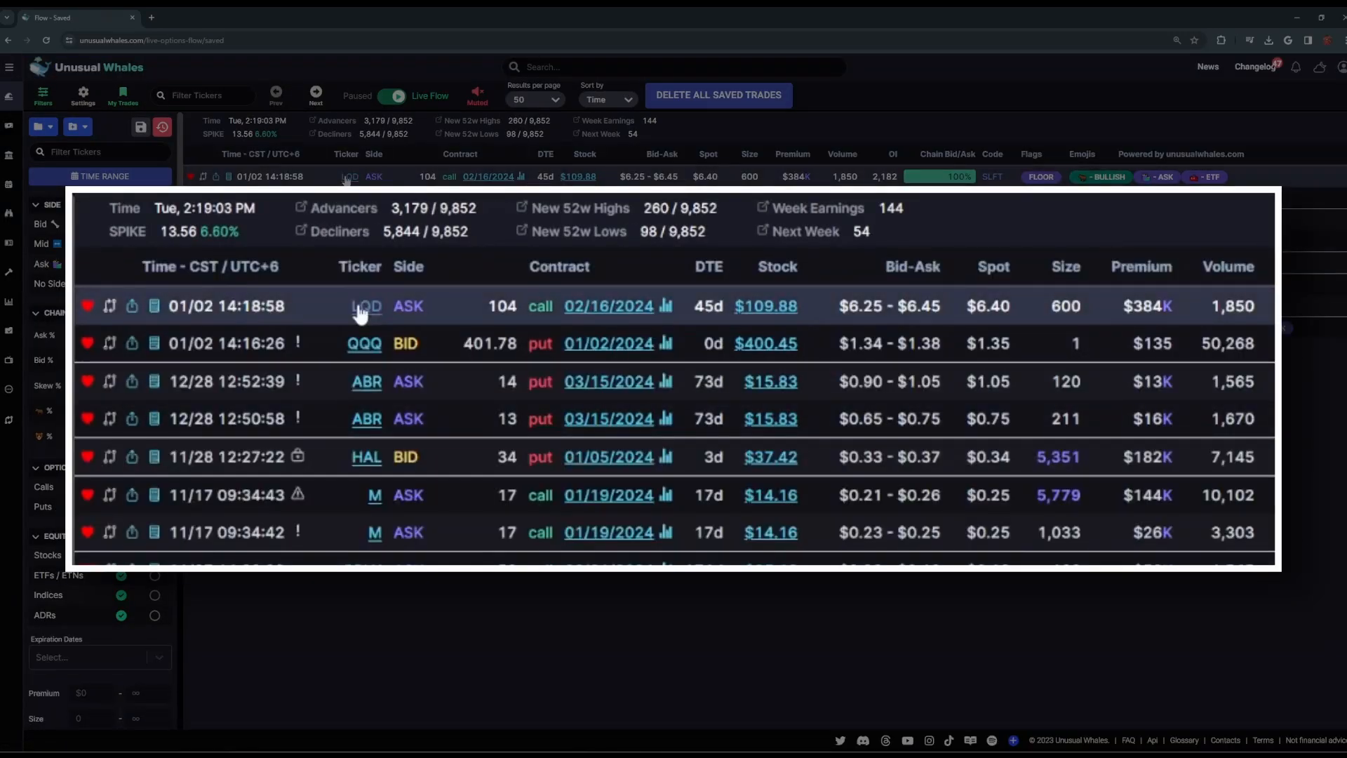
mouse_move(874, 464)
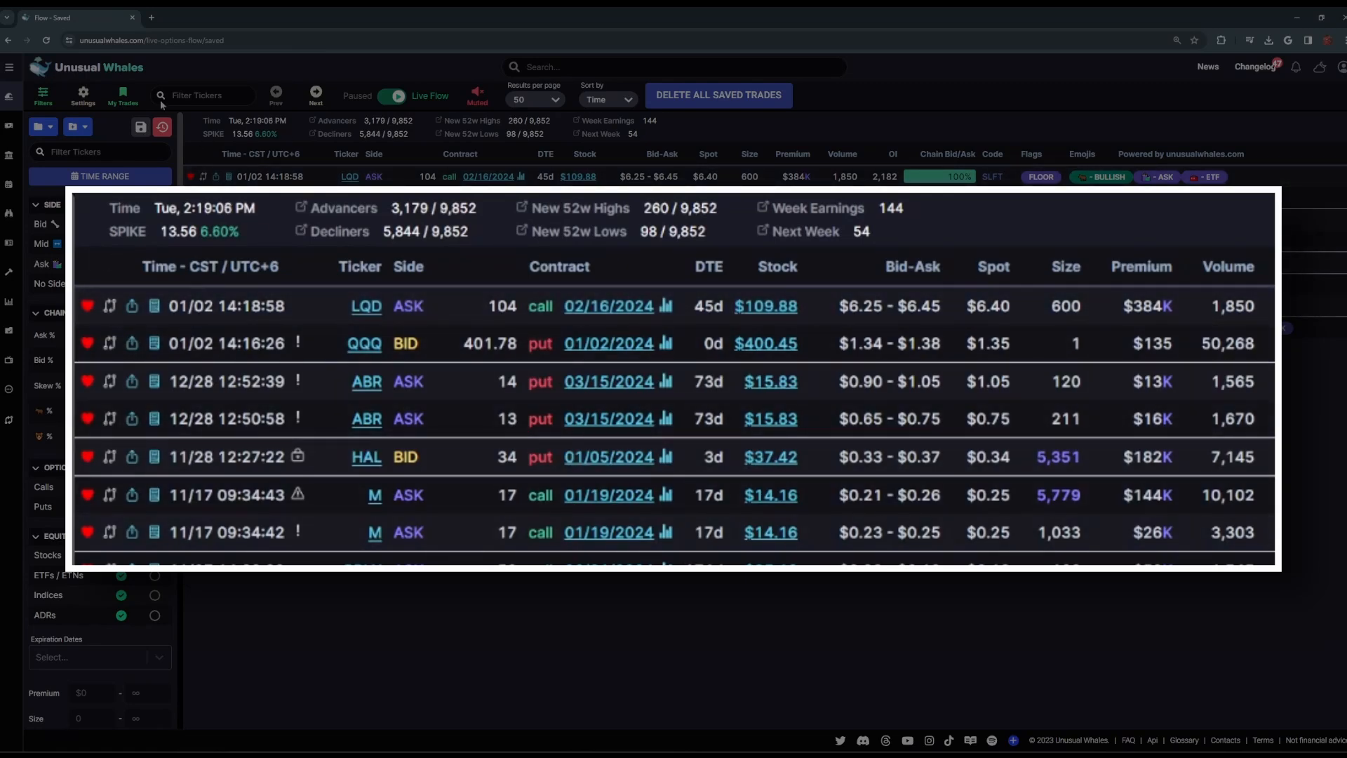
left_click(122, 96)
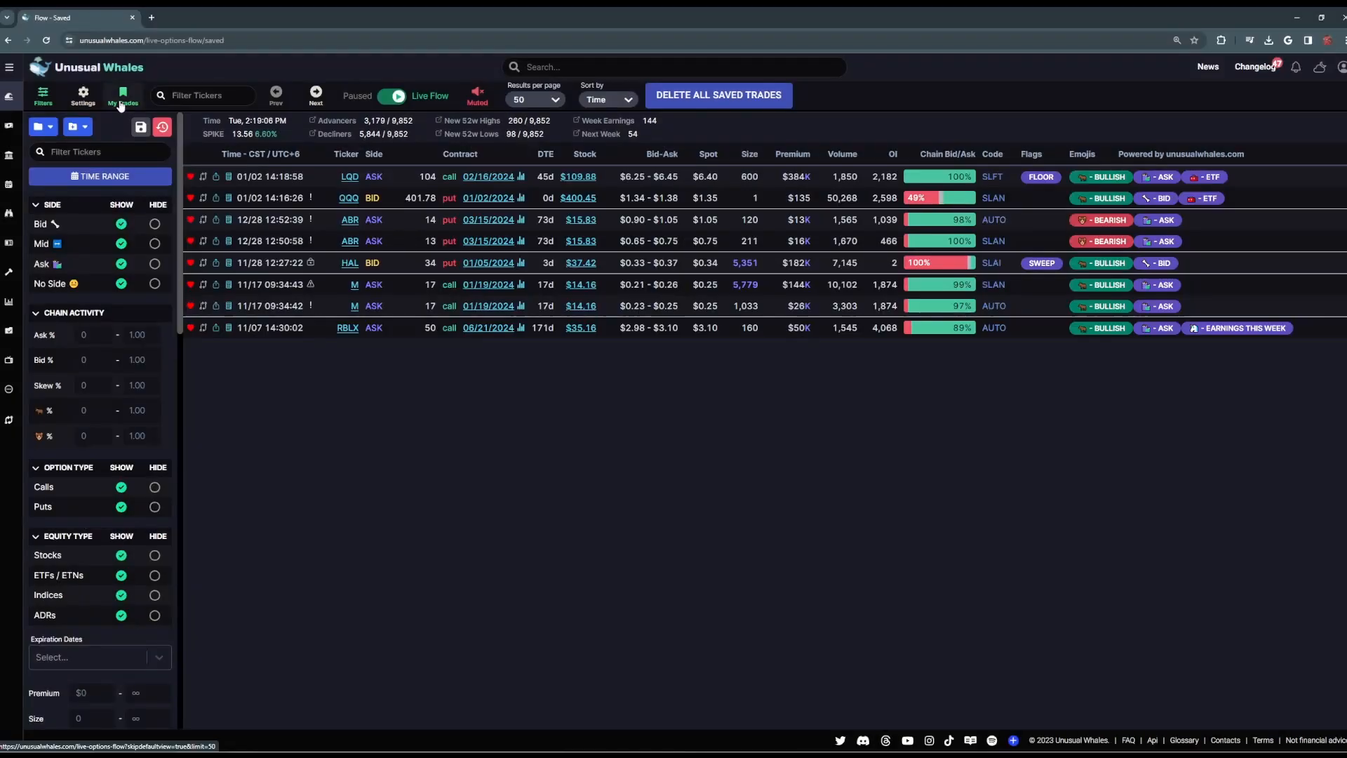
left_click(81, 96)
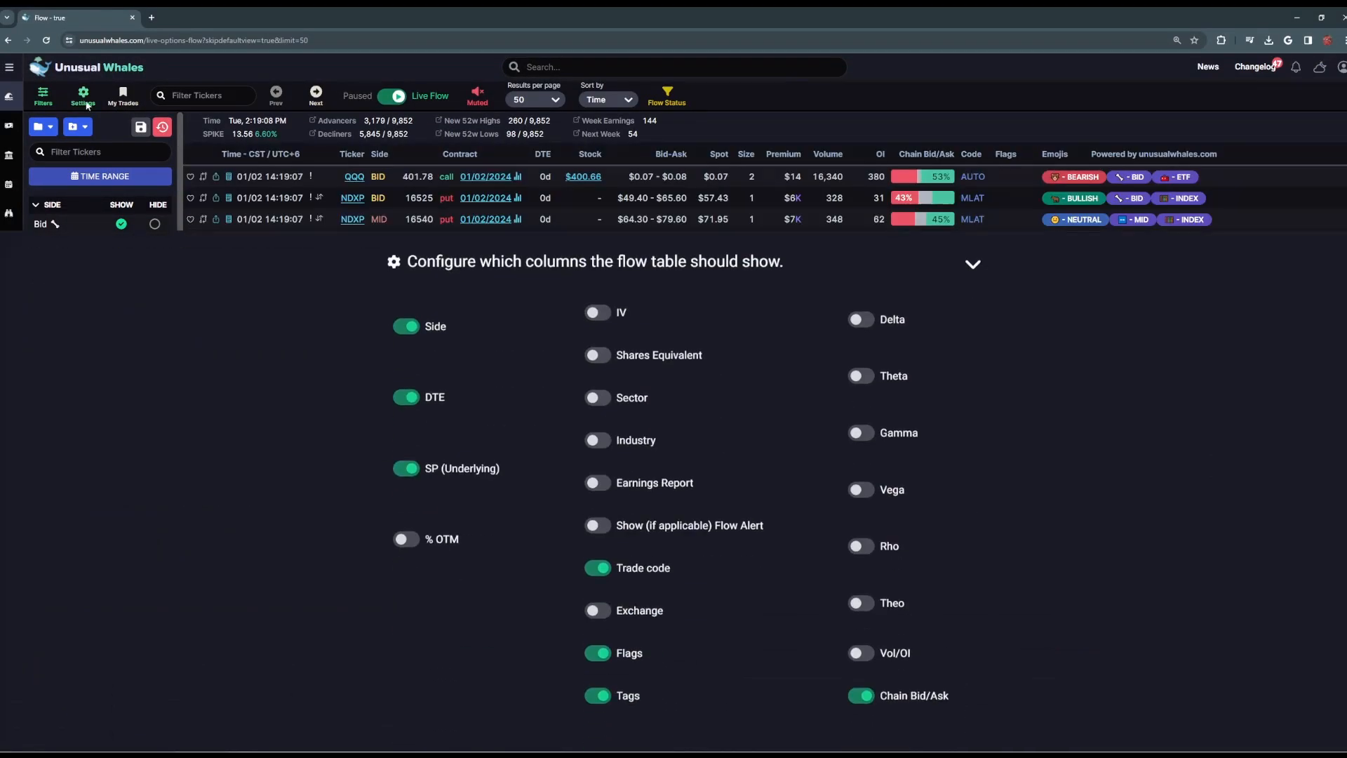
left_click(598, 311)
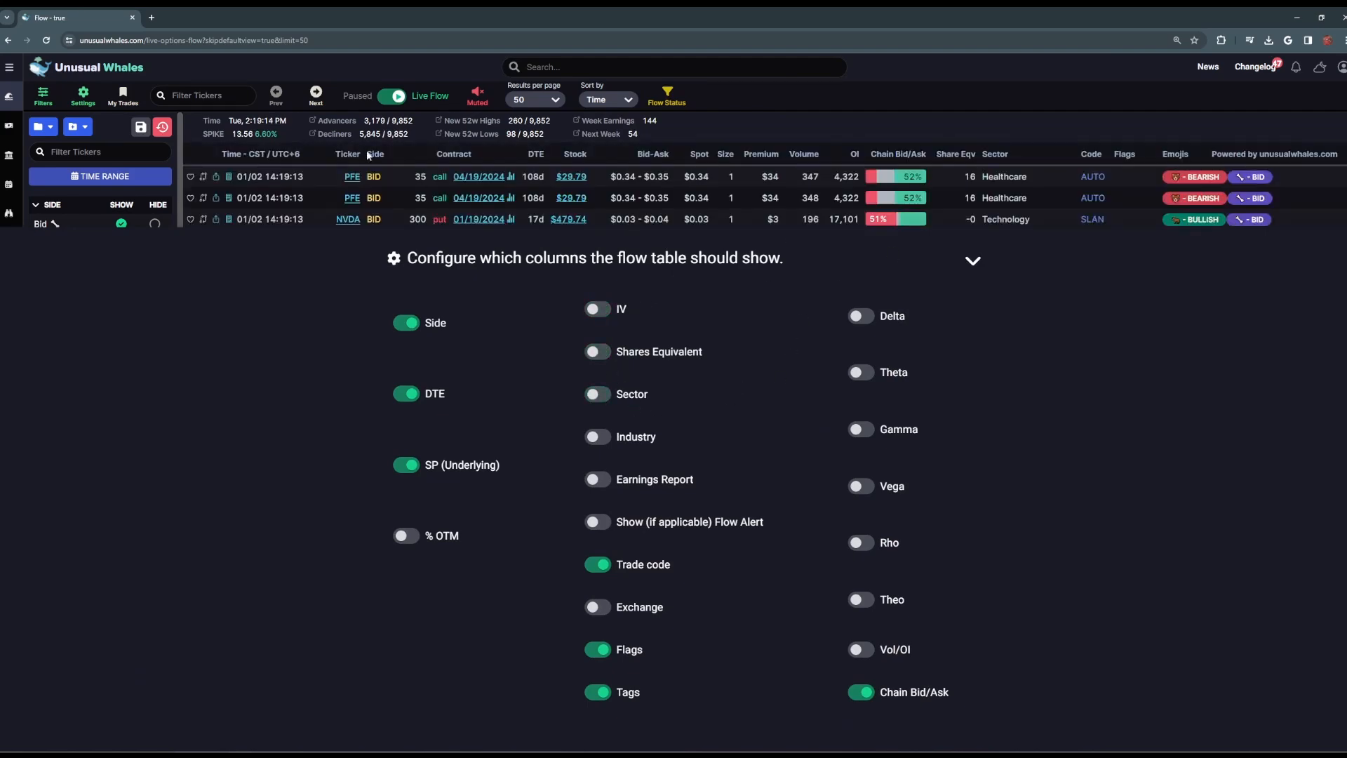
Step: Try the Bid and Ask hide filters, then load the saved '> 10k OPEN TRADE' preset
left_click(42, 95)
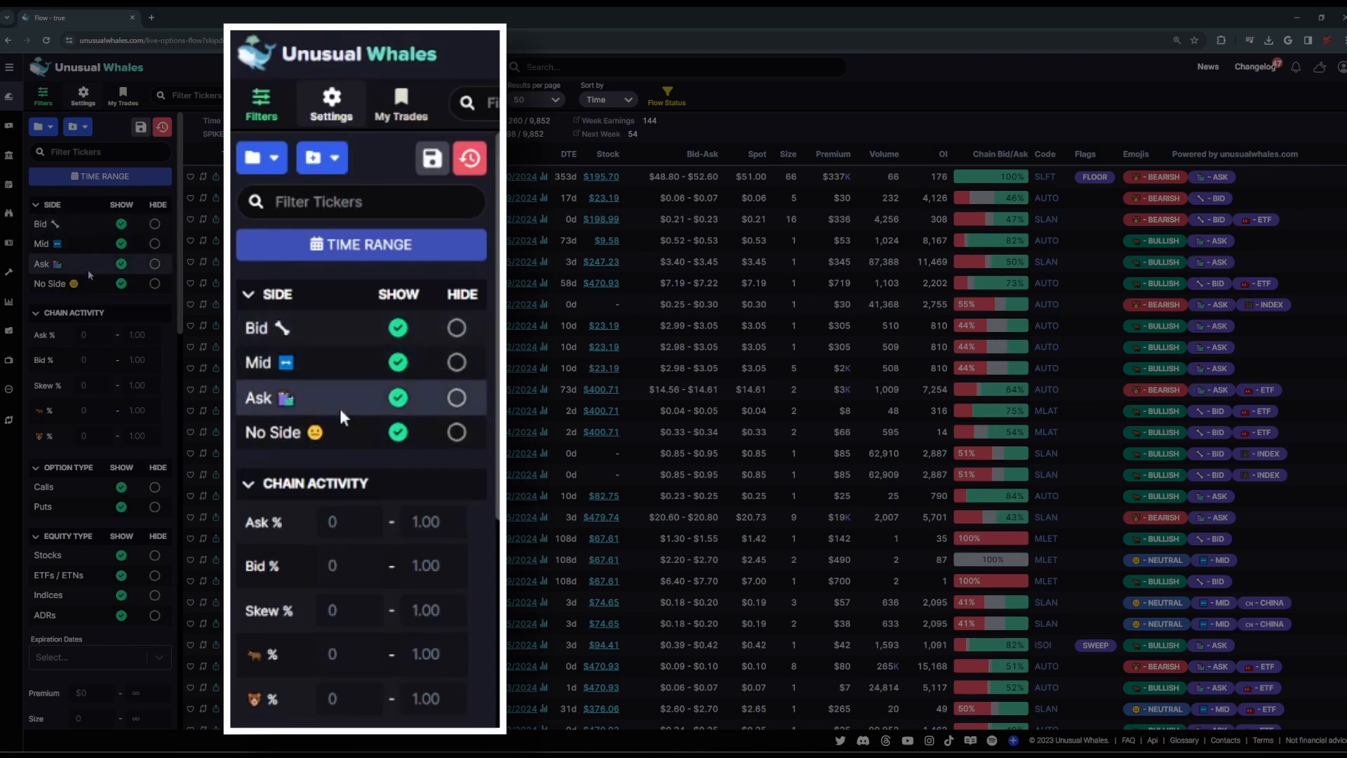
left_click(456, 328)
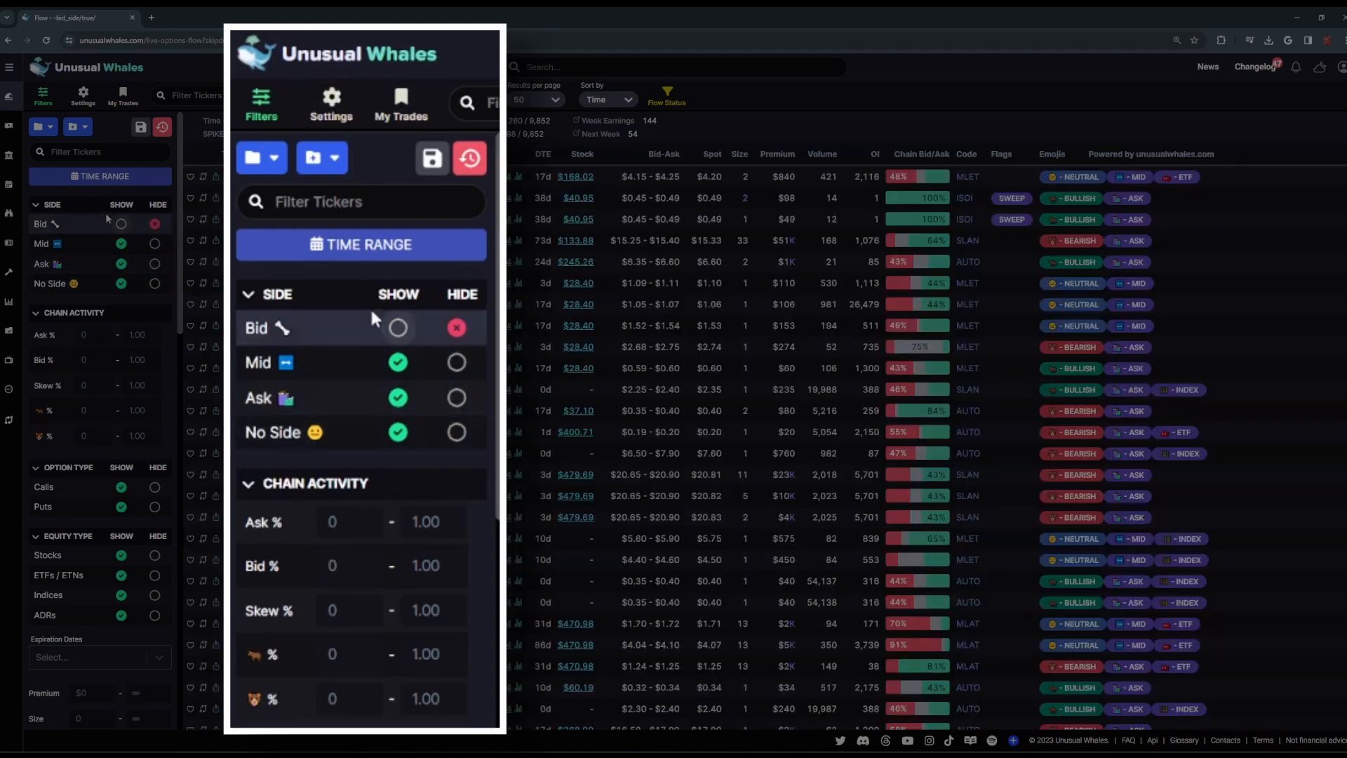
left_click(455, 399)
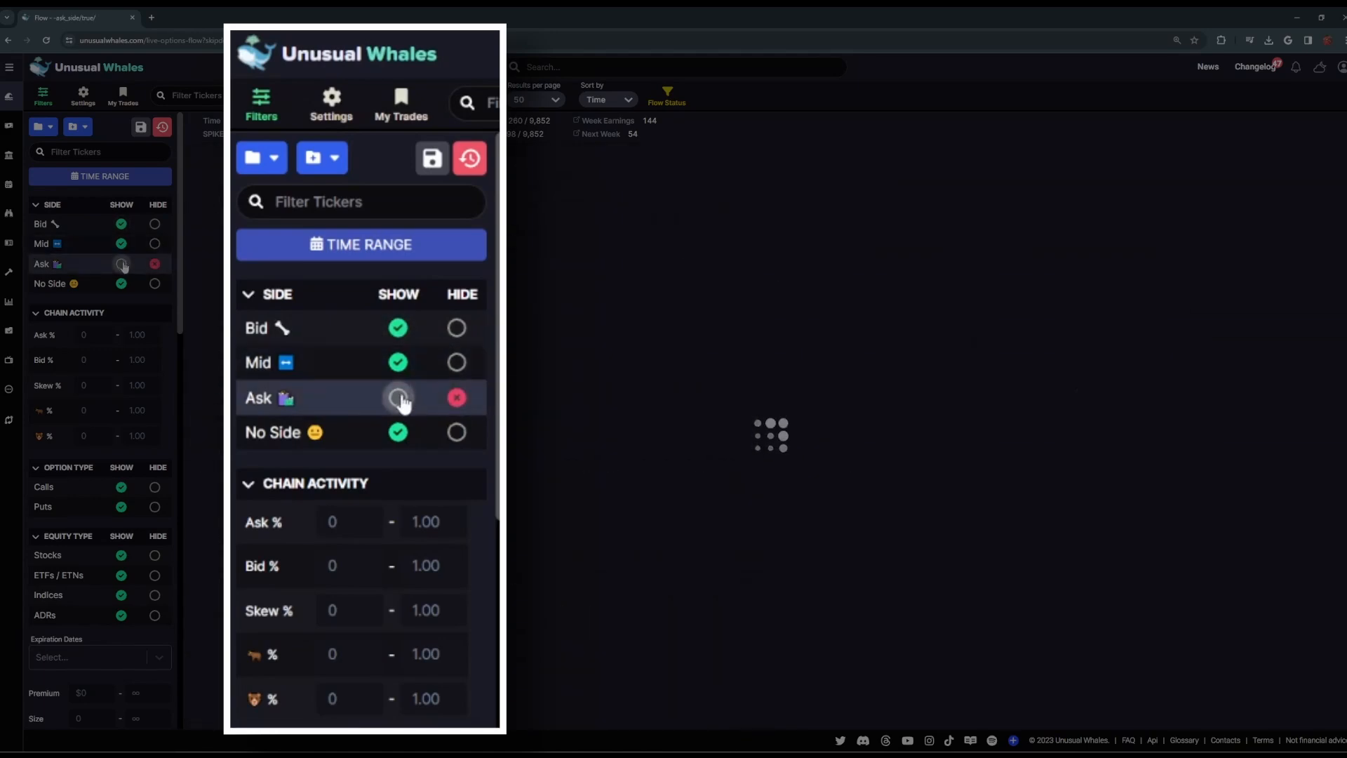
left_click(399, 397)
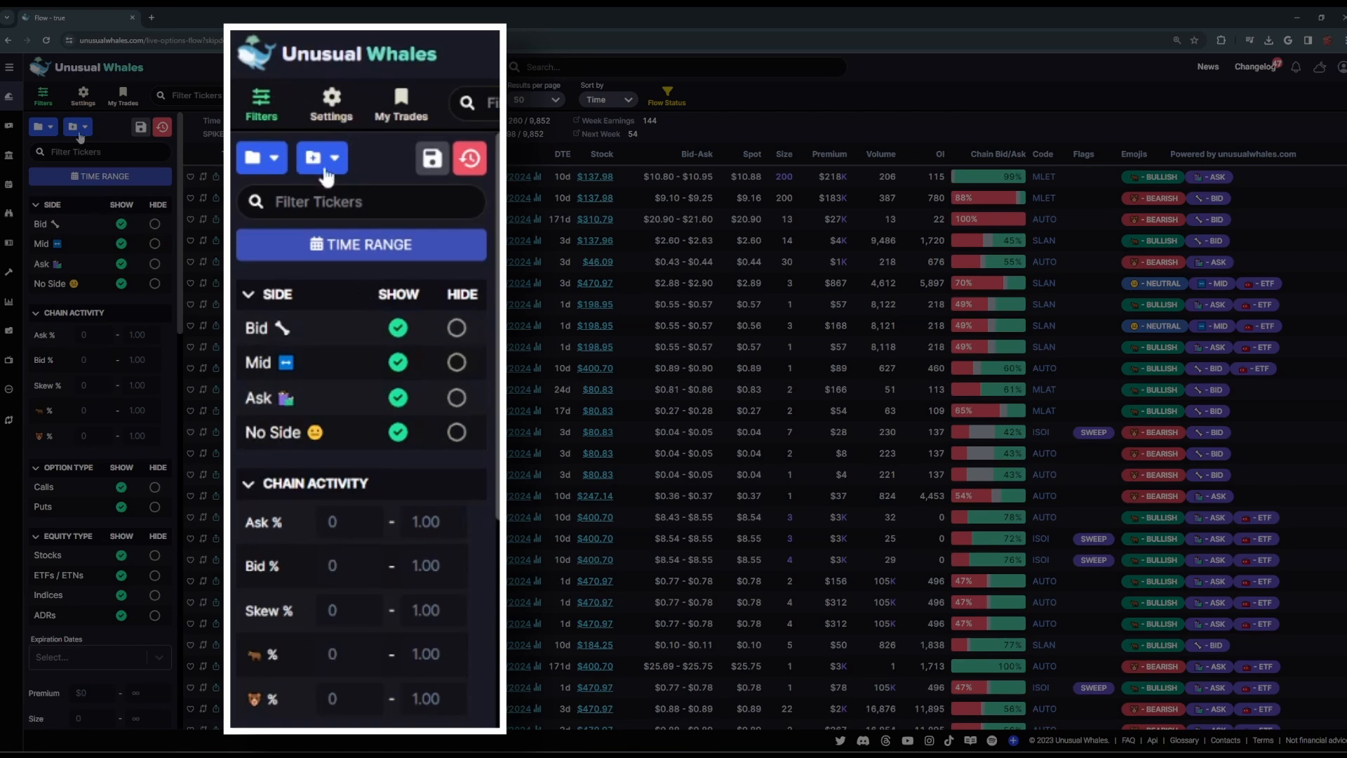
left_click(321, 157)
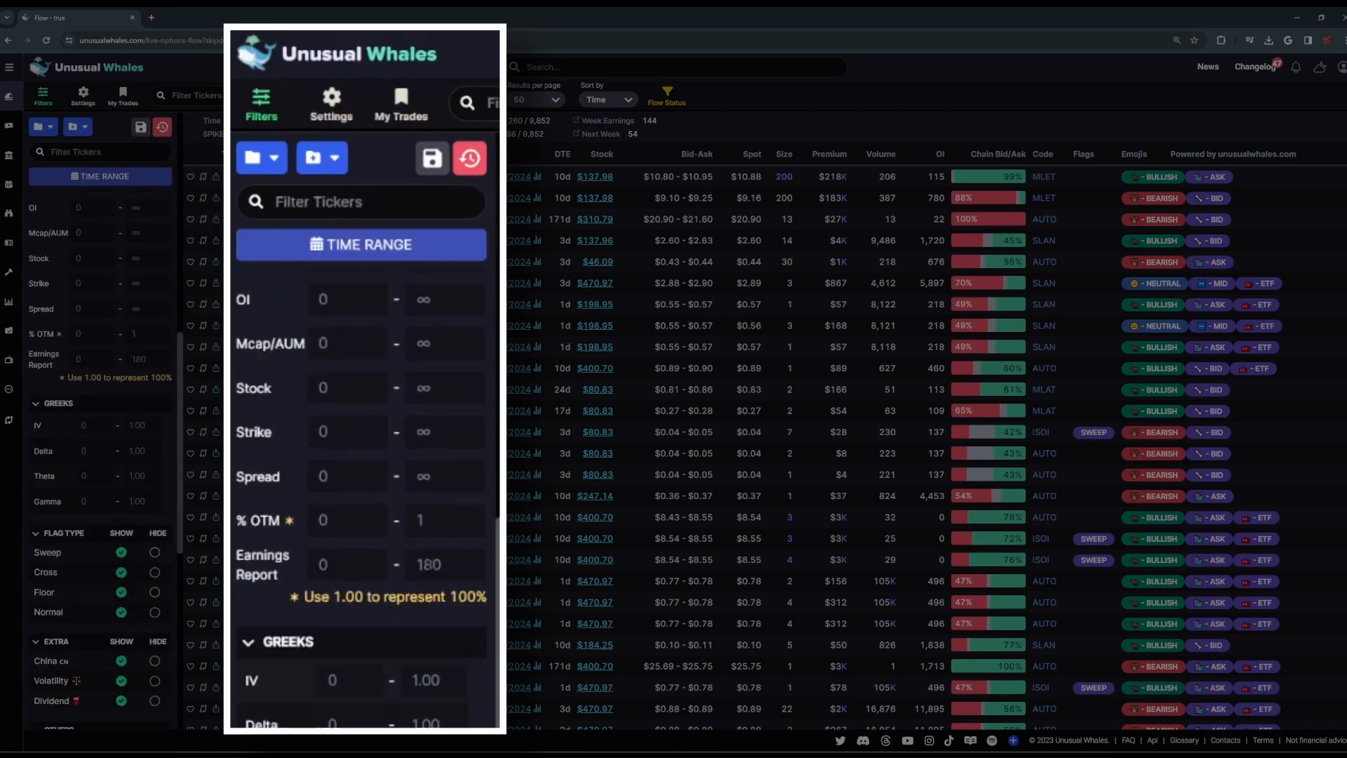
scroll("down", 3)
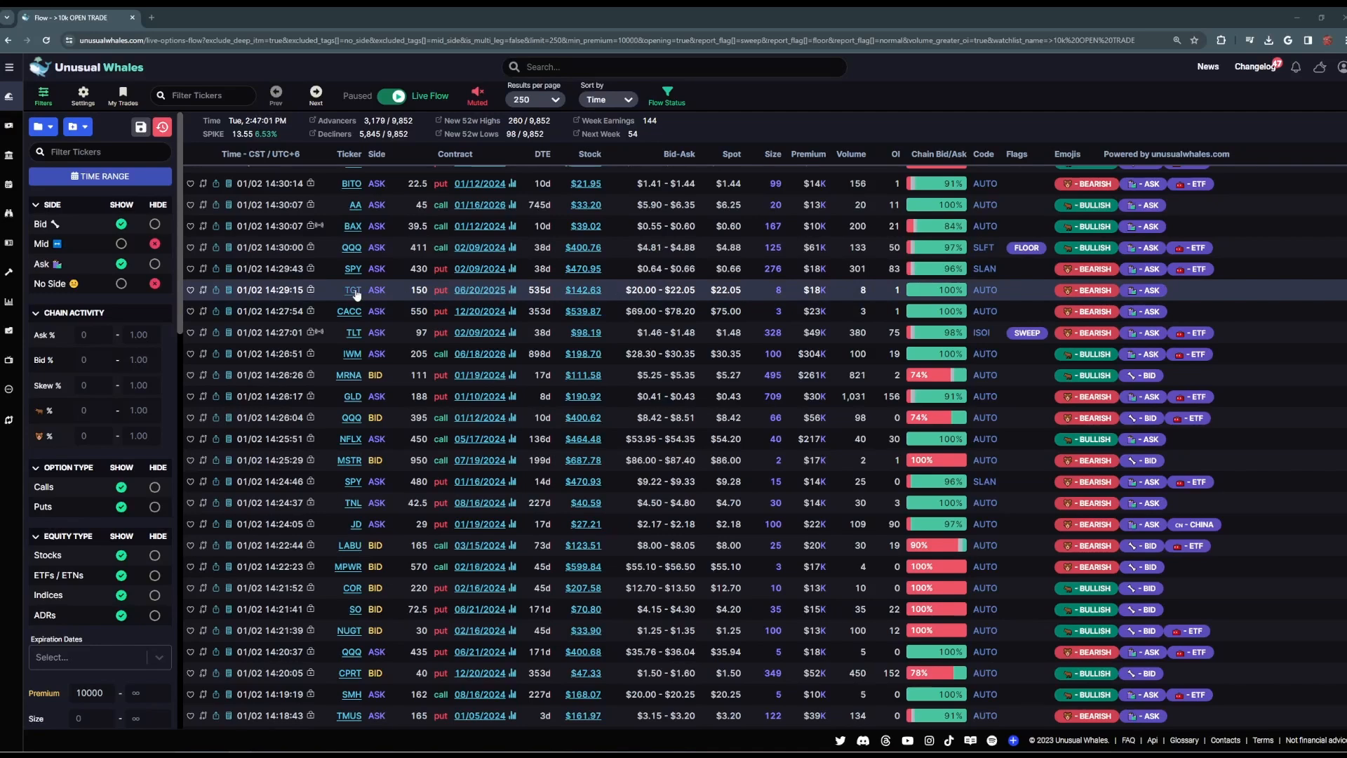
Step: Show TGT's overview chart as a single combined net premium line against share price
left_click(352, 289)
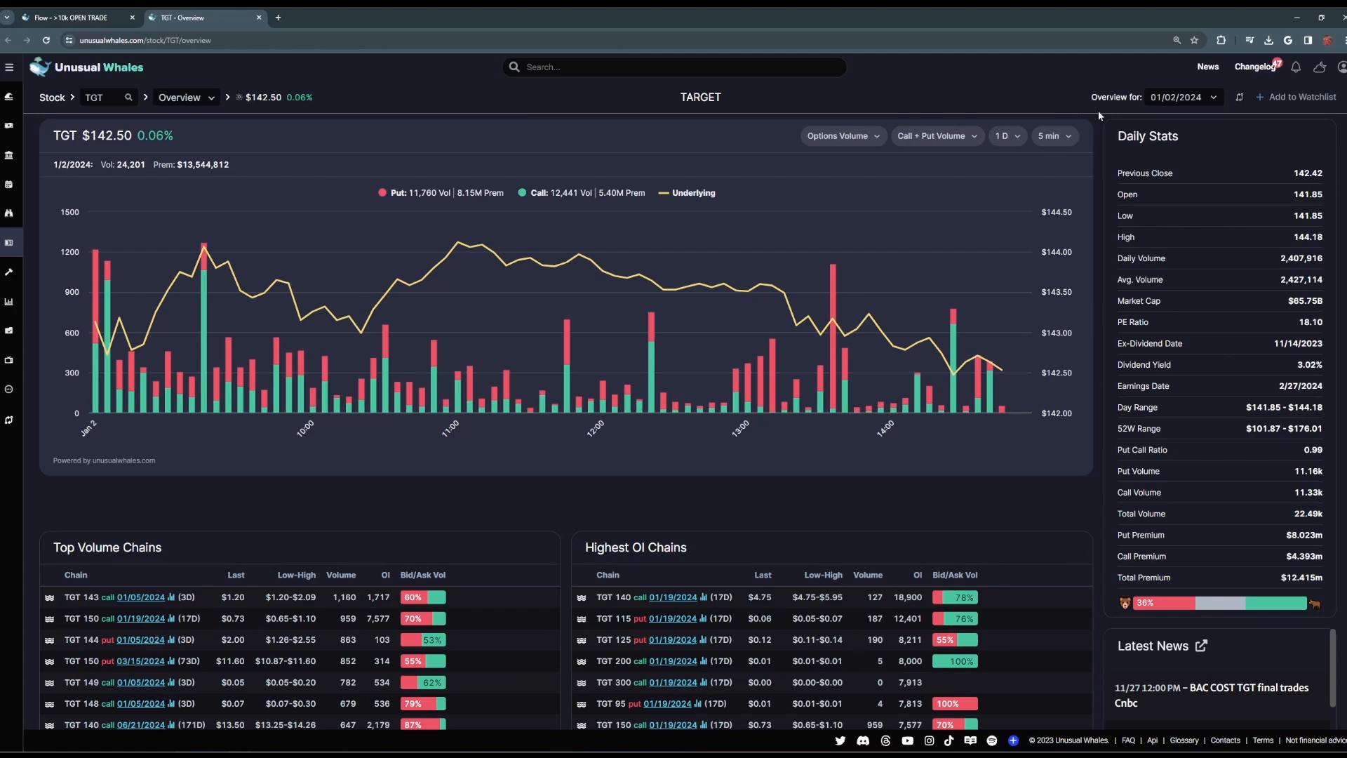
mouse_move(920, 81)
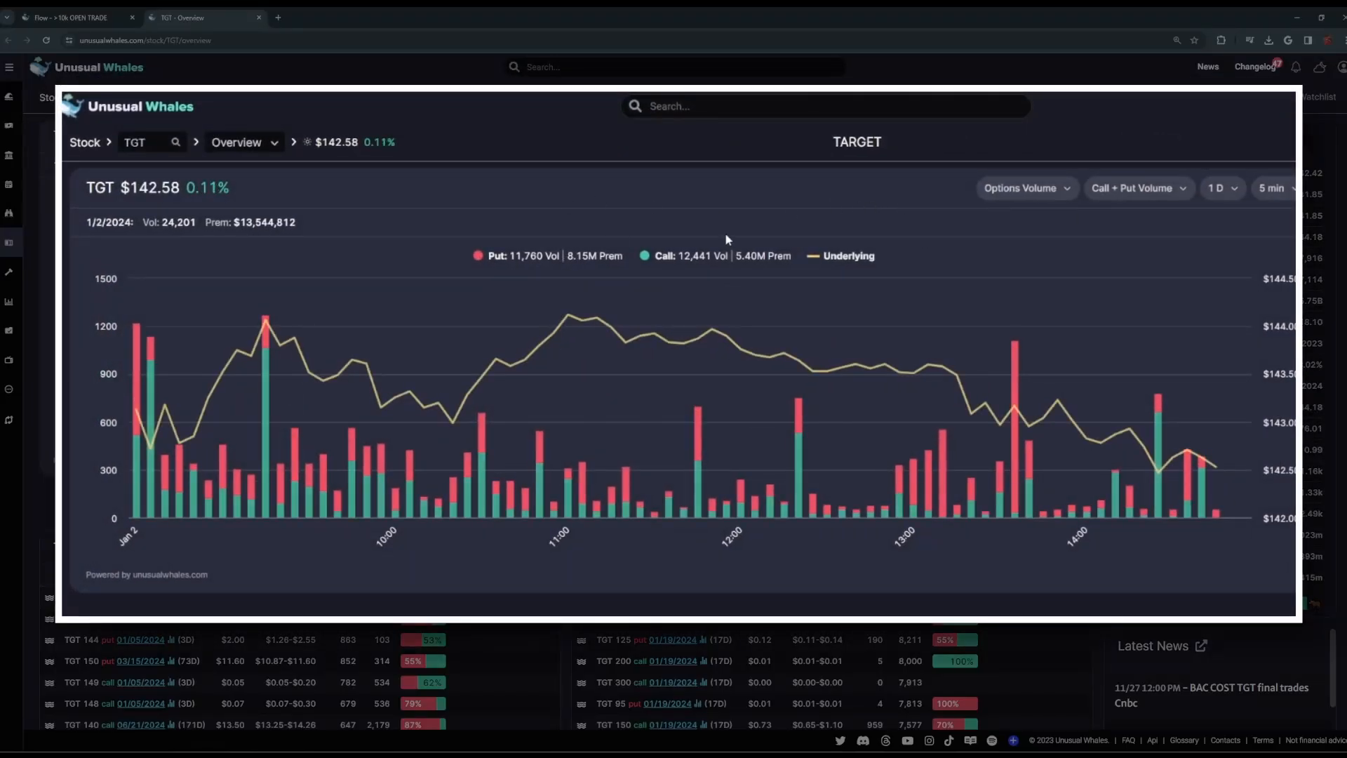
left_click(1027, 188)
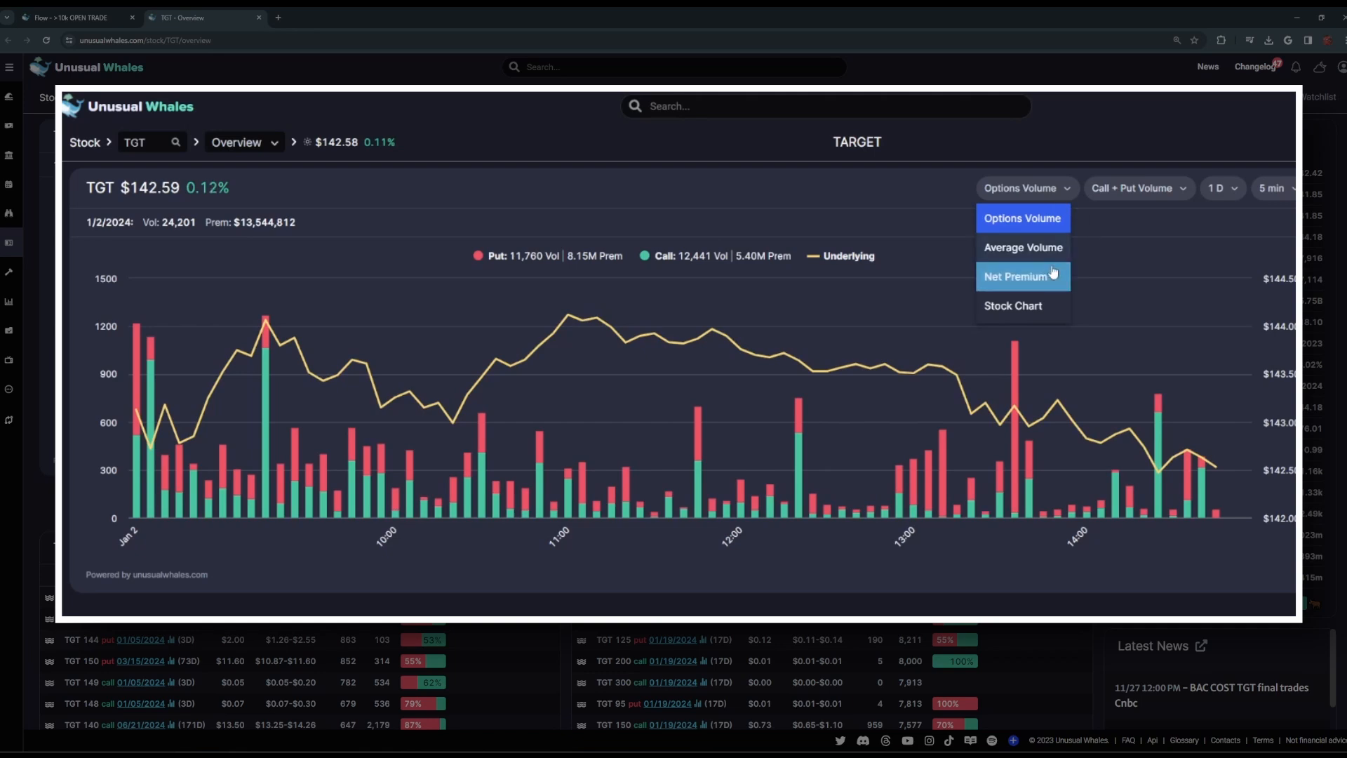
left_click(1023, 276)
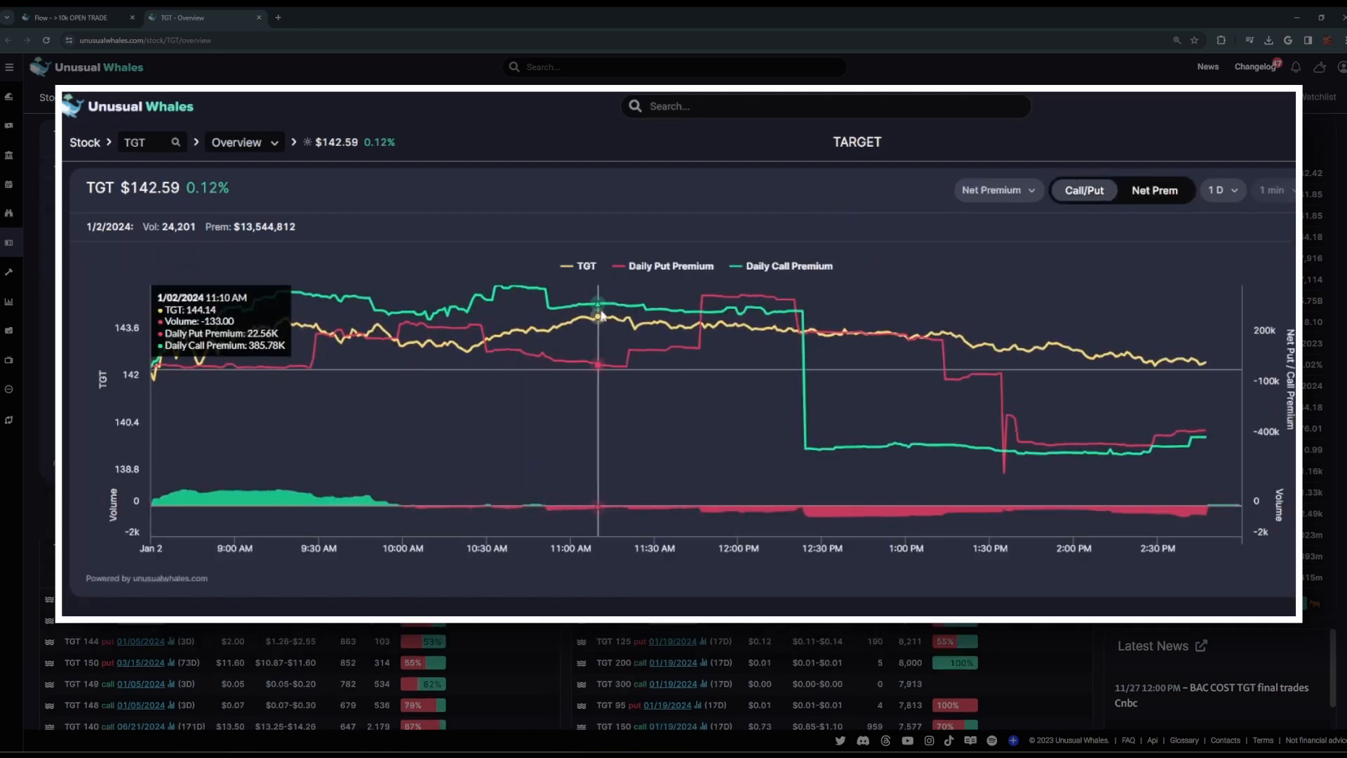
mouse_move(884, 342)
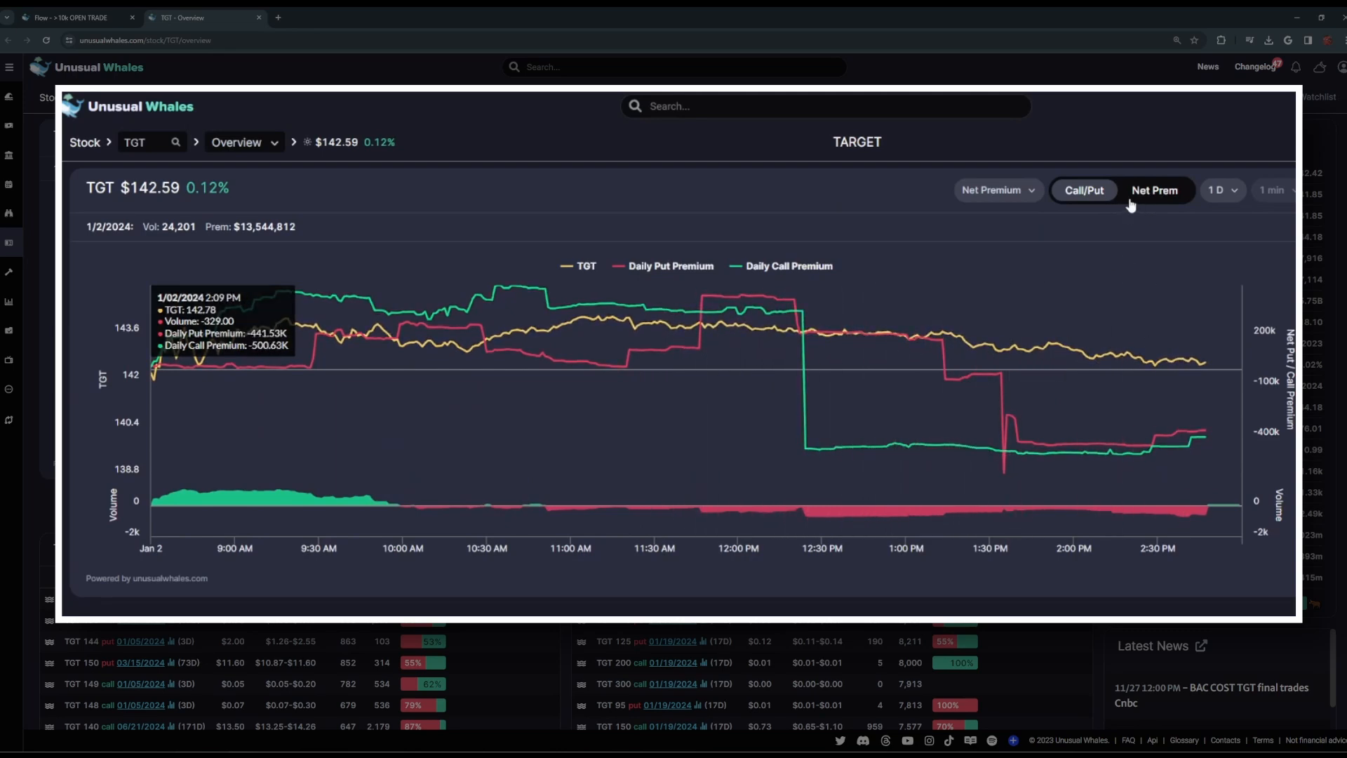
left_click(1156, 191)
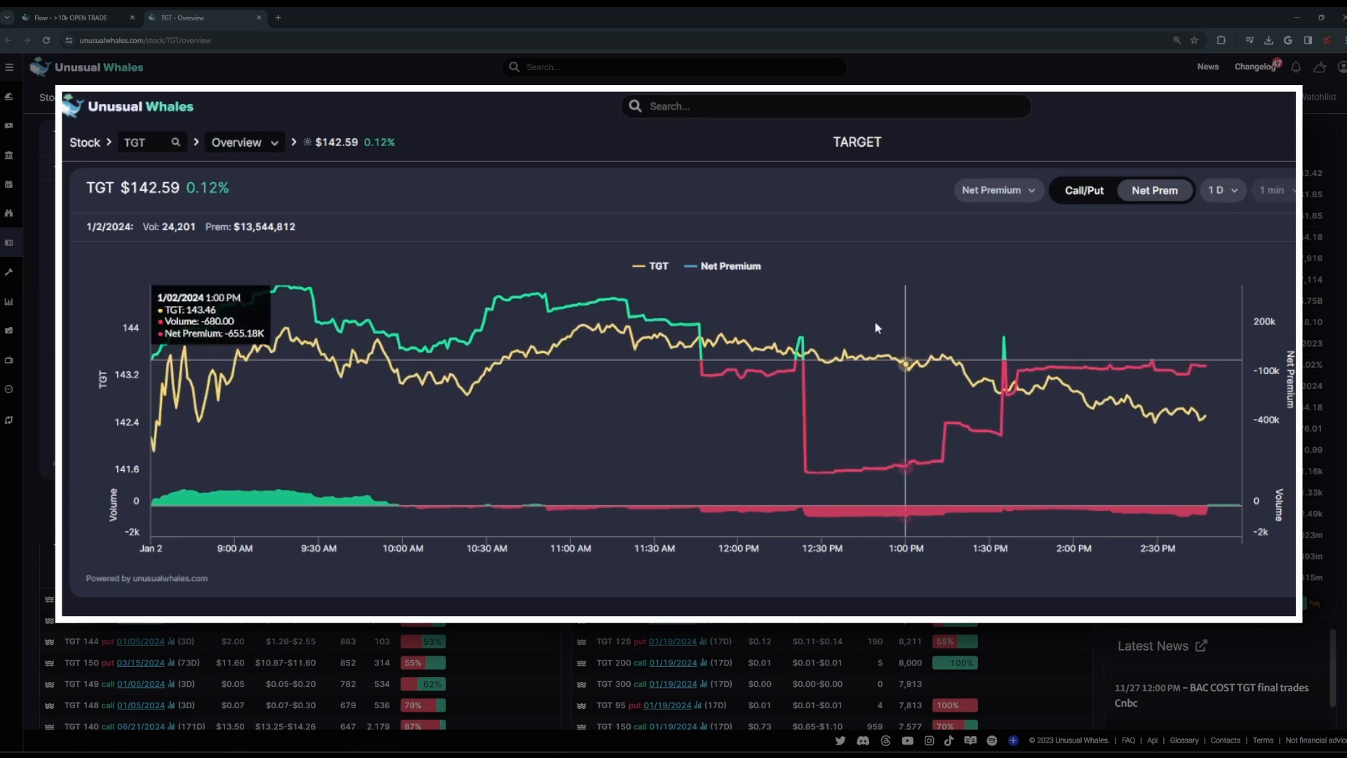
mouse_move(1184, 224)
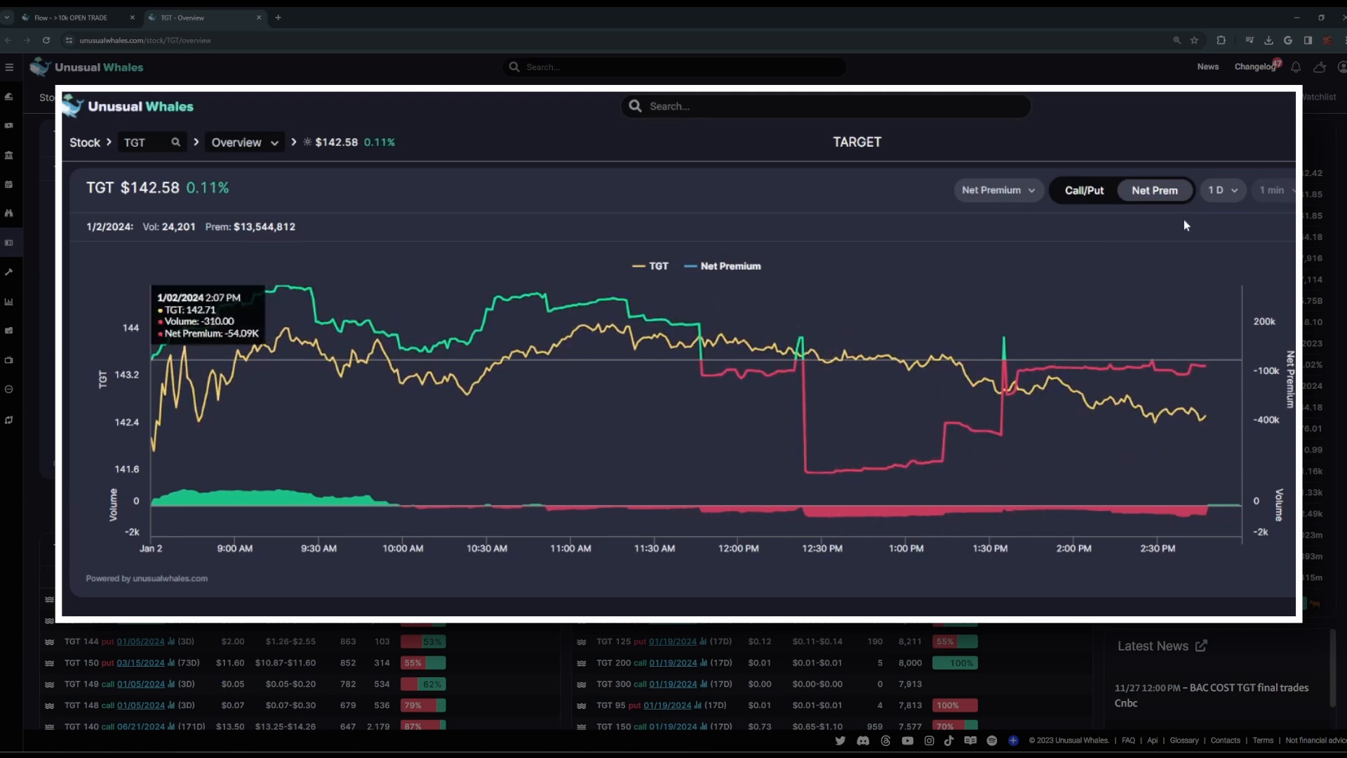
left_click(1223, 191)
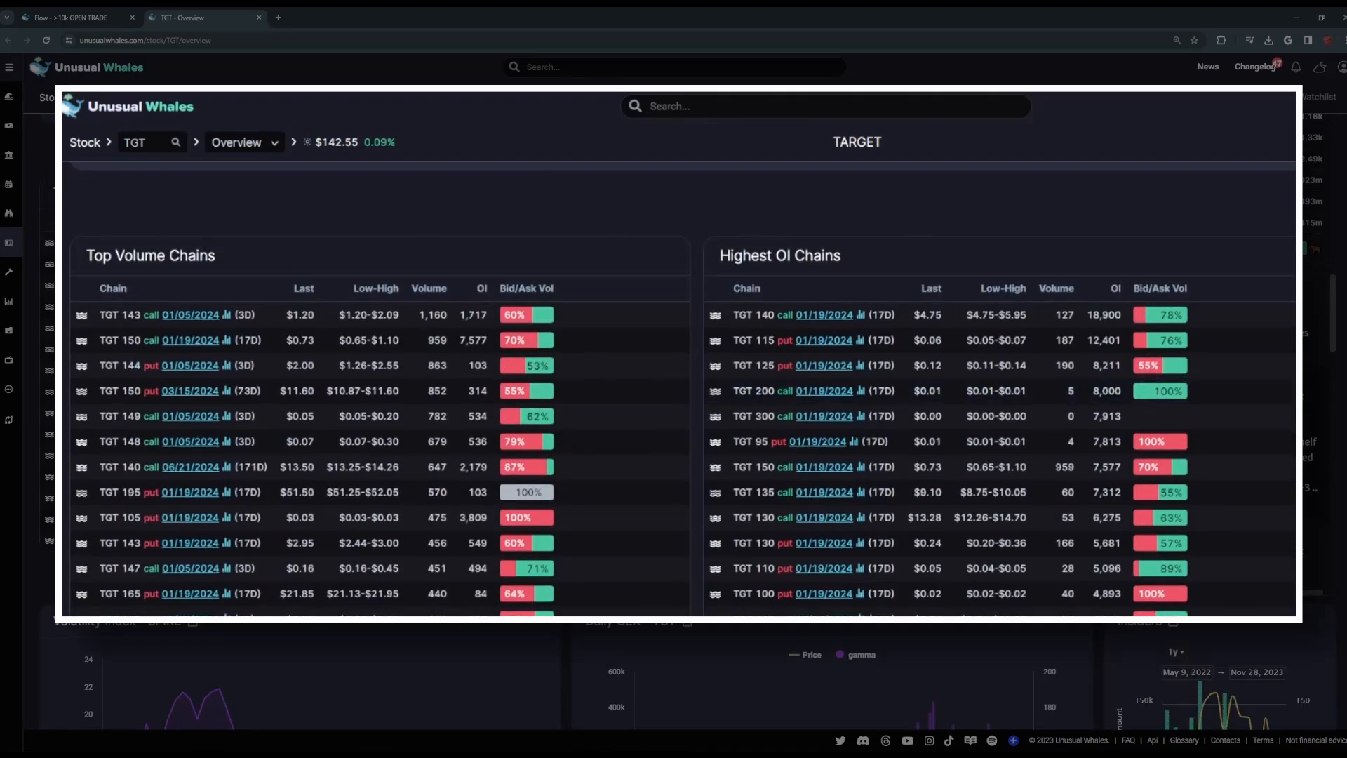
mouse_move(238, 269)
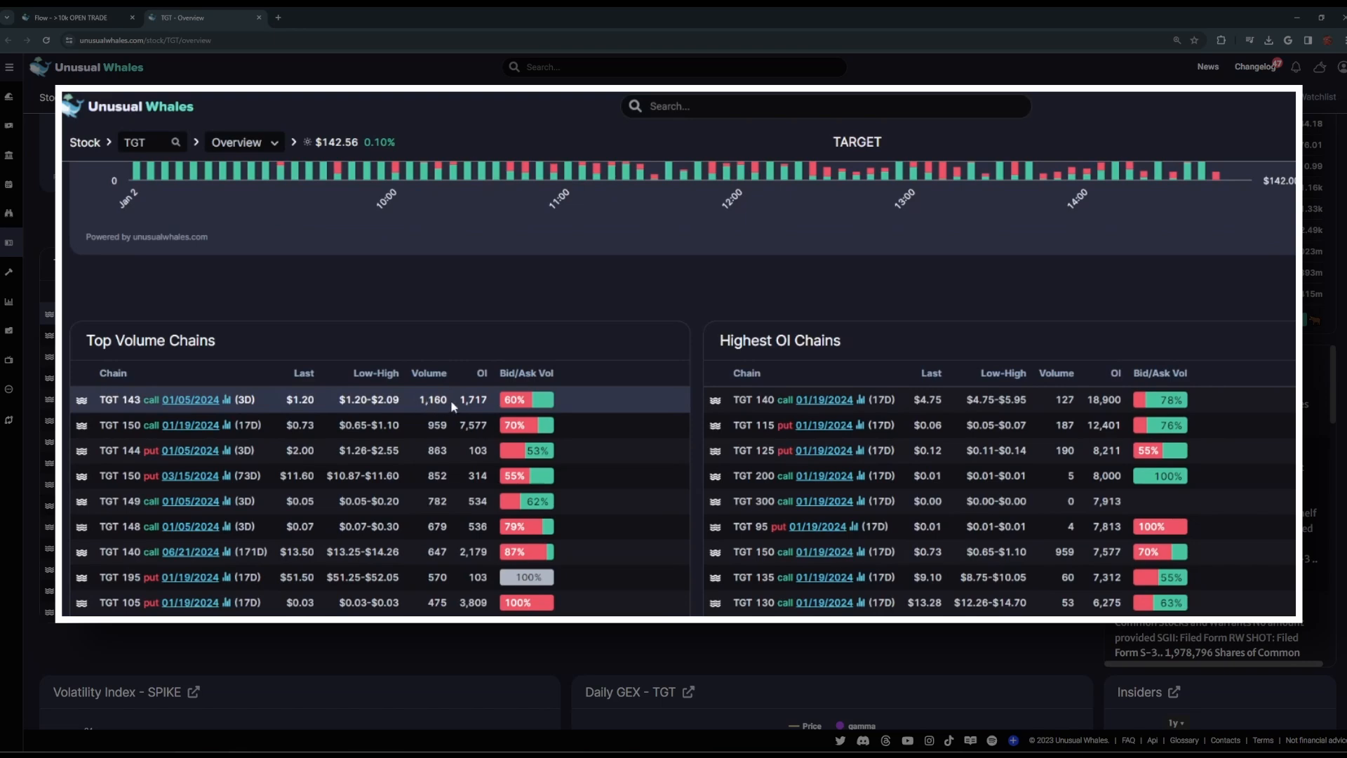
mouse_move(951, 365)
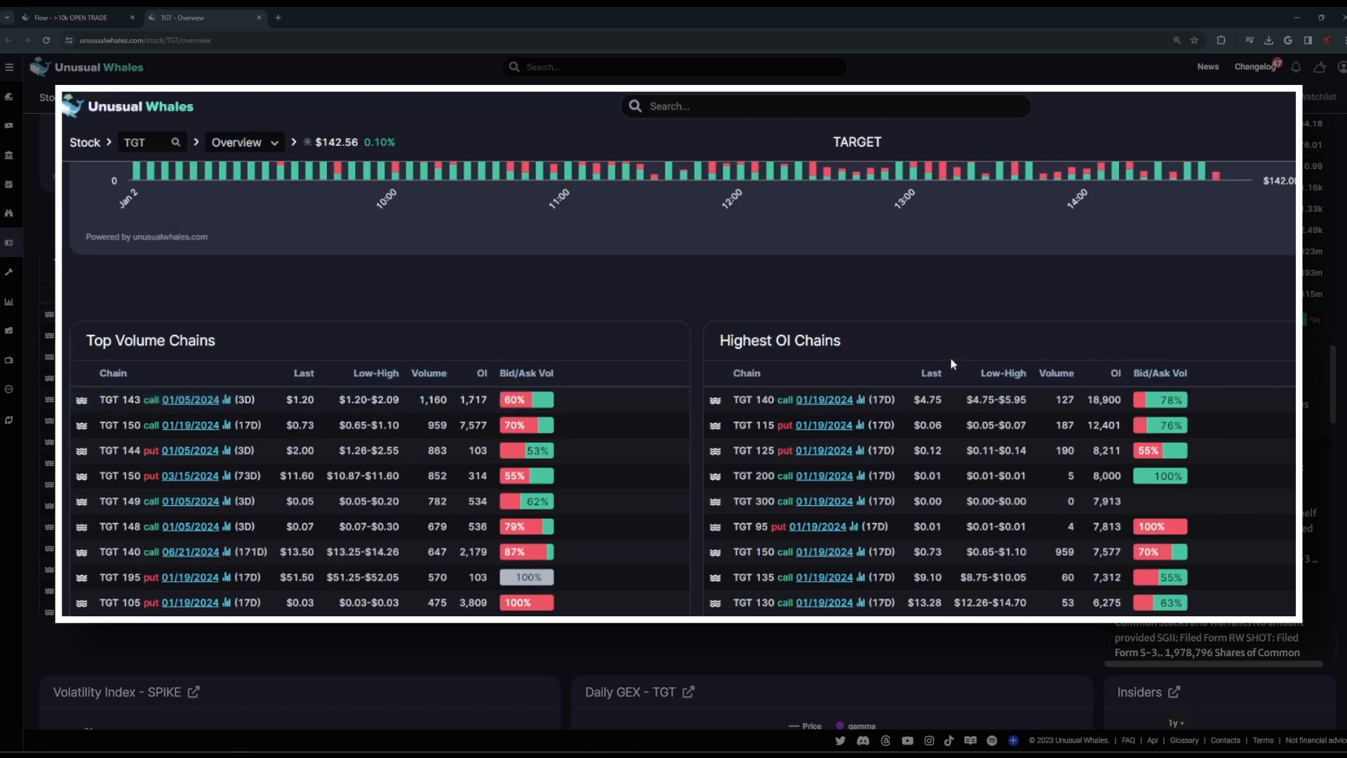
mouse_move(1035, 314)
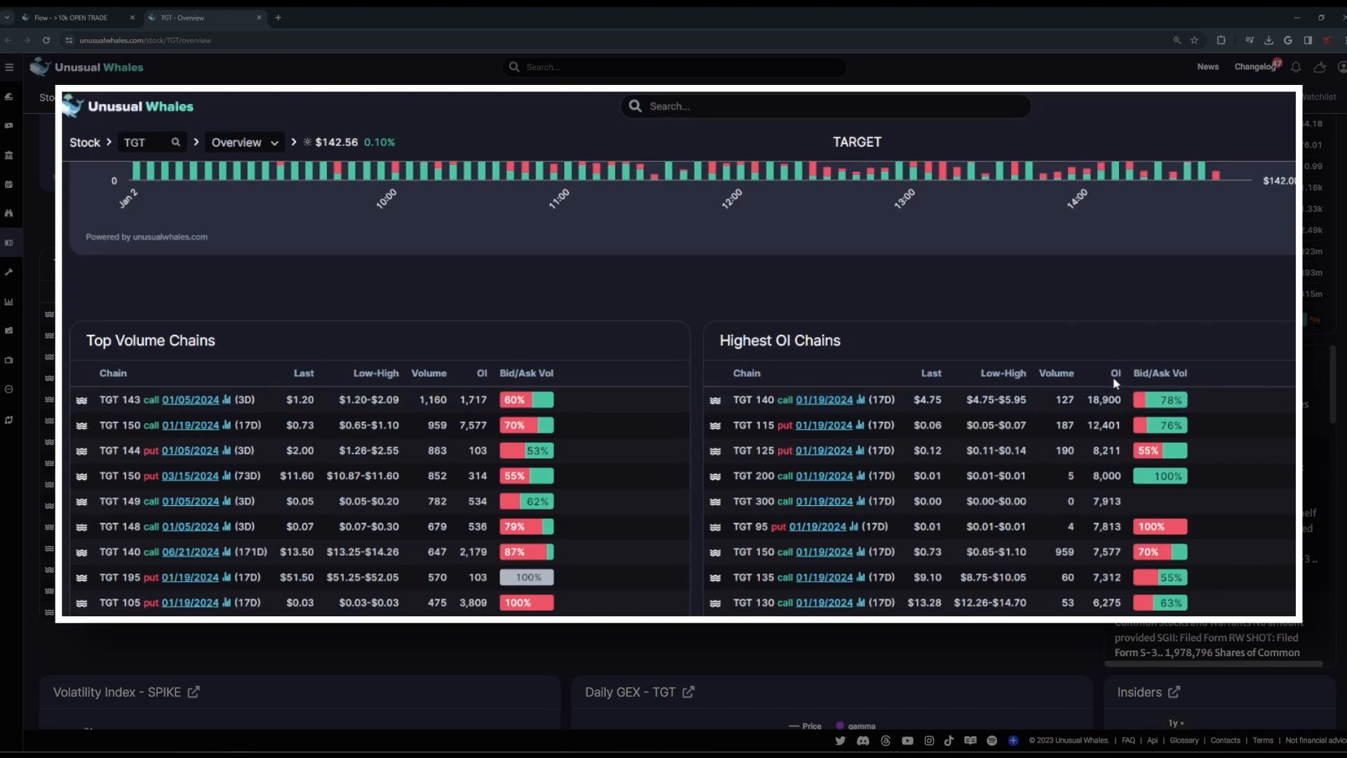
mouse_move(1120, 383)
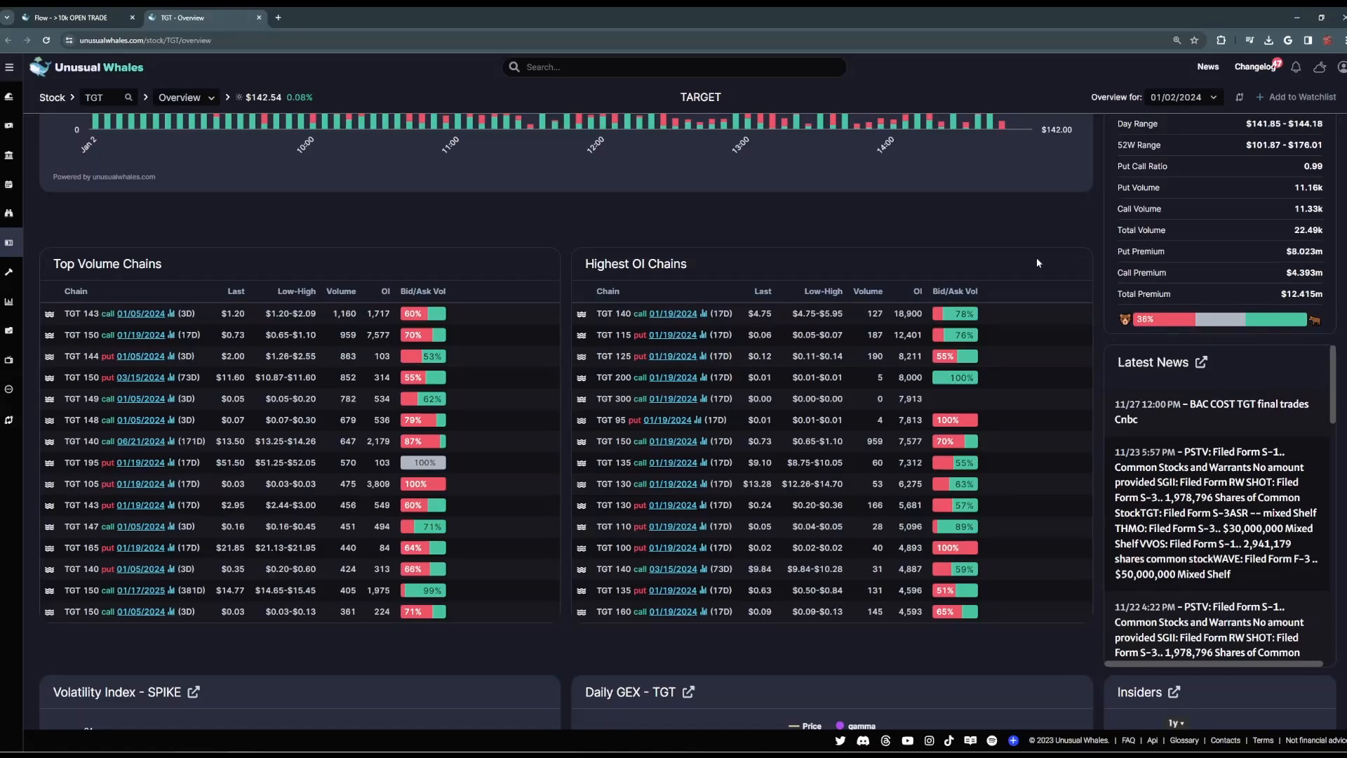
scroll("down", 3)
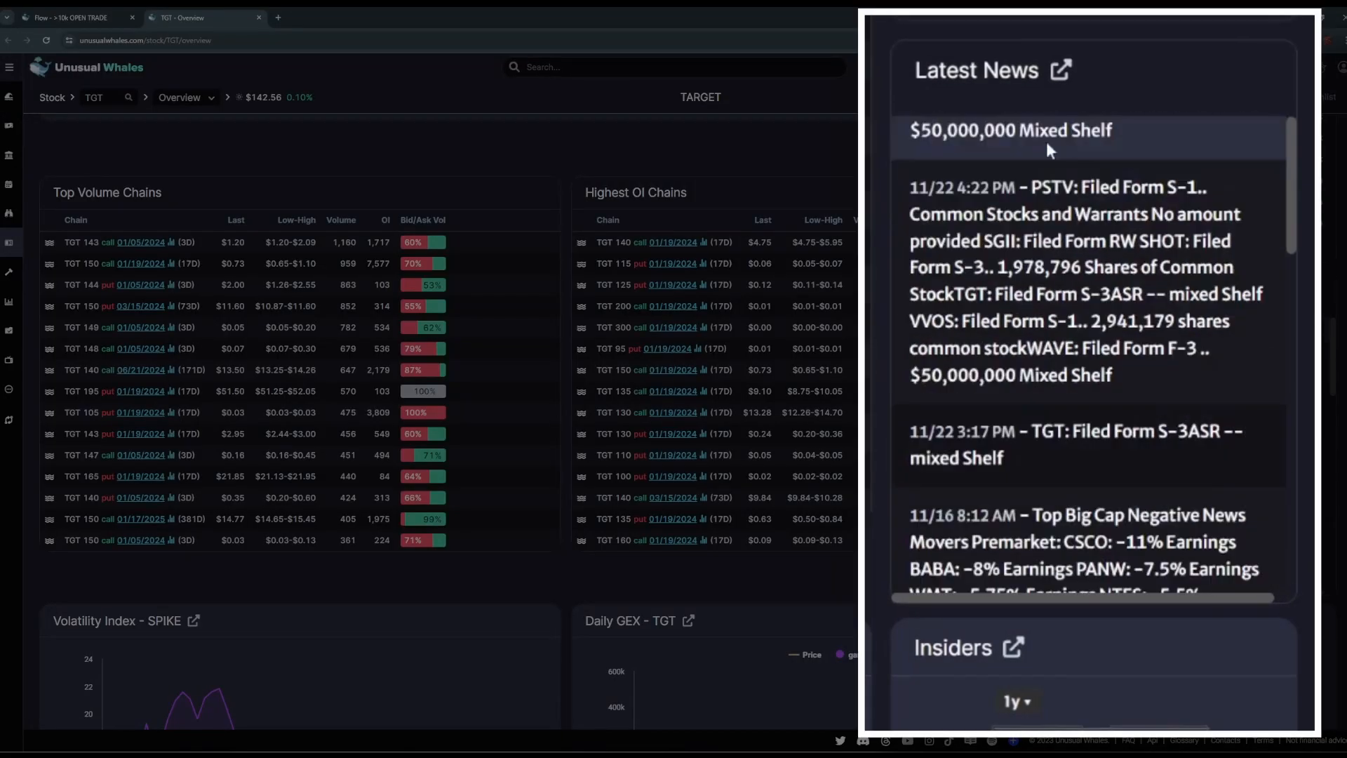
scroll("down", 3)
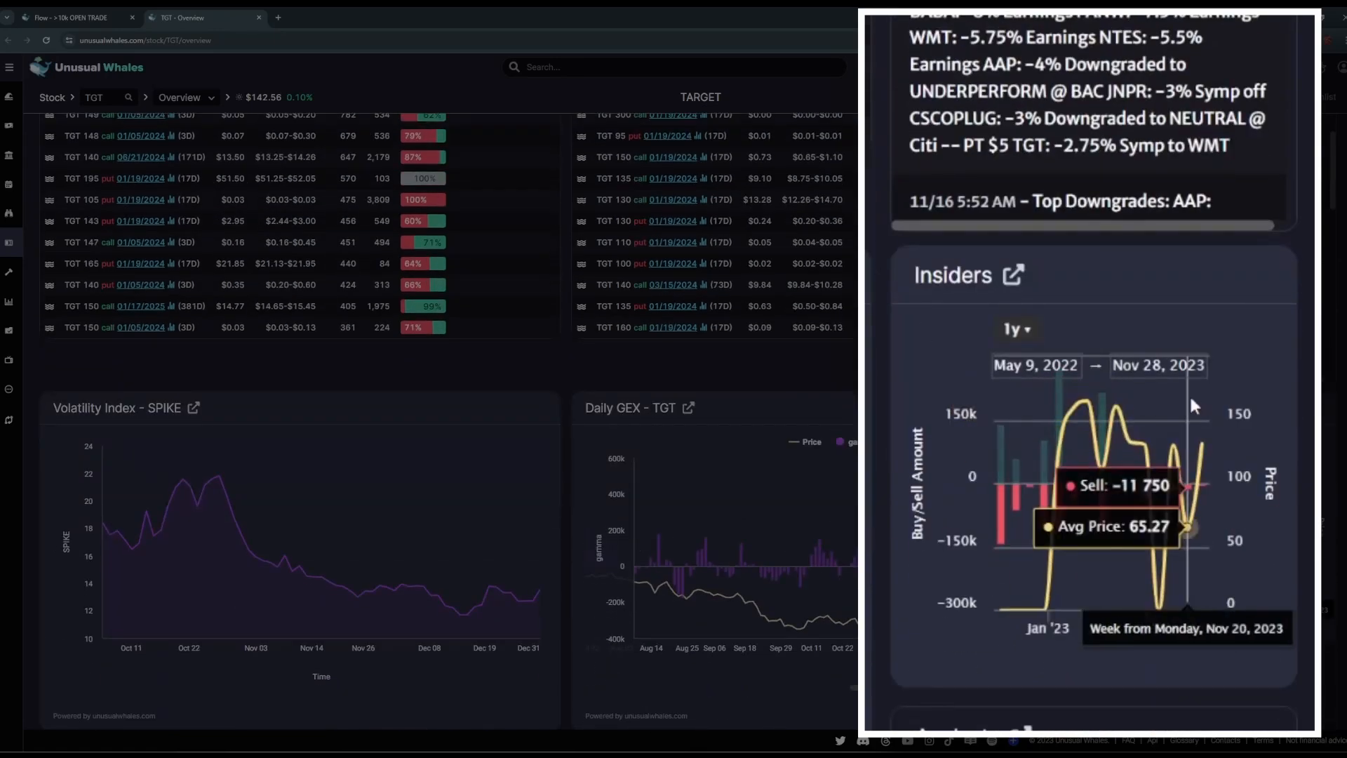
mouse_move(1184, 396)
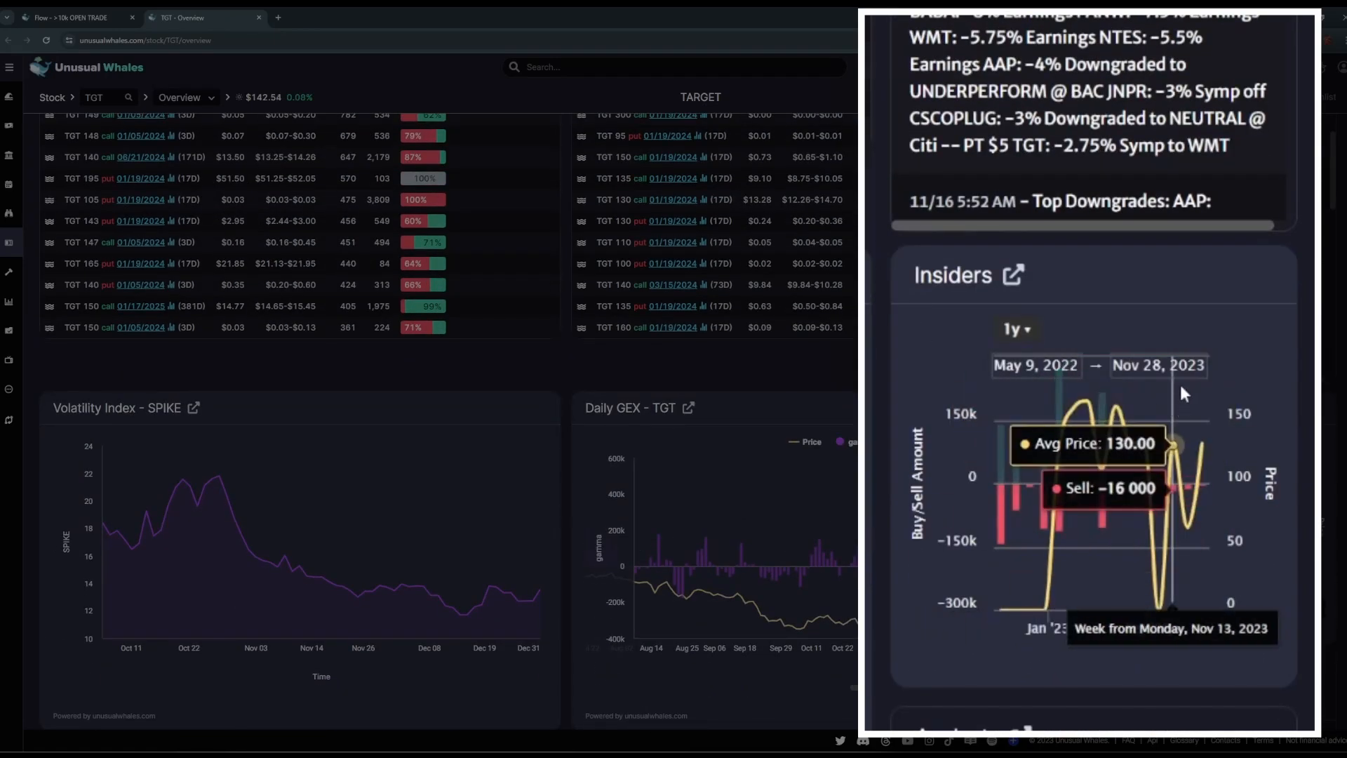
scroll("down", 3)
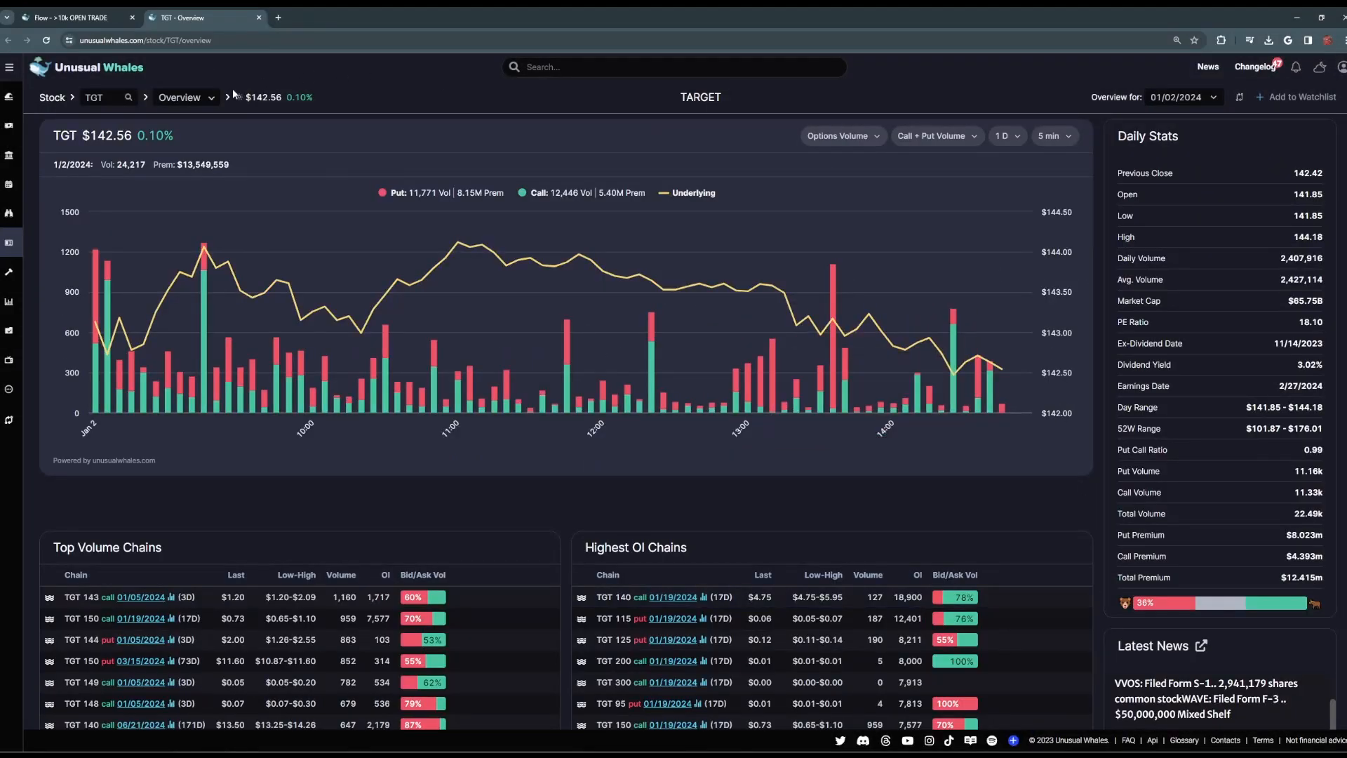
left_click(187, 97)
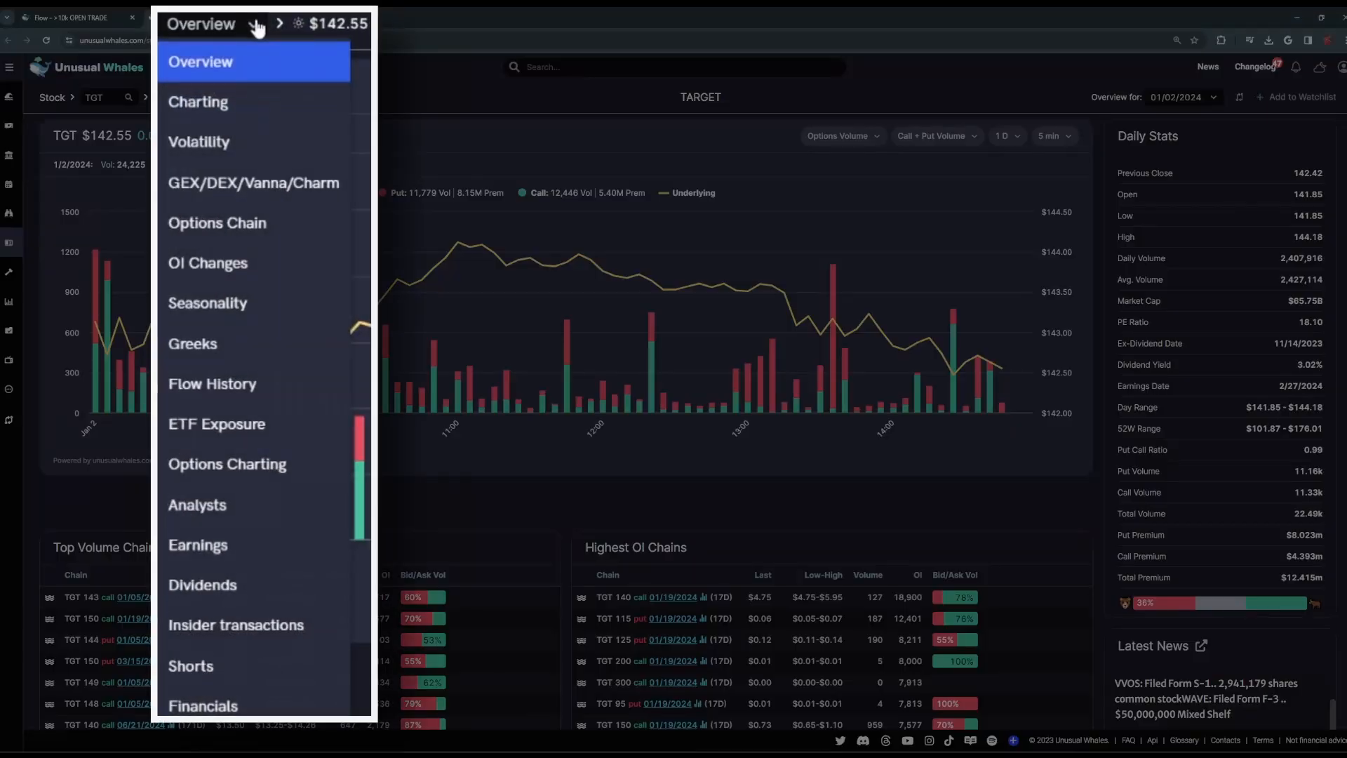
mouse_move(233, 457)
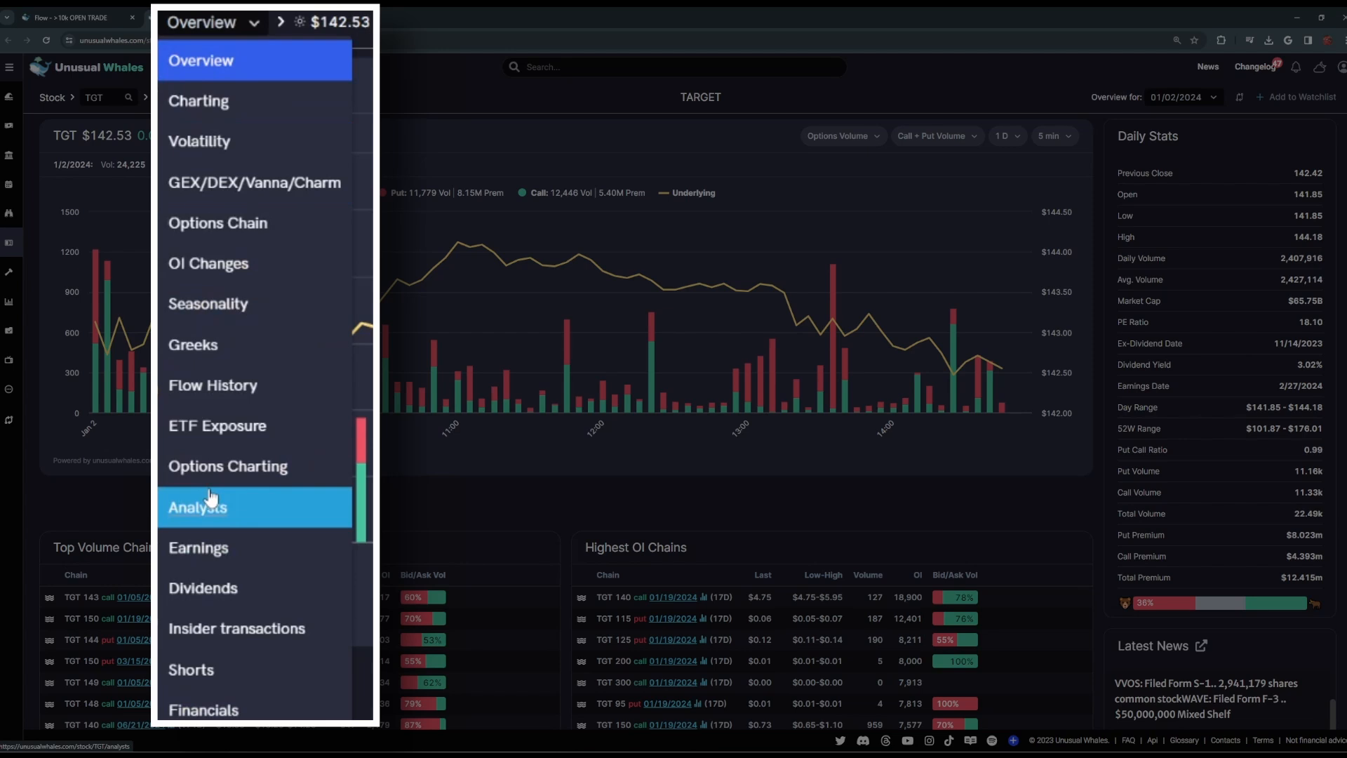
mouse_move(241, 711)
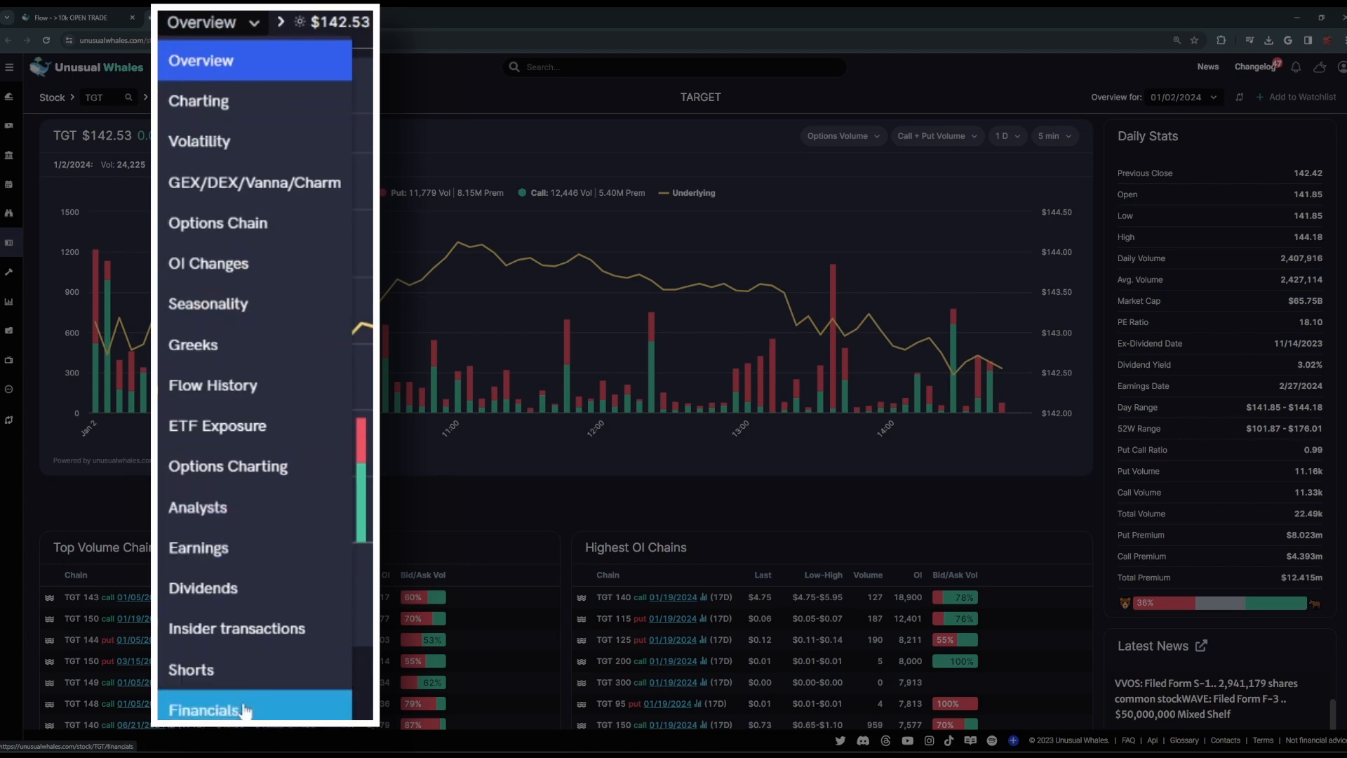
mouse_move(245, 679)
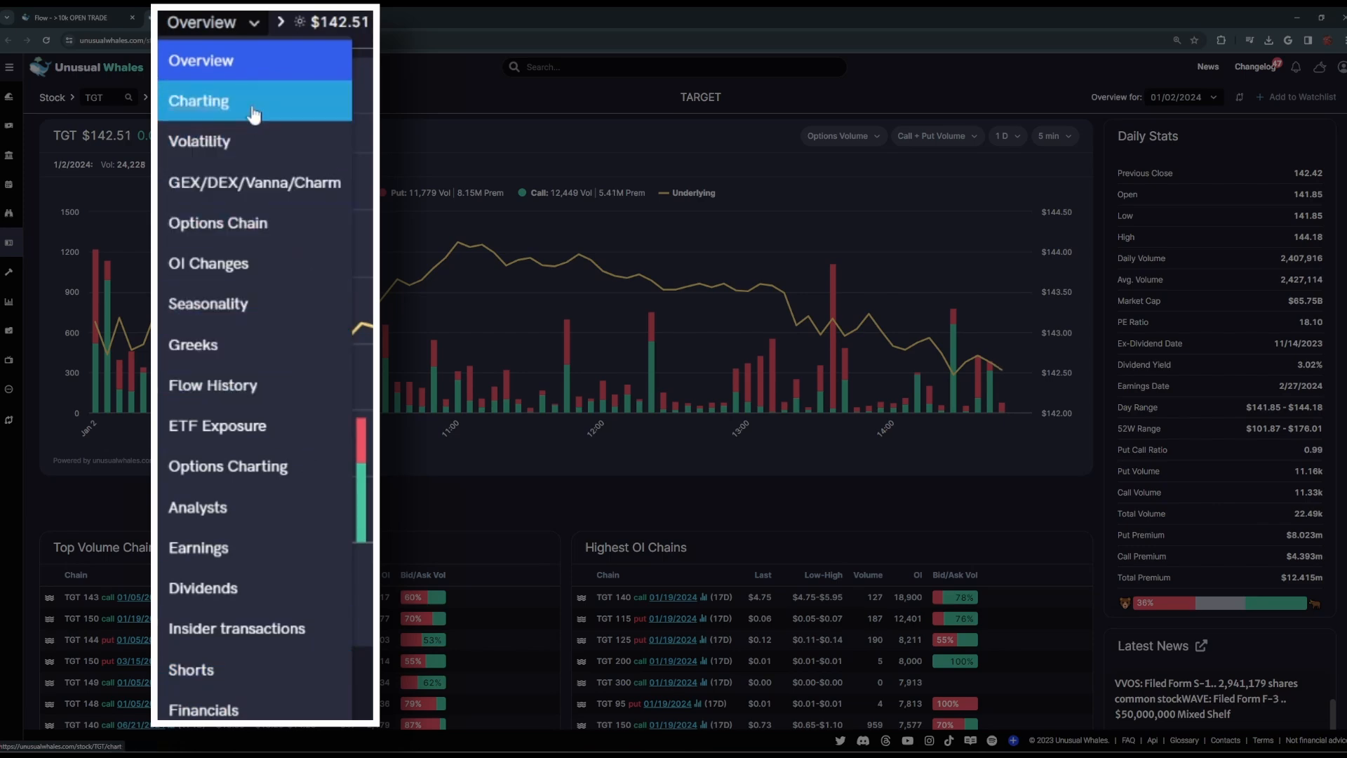
left_click(199, 101)
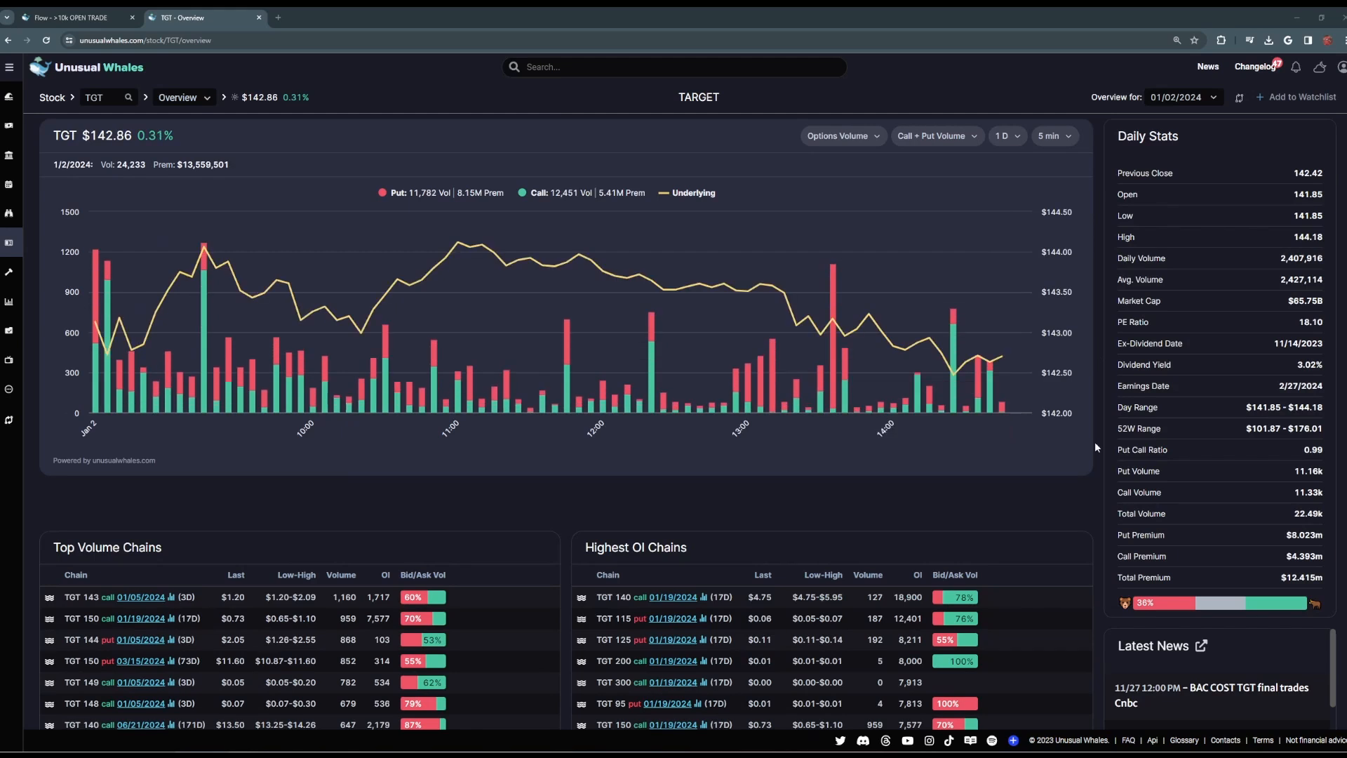
Step: Go to Interval Flow and check the 5-minute interval length choices
left_click(8, 95)
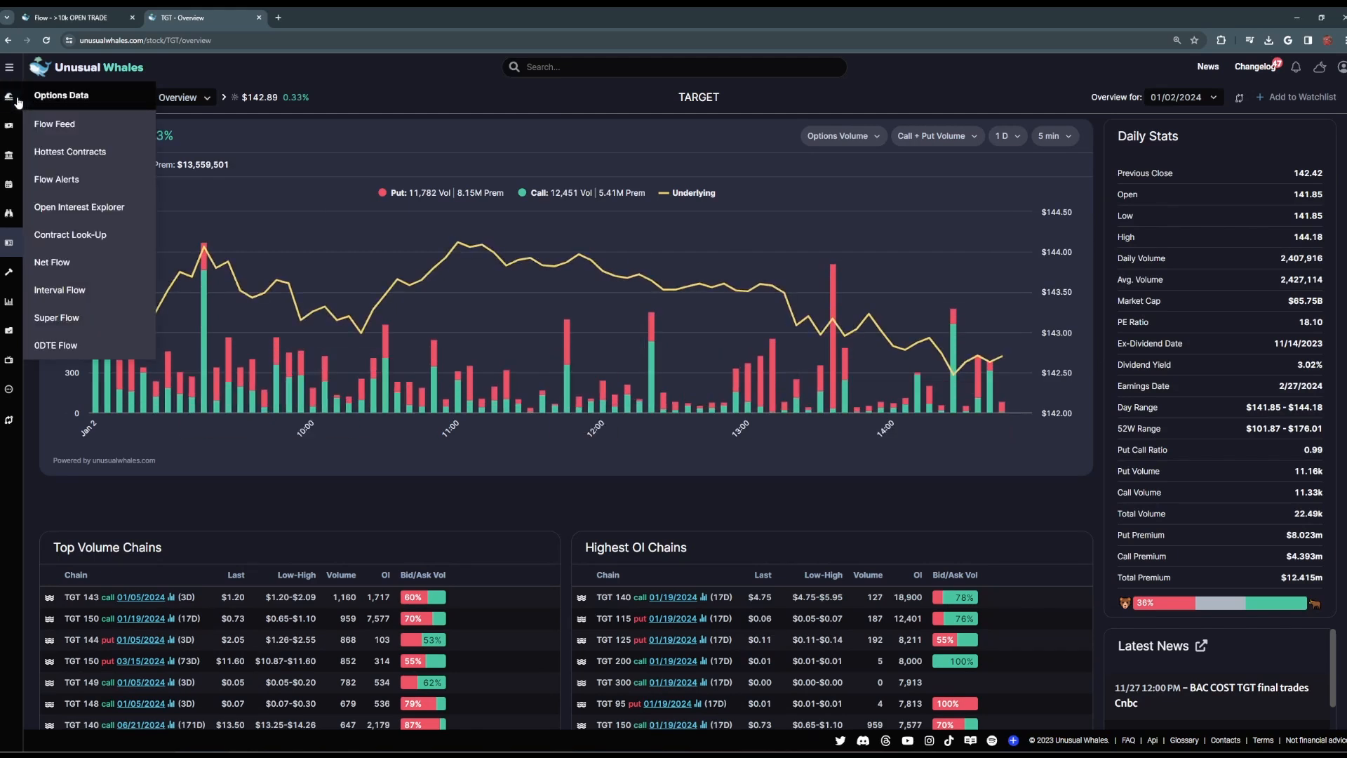
mouse_move(85, 294)
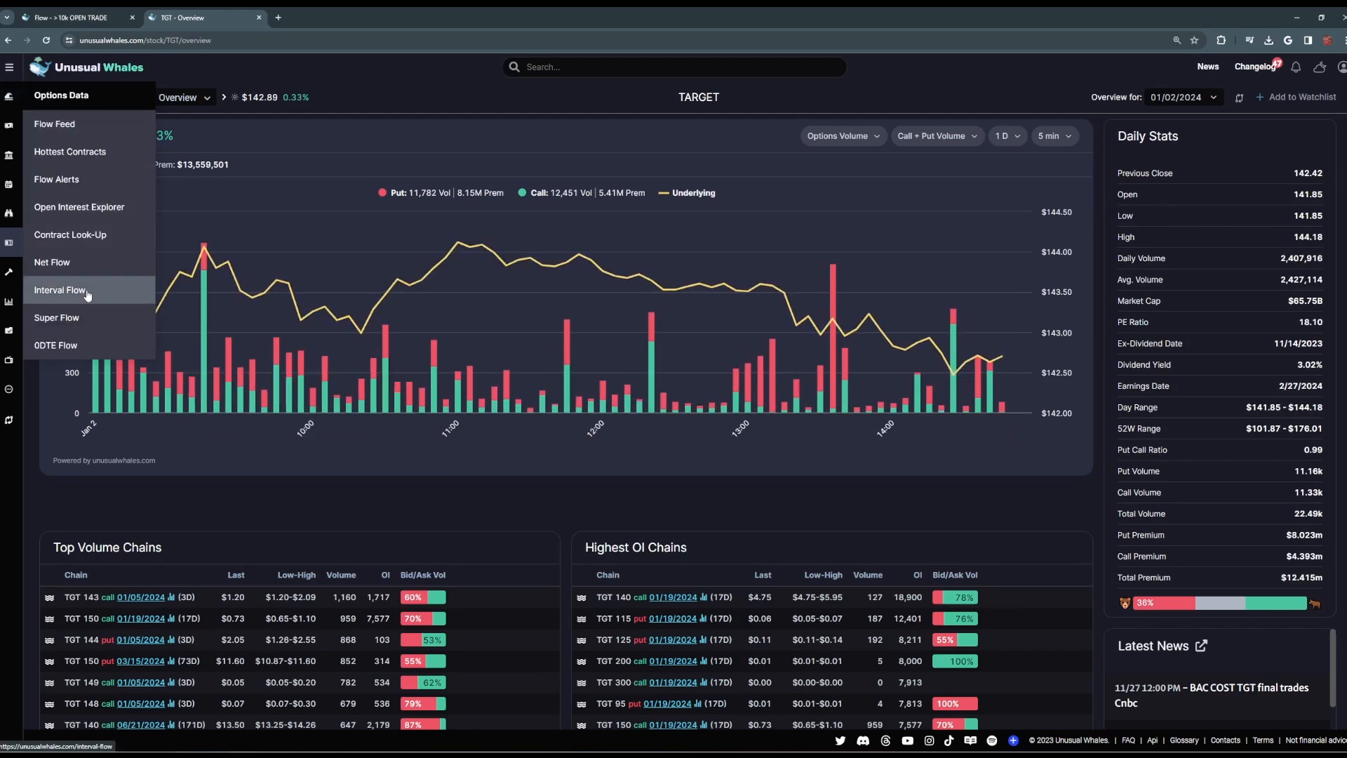
left_click(59, 289)
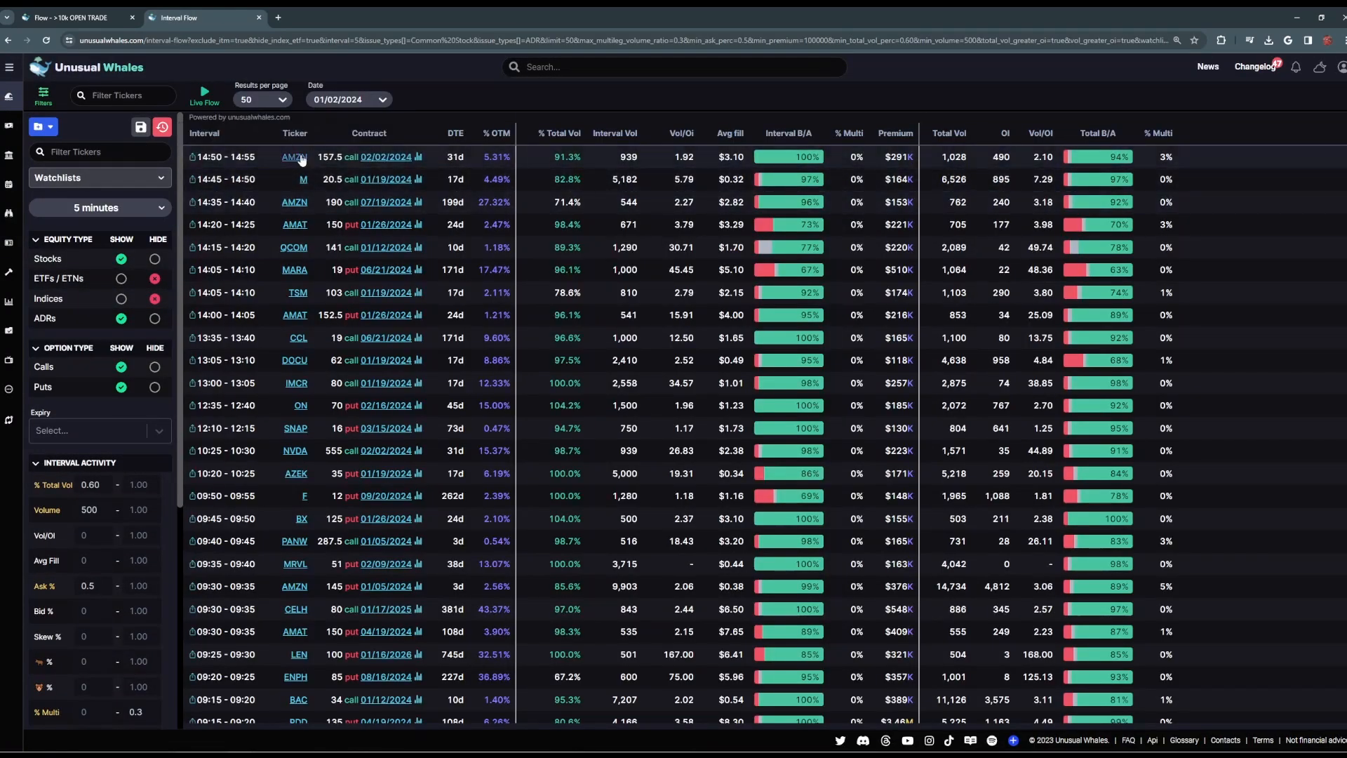
mouse_move(623, 110)
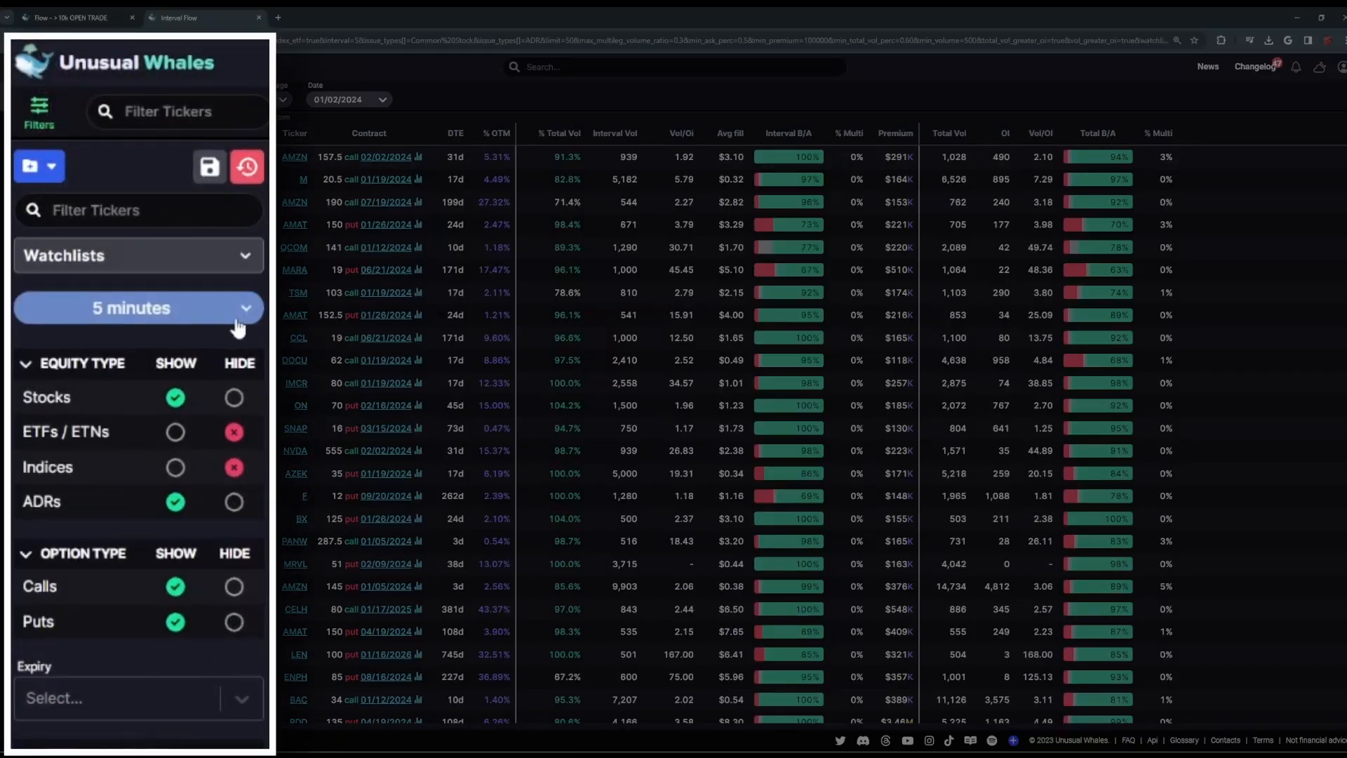
left_click(137, 307)
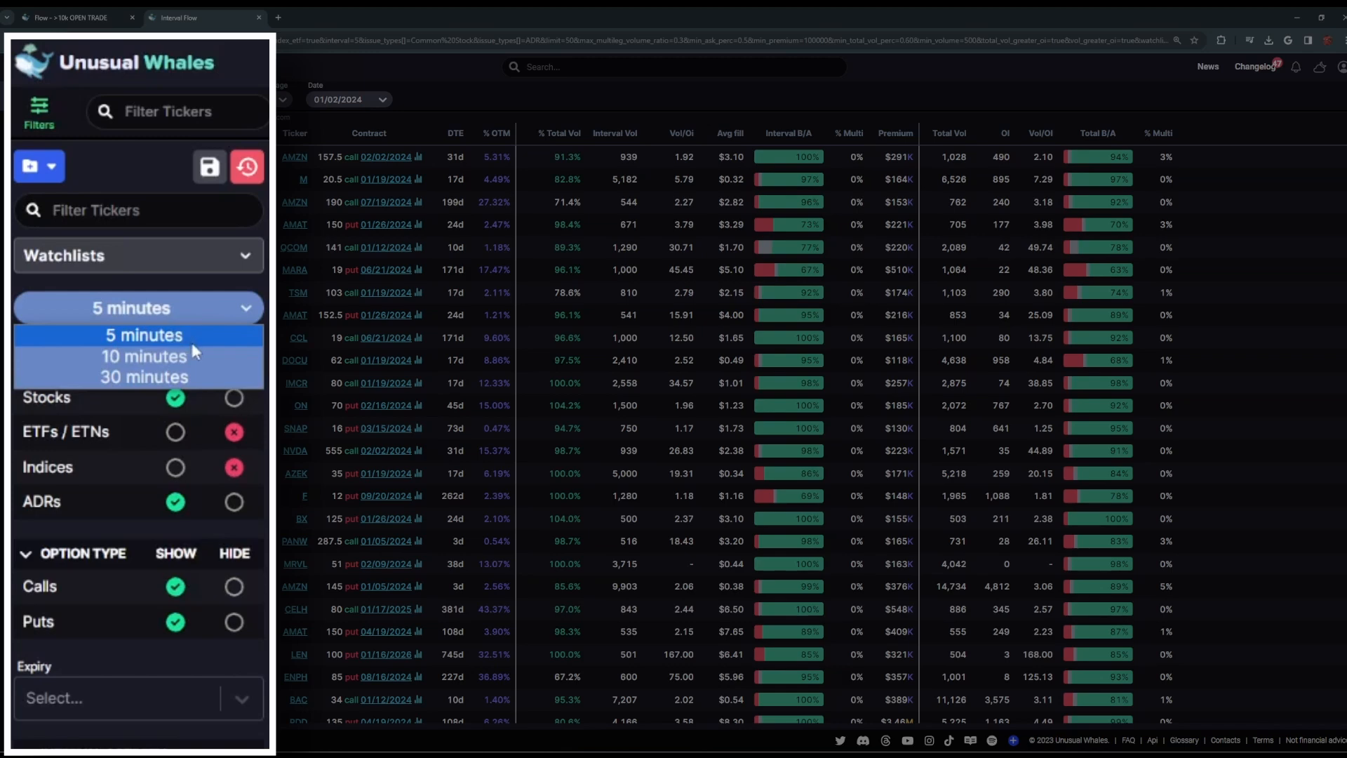
mouse_move(143, 376)
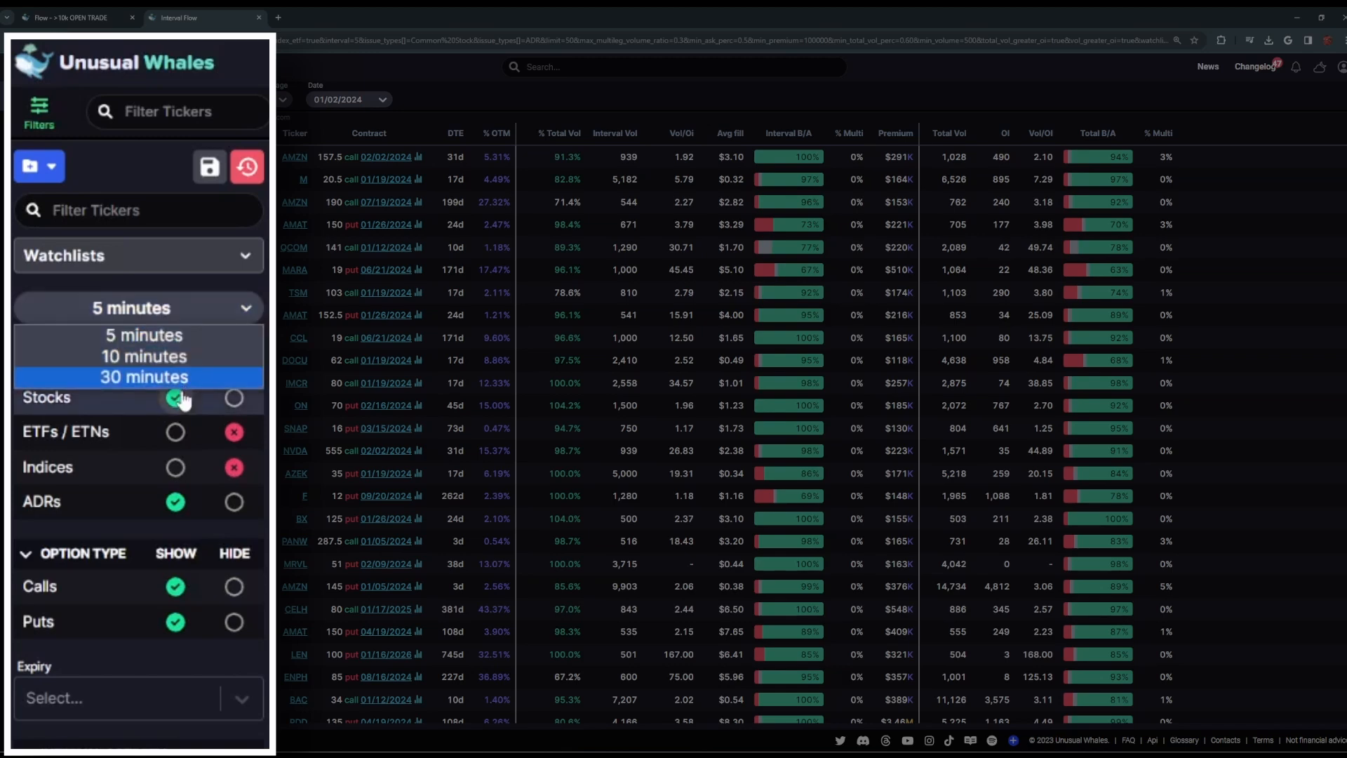
left_click(138, 308)
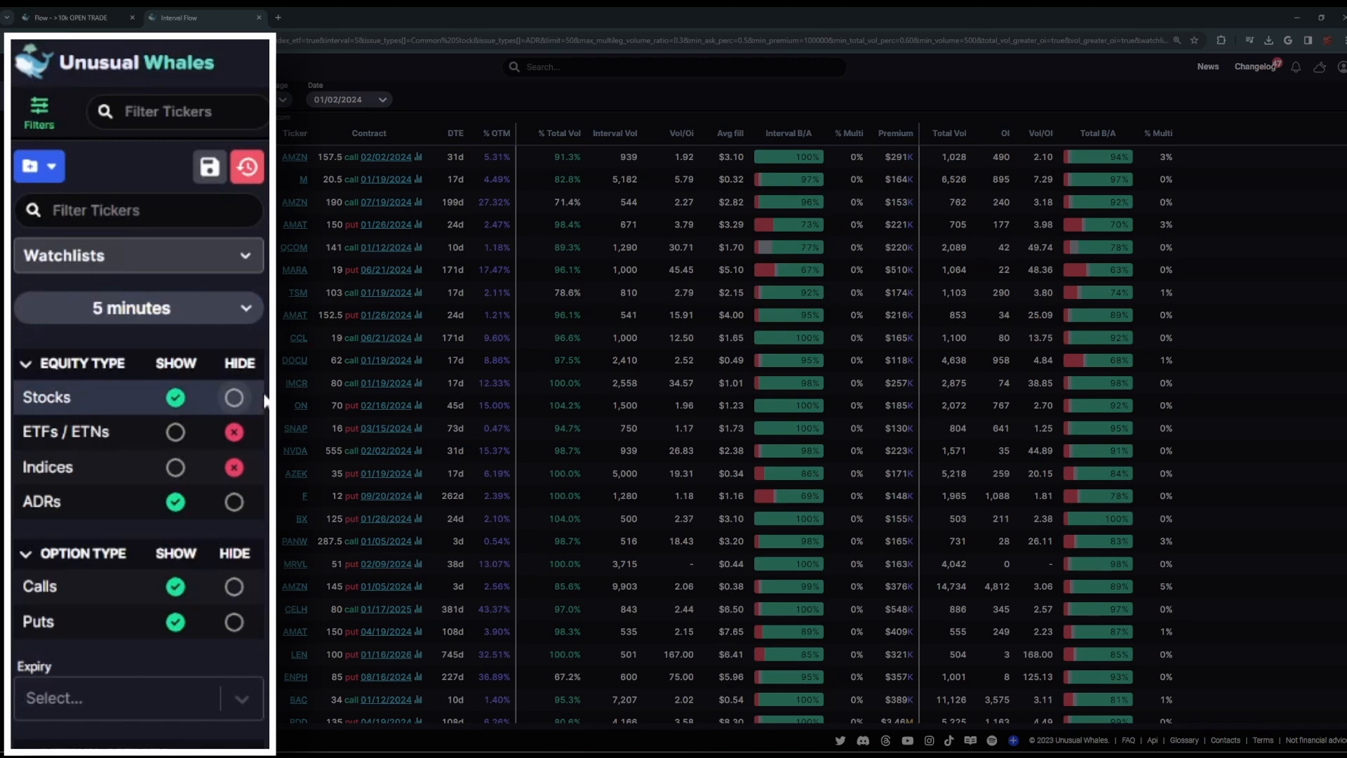
scroll("down", 3)
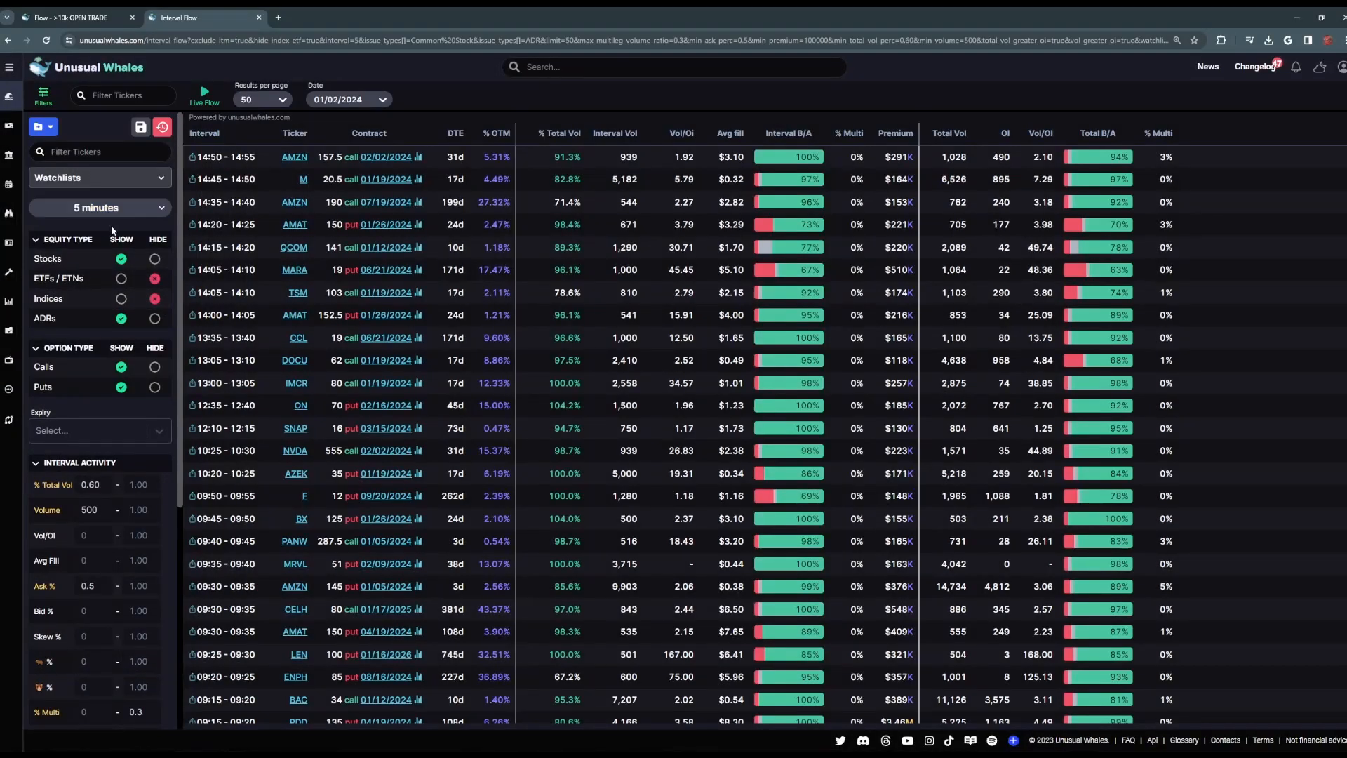
mouse_move(610, 202)
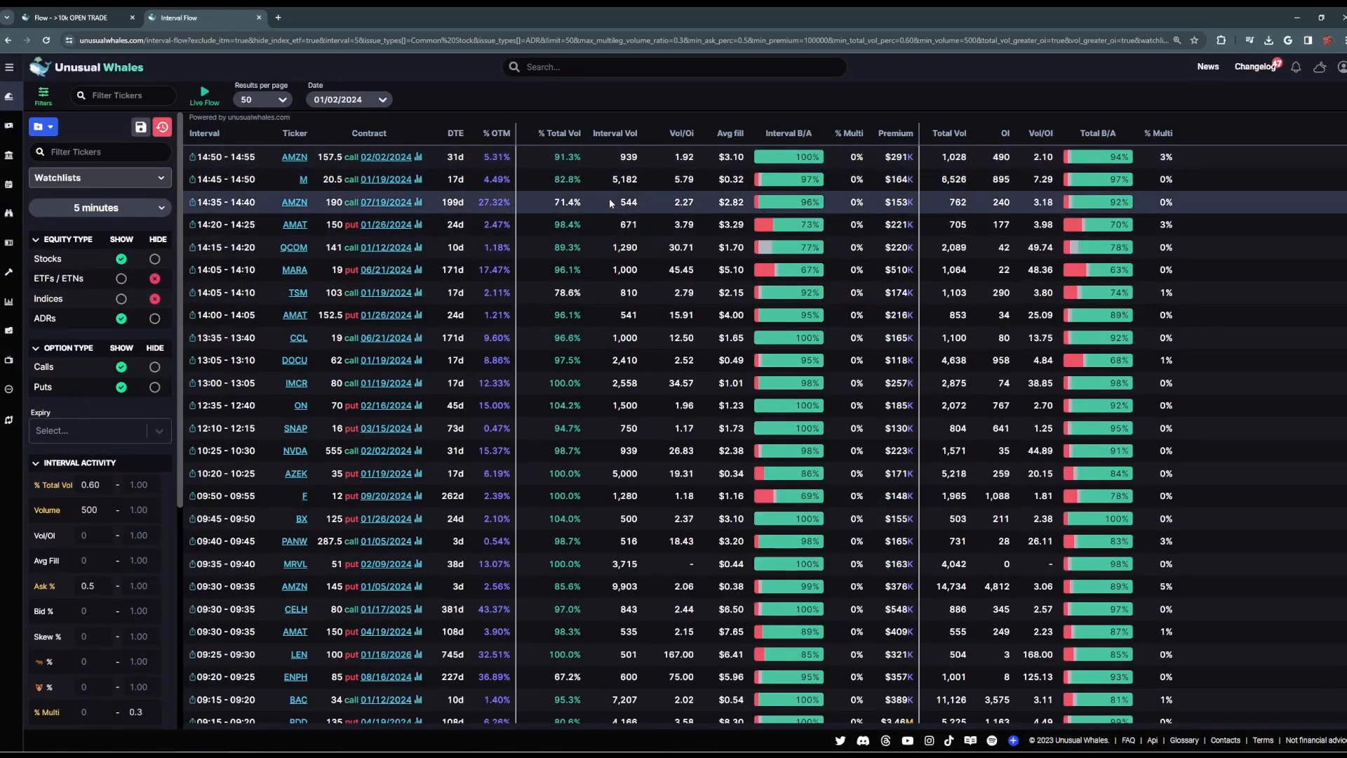
Step: Go to Flow Alerts and its Rules page explaining VolumeOverOi, RepeatedHits and SweepsFollowedByFloor
left_click(8, 97)
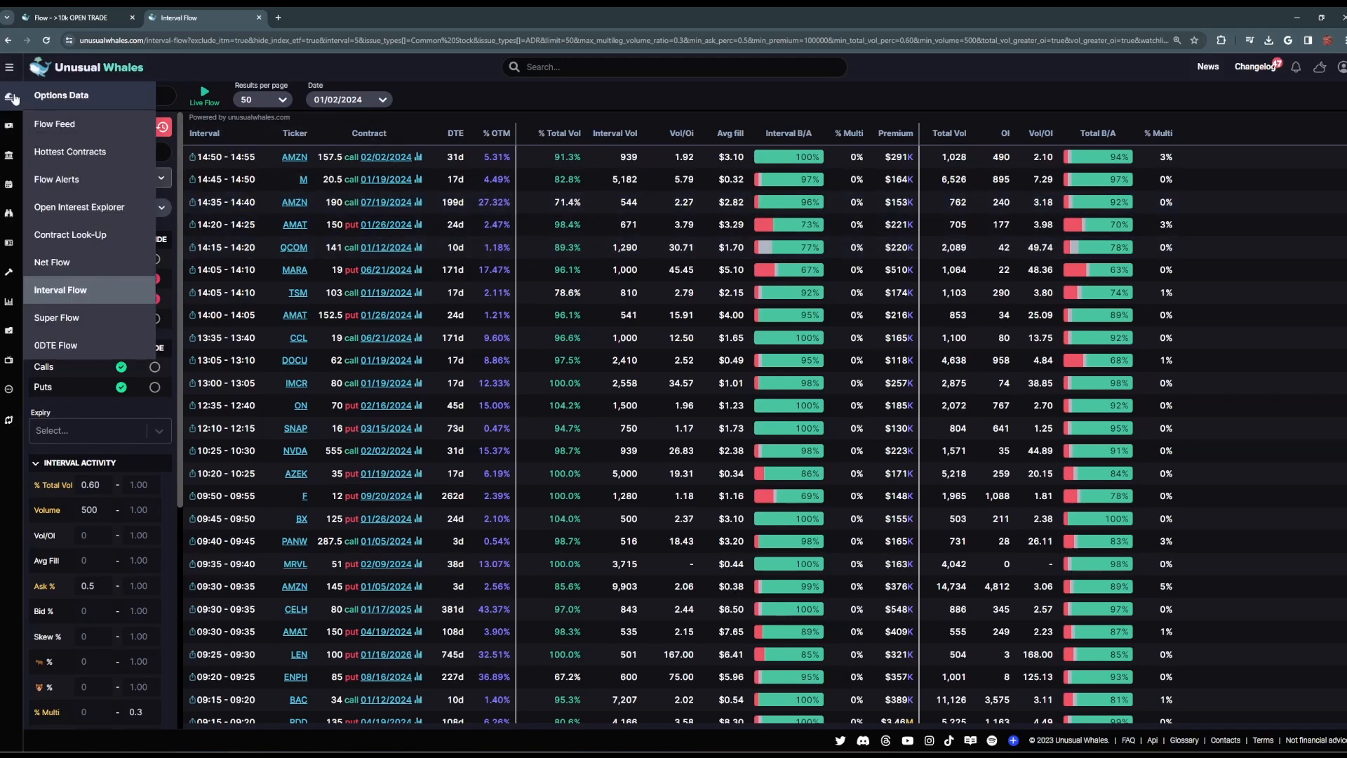
mouse_move(95, 183)
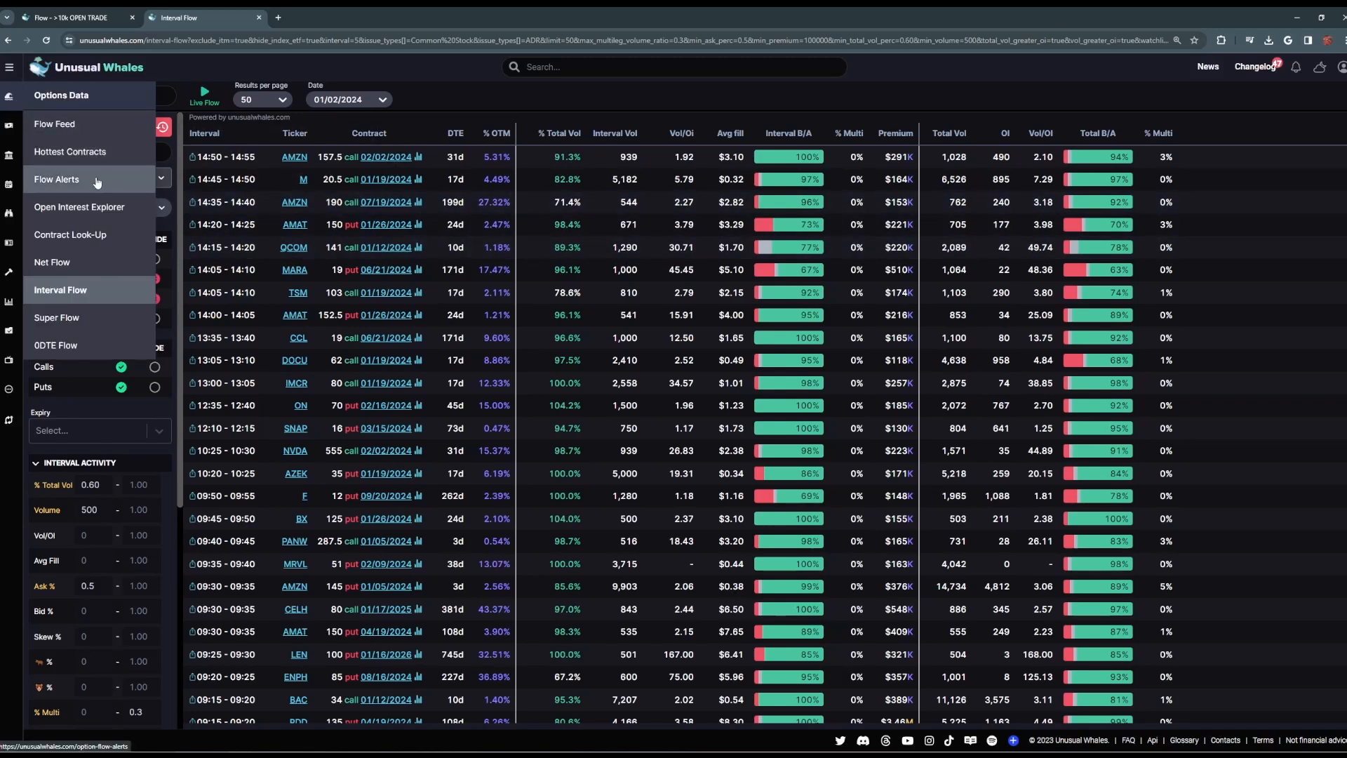
left_click(56, 180)
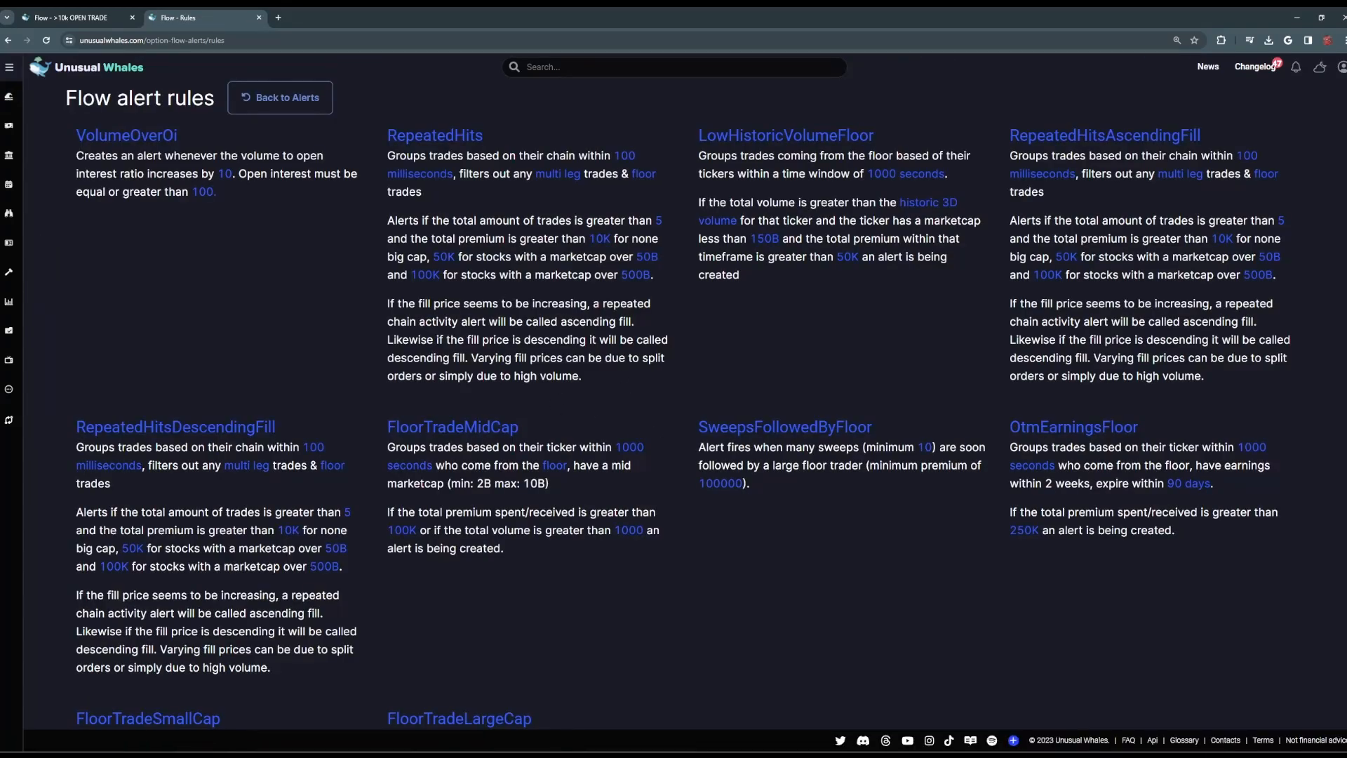
Step: Return to the flow alerts and bring up the Options Data page list over the live flow feed
left_click(280, 99)
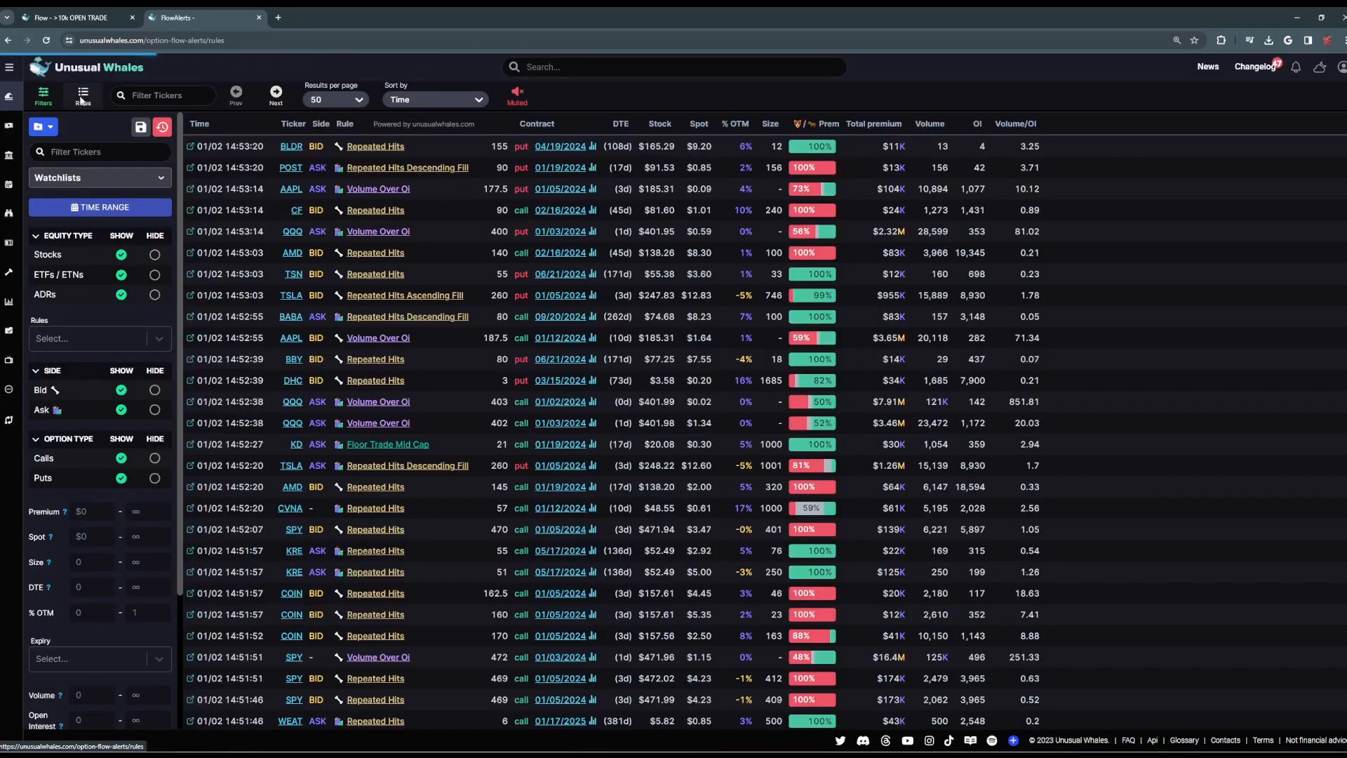
left_click(81, 96)
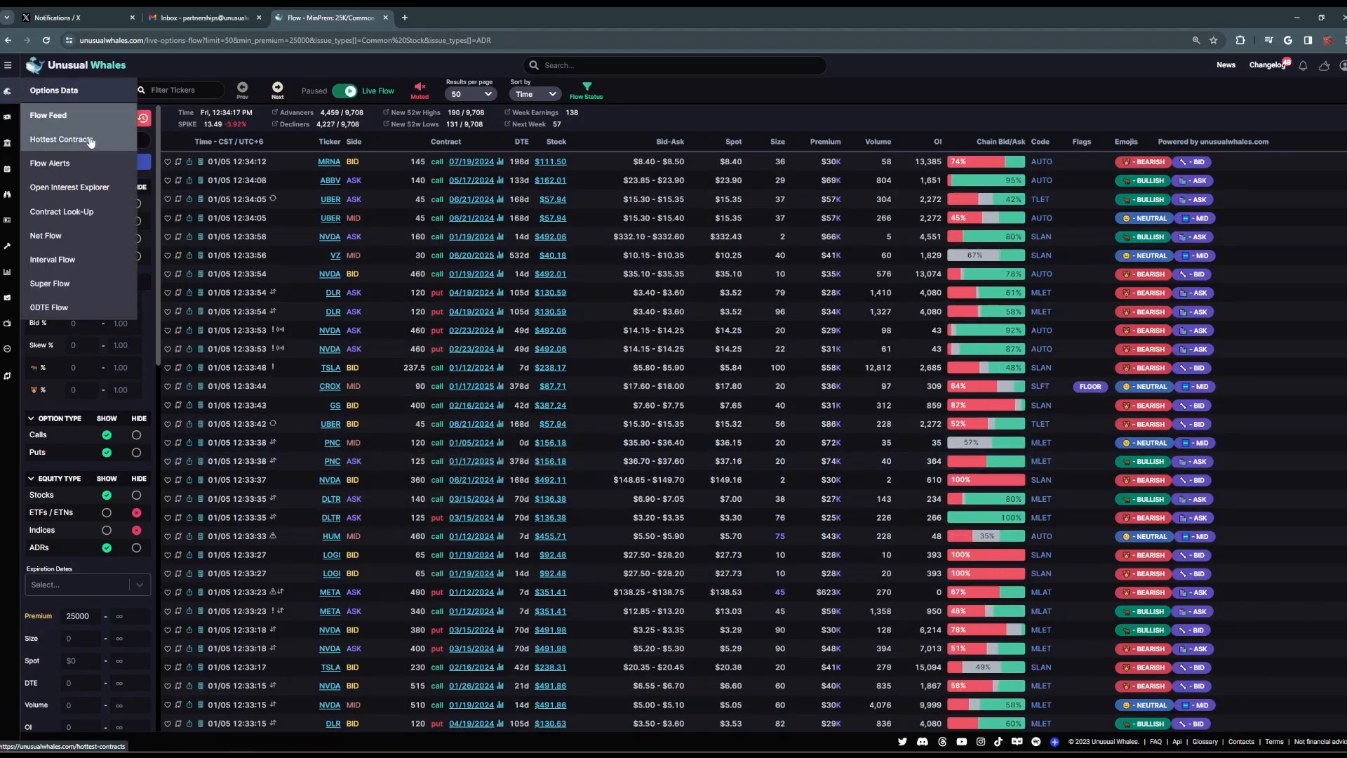
Step: Open Hottest Contracts and inspect the Ask % and Bid % chain activity filter fields
left_click(56, 139)
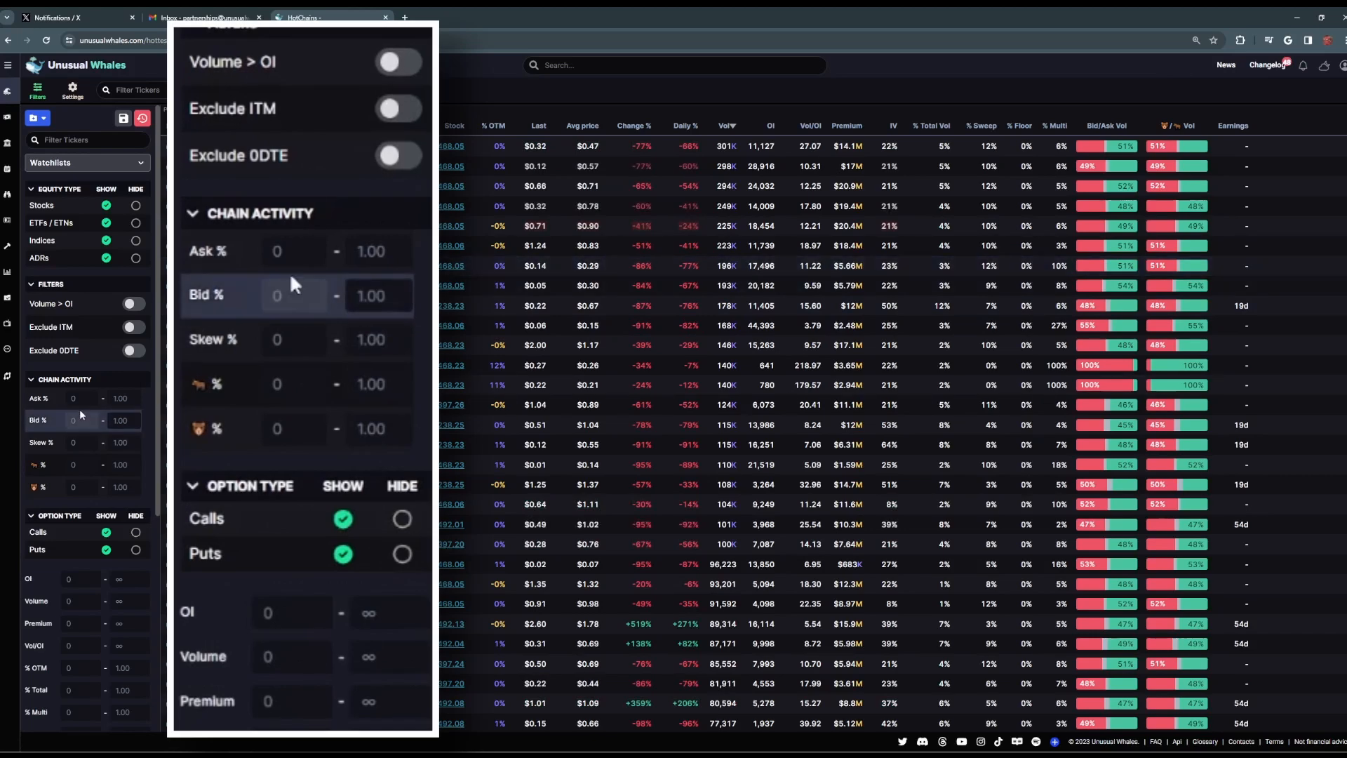
left_click(294, 251)
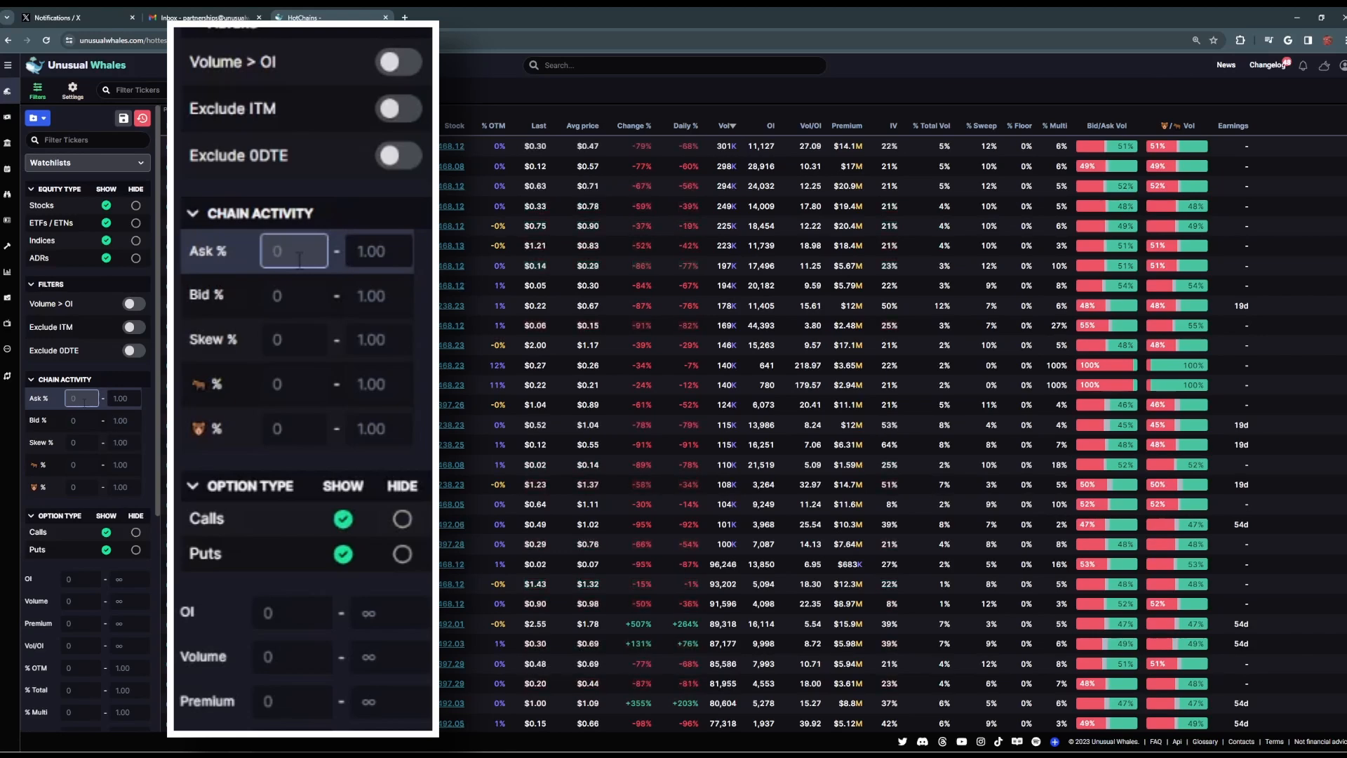
left_click(379, 295)
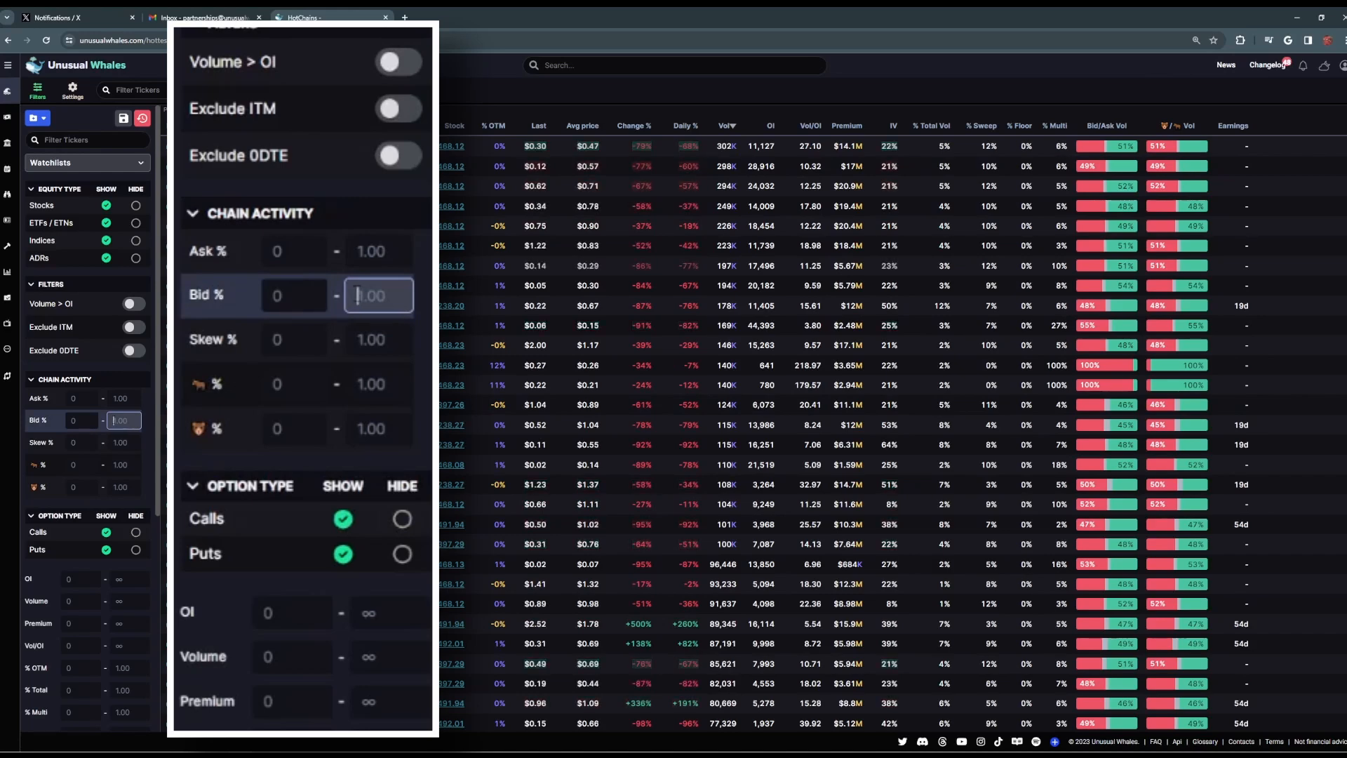
Step: Review the % Multi filter fields, then switch back to the Flow Alerts page
scroll("down", 3)
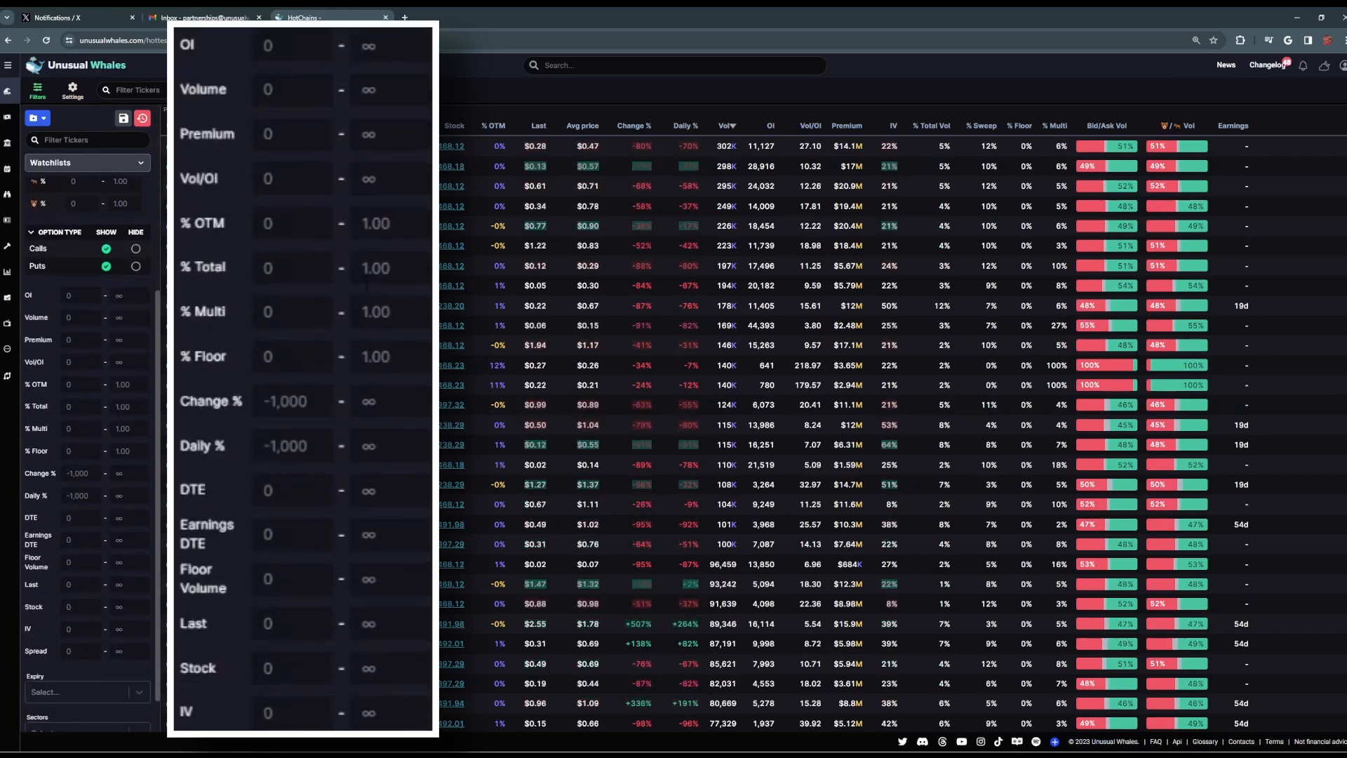
left_click(292, 312)
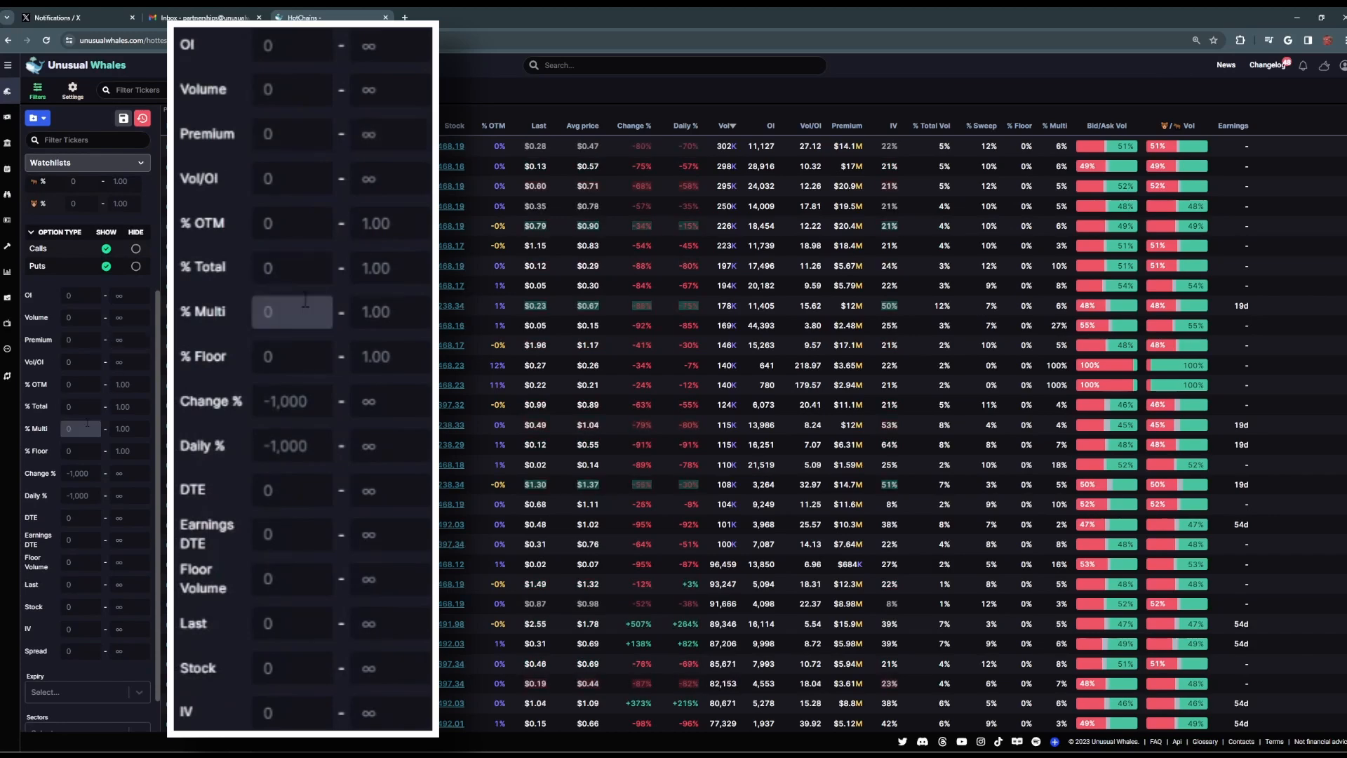
left_click(390, 311)
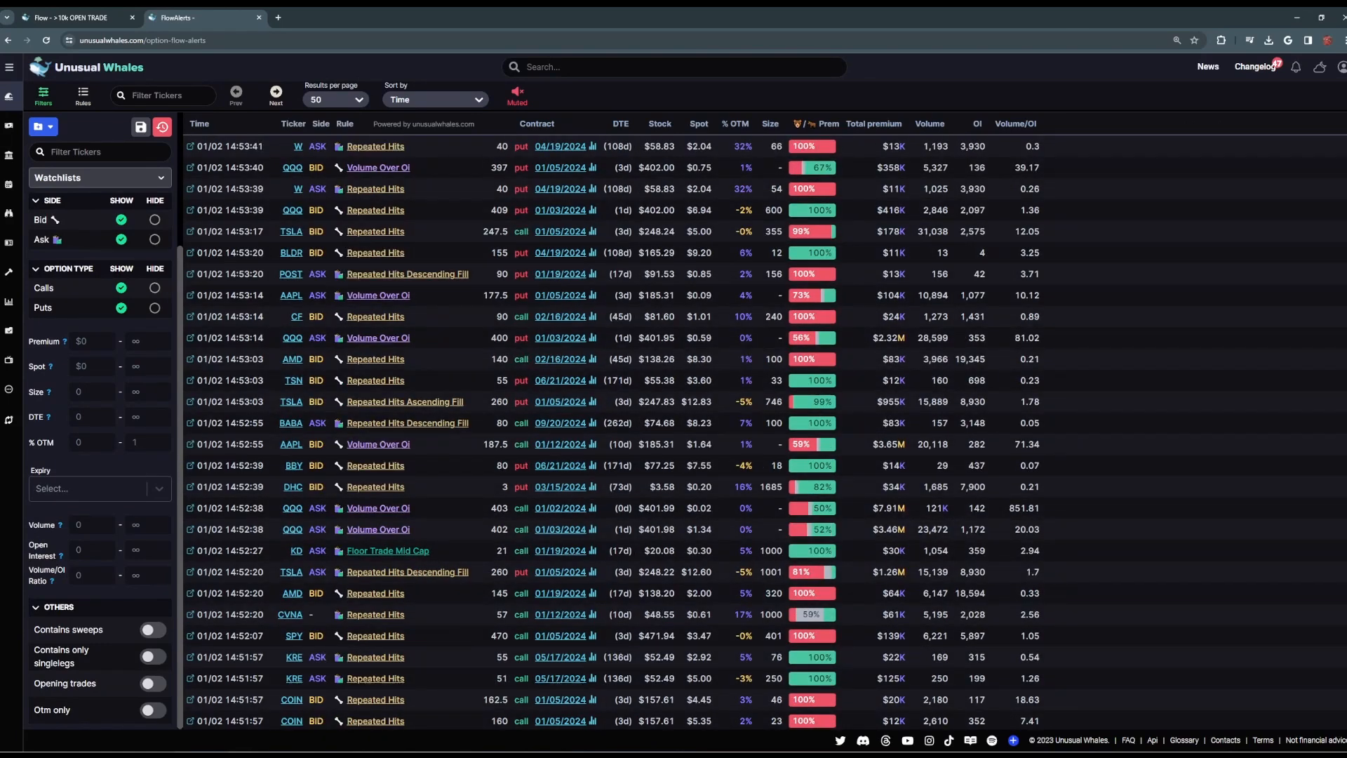
Step: Check the saved filter presets, then go to the empty Super Flow dashboard via Options Data
left_click(38, 126)
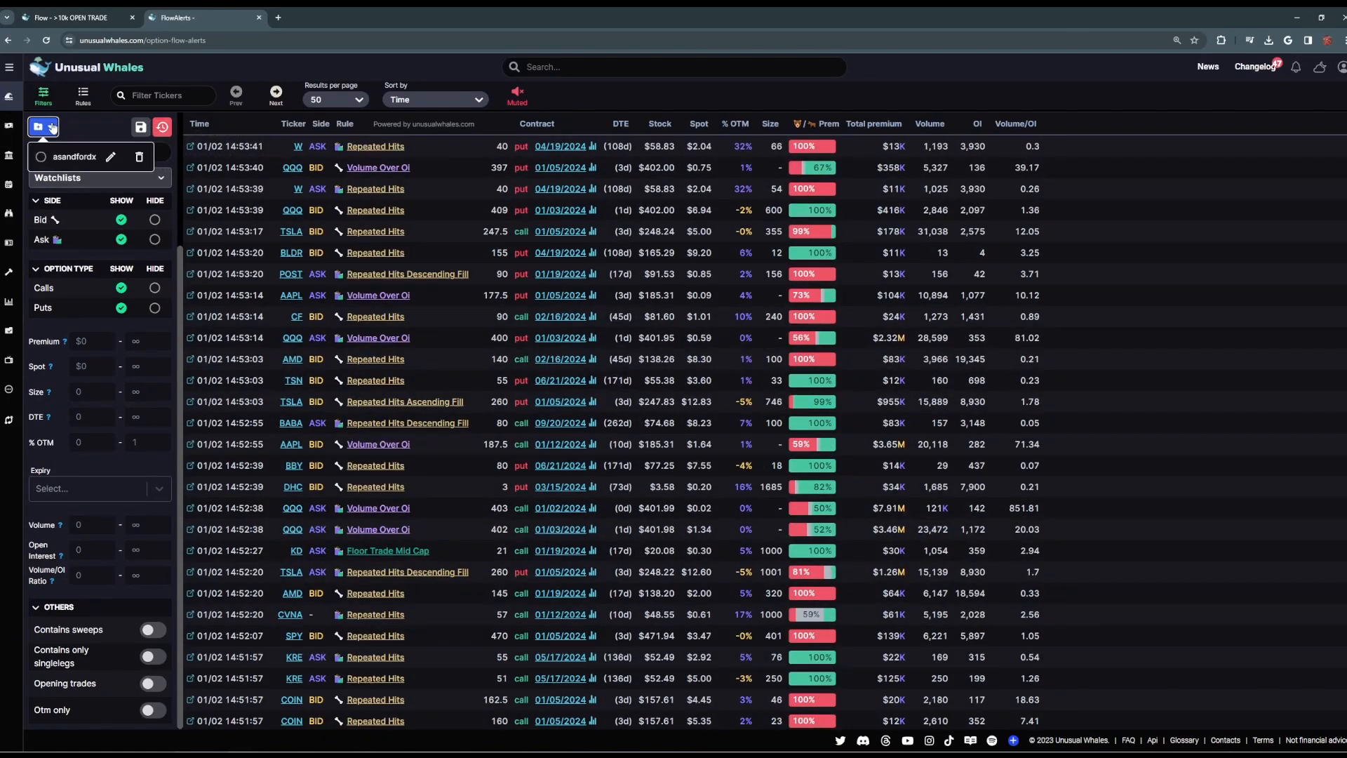
left_click(9, 96)
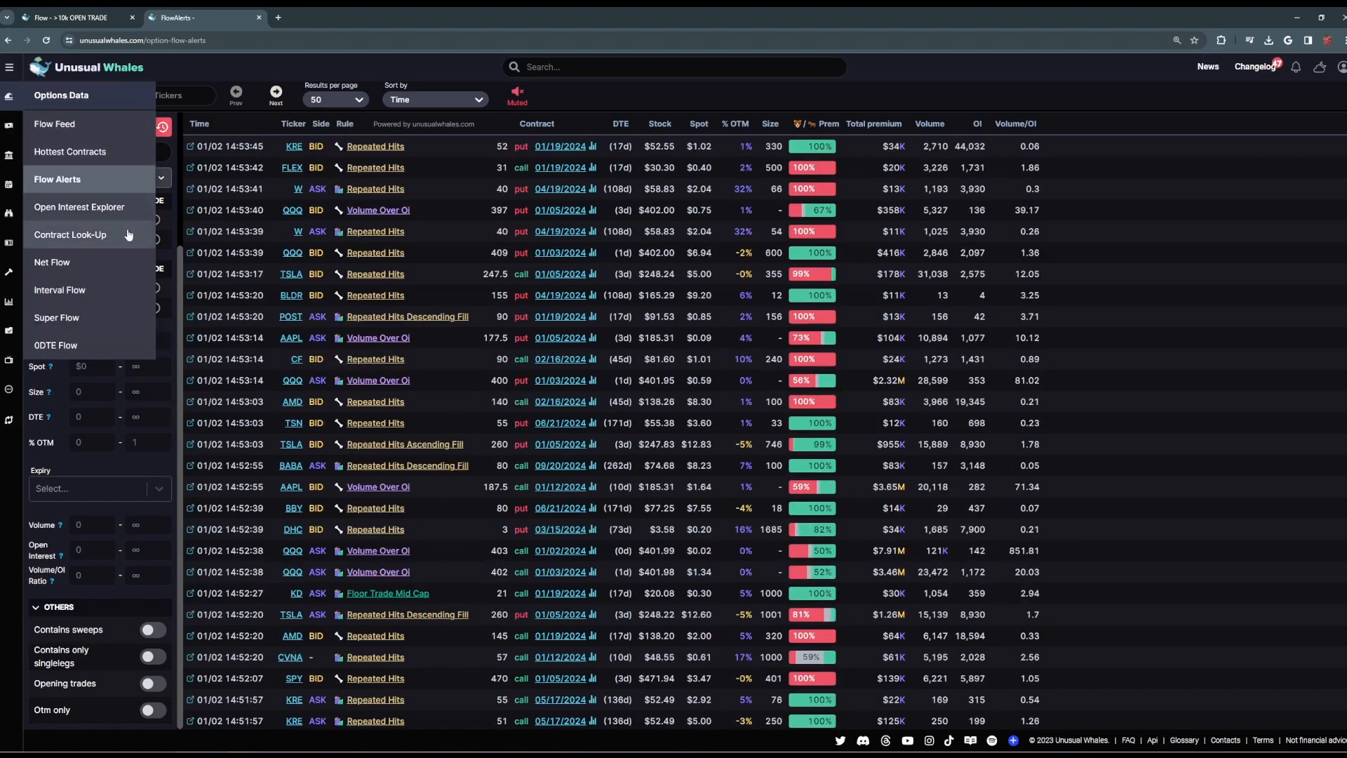
left_click(56, 317)
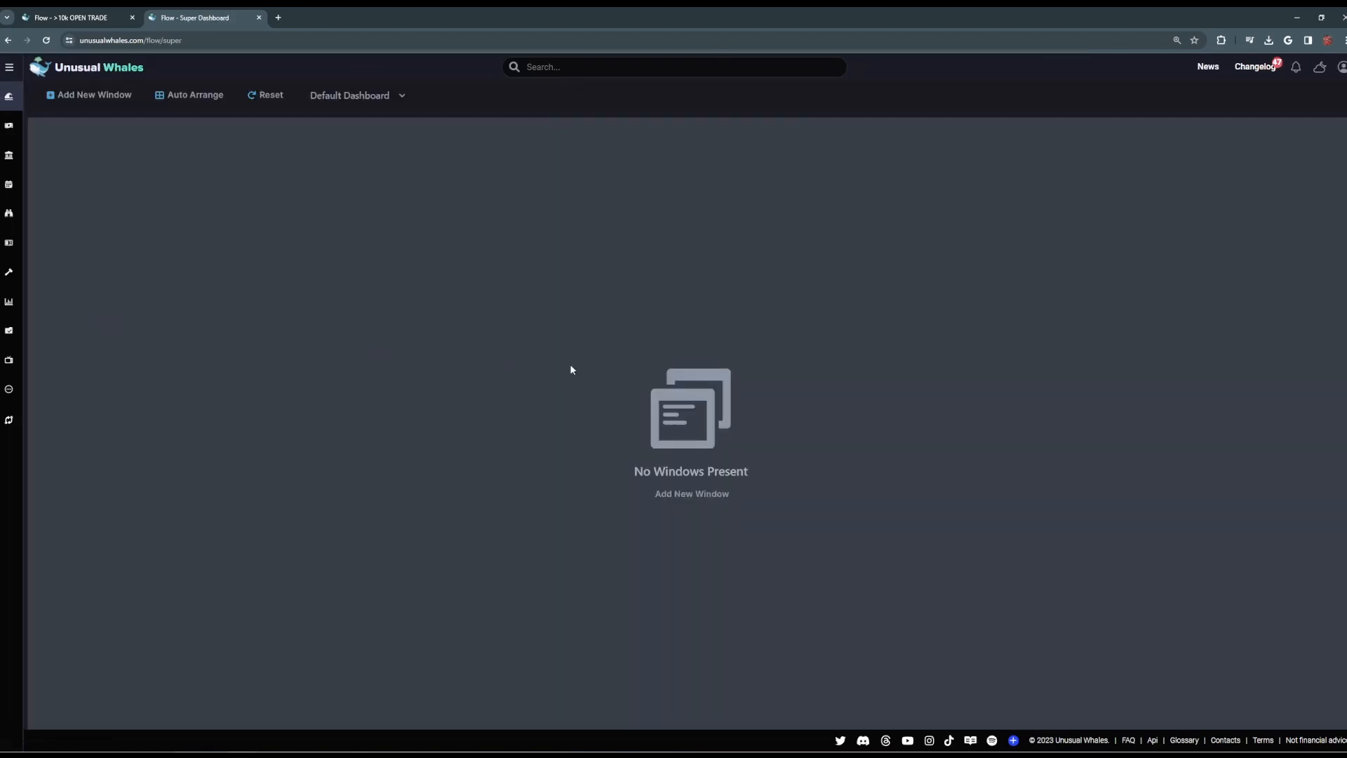
mouse_move(605, 393)
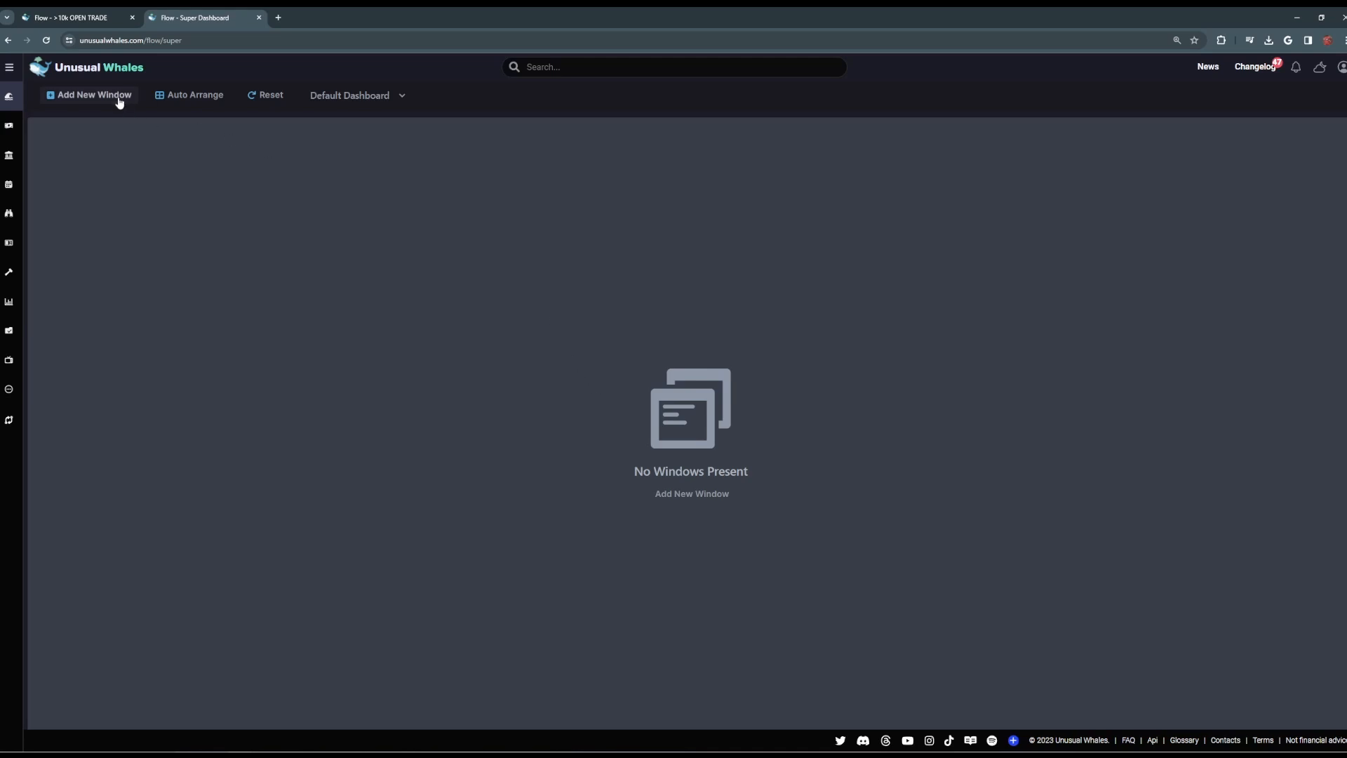
Step: Add a Flow Table window using the URL from the 10k OPEN TRADE tab
left_click(93, 94)
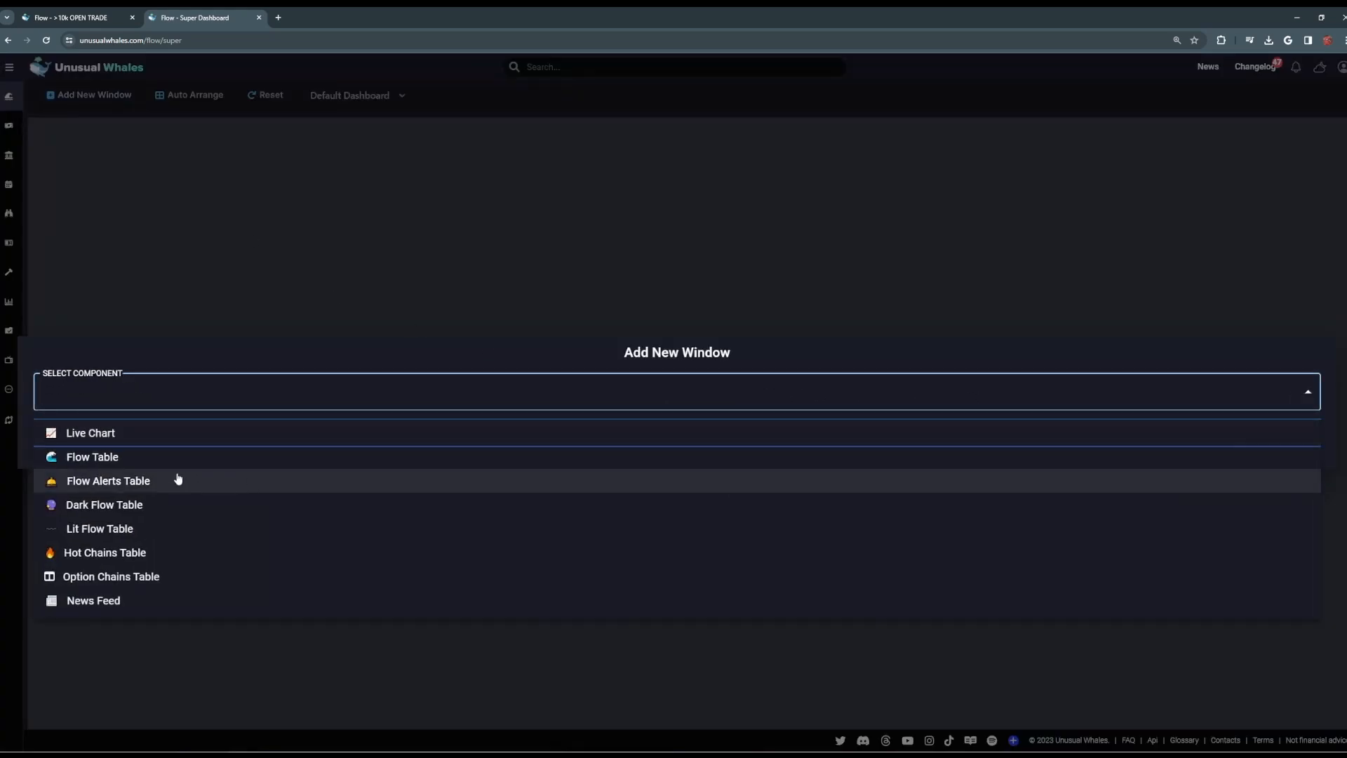
left_click(93, 458)
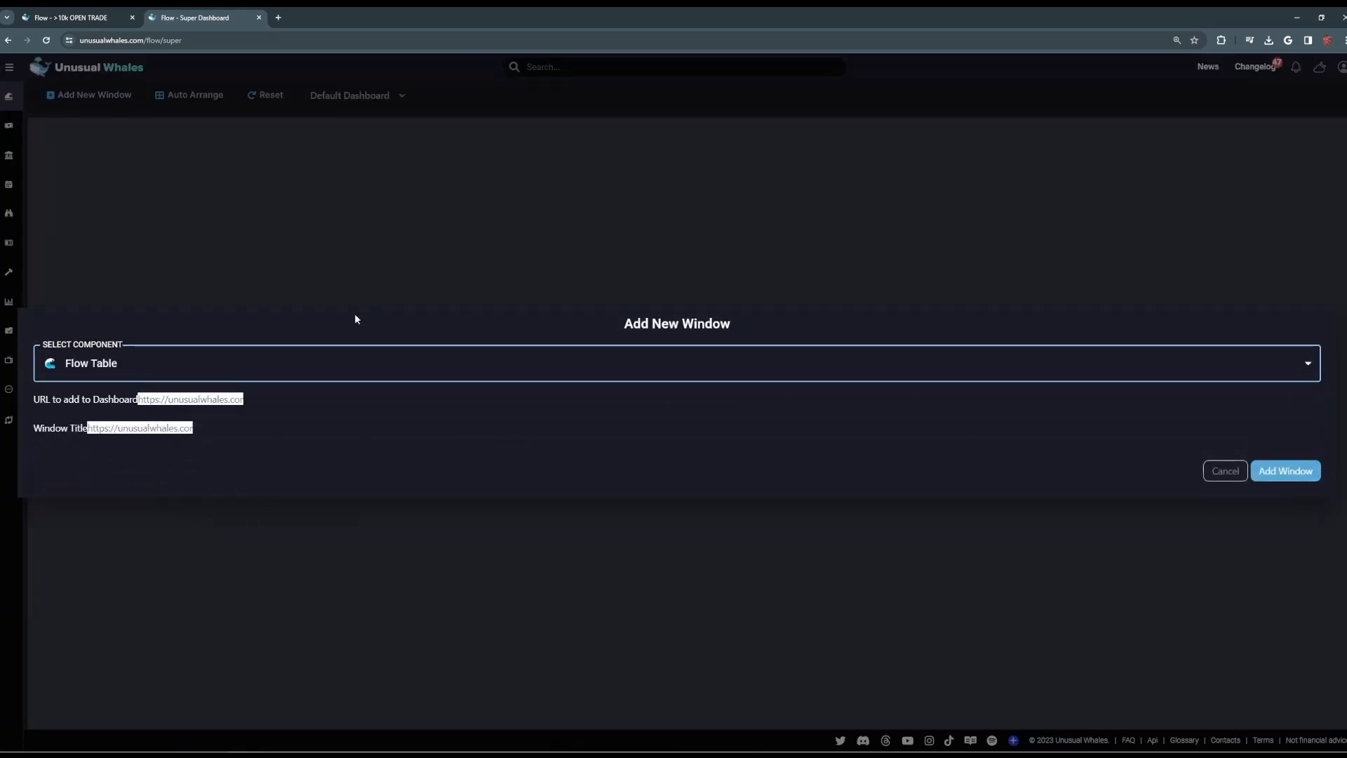
left_click(77, 19)
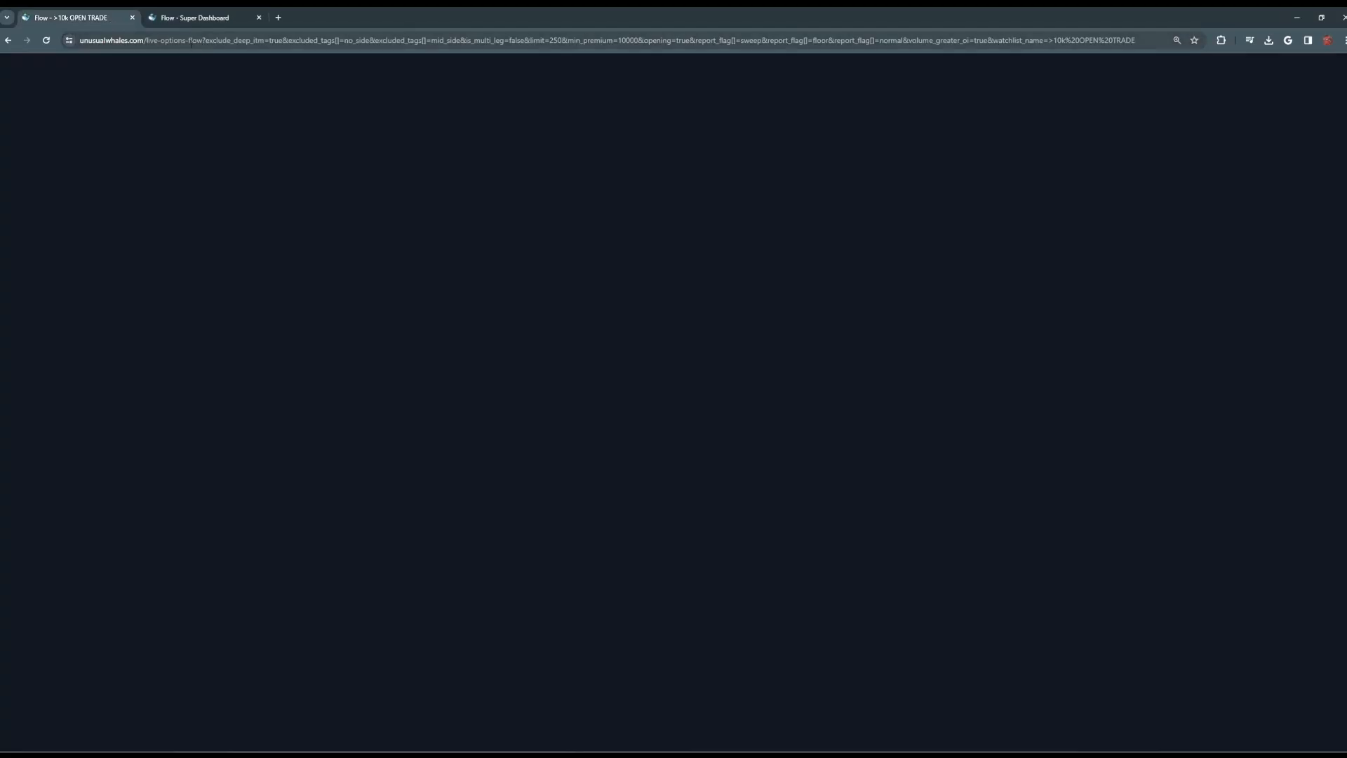
left_click(196, 17)
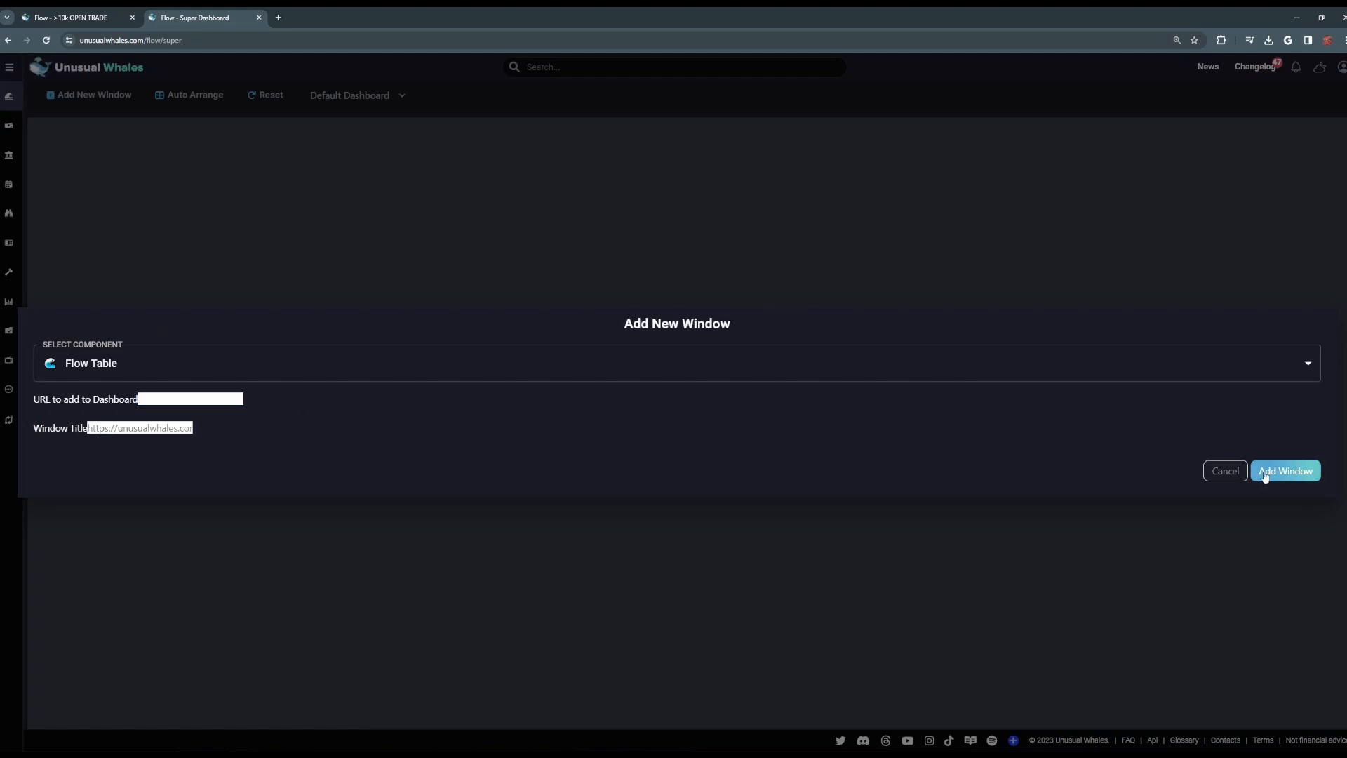
left_click(1285, 471)
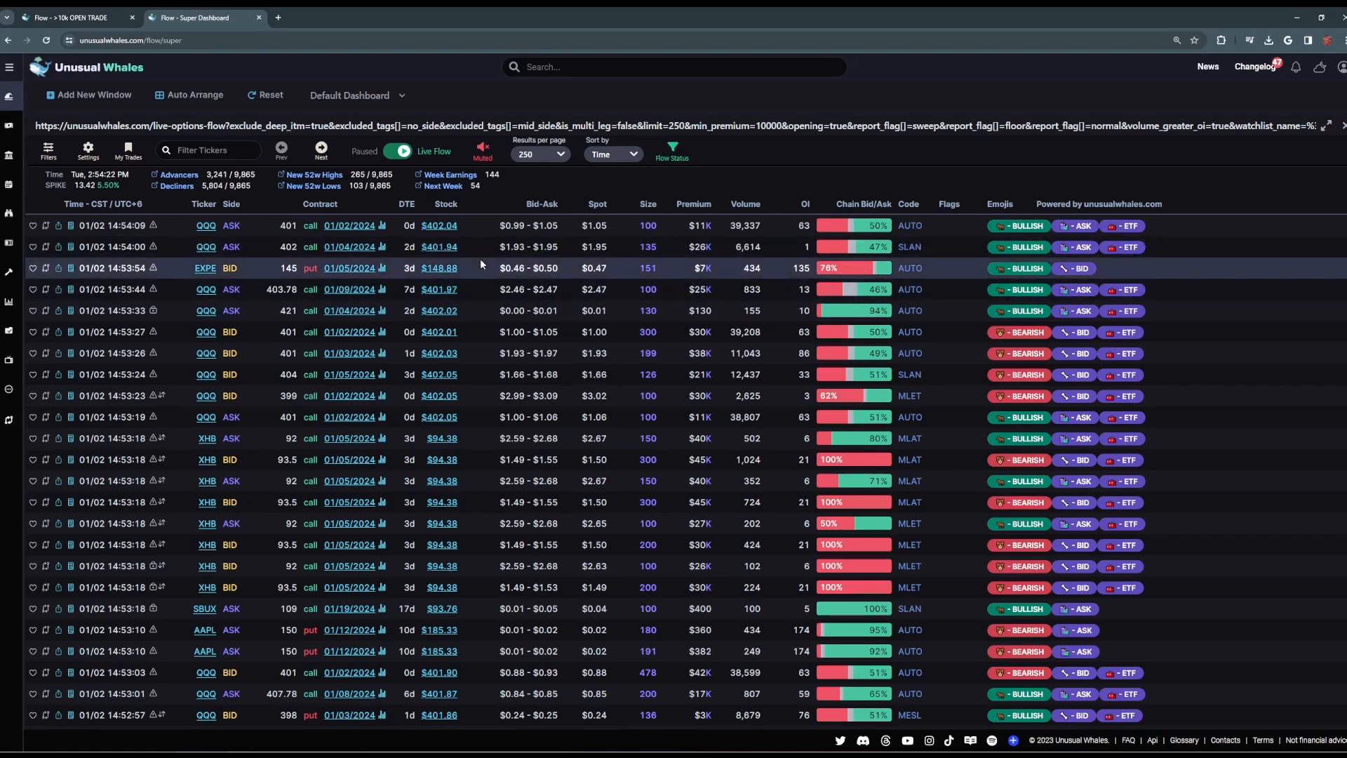
Step: Add a Live Chart window for SPY beside the flow table on the dashboard
left_click(90, 95)
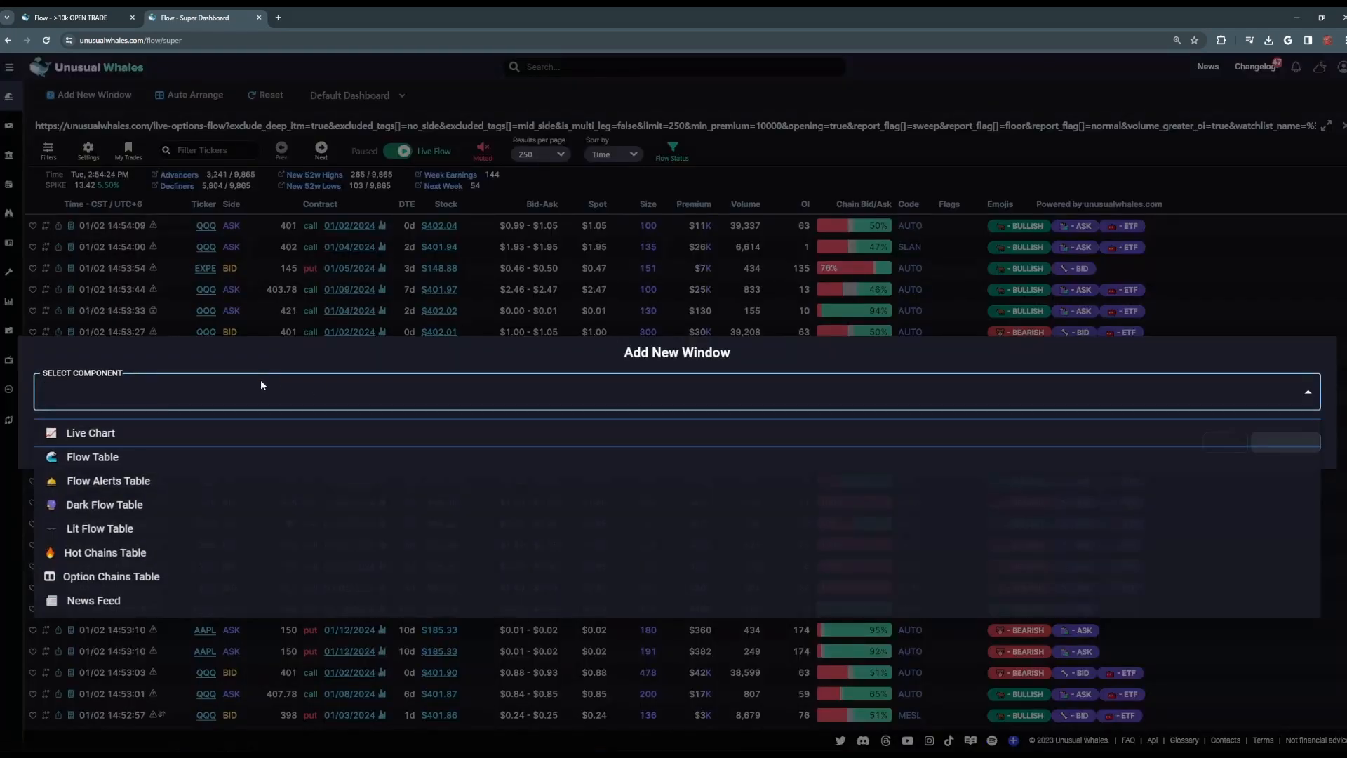
left_click(90, 432)
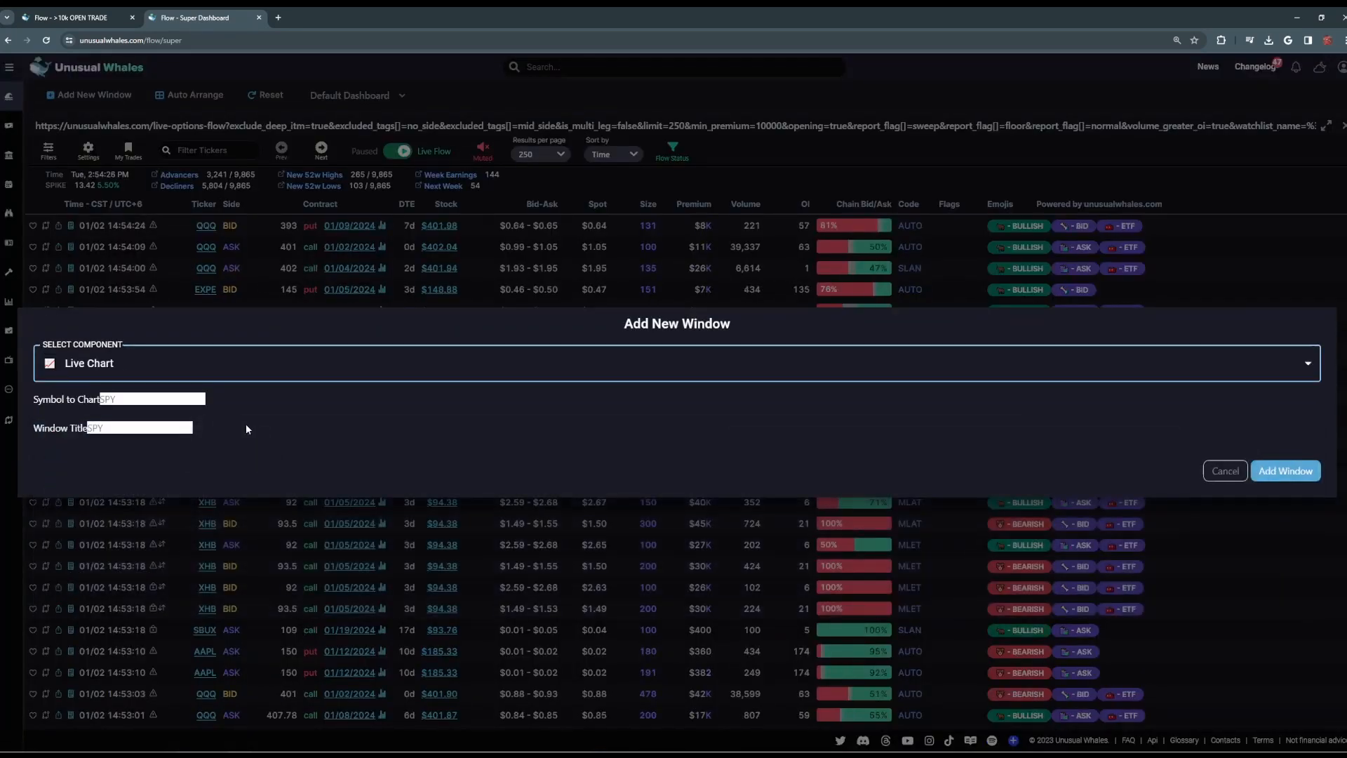
left_click(1285, 471)
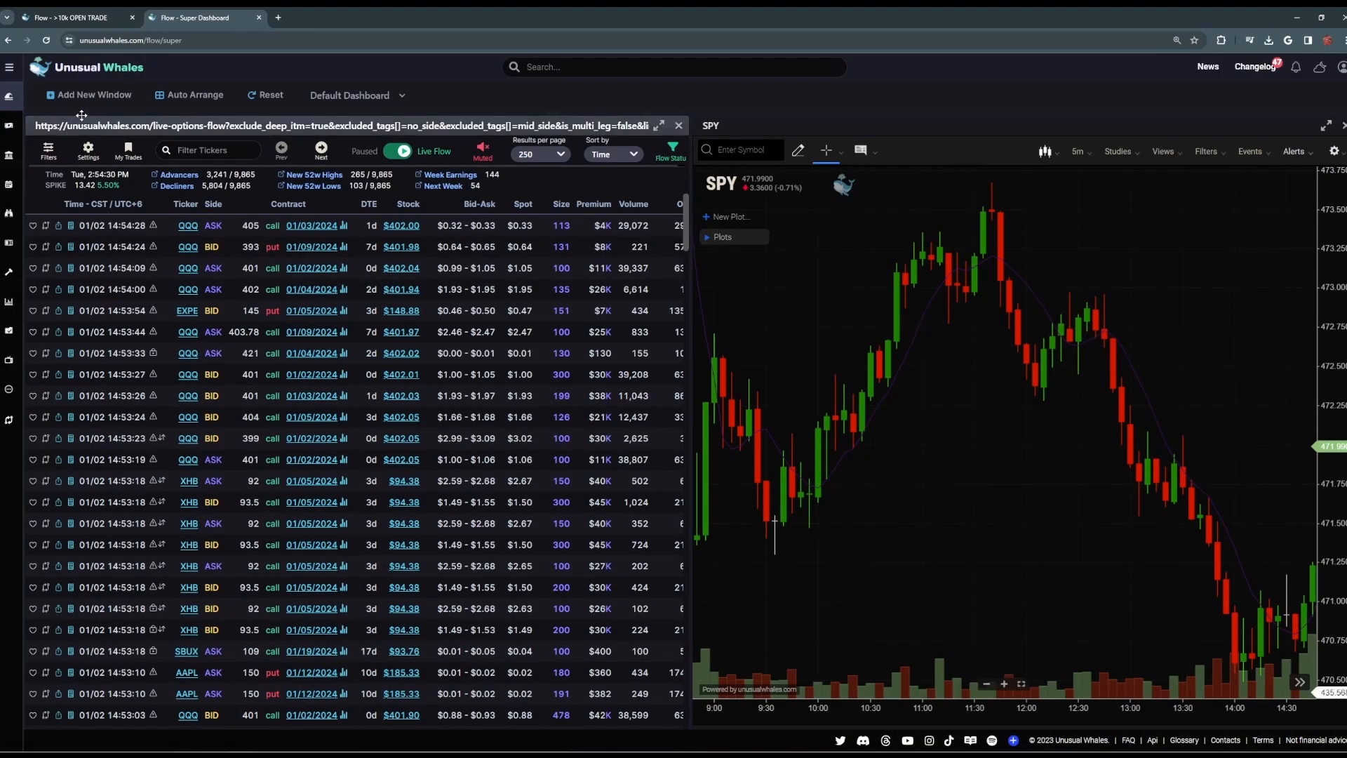
left_click(90, 96)
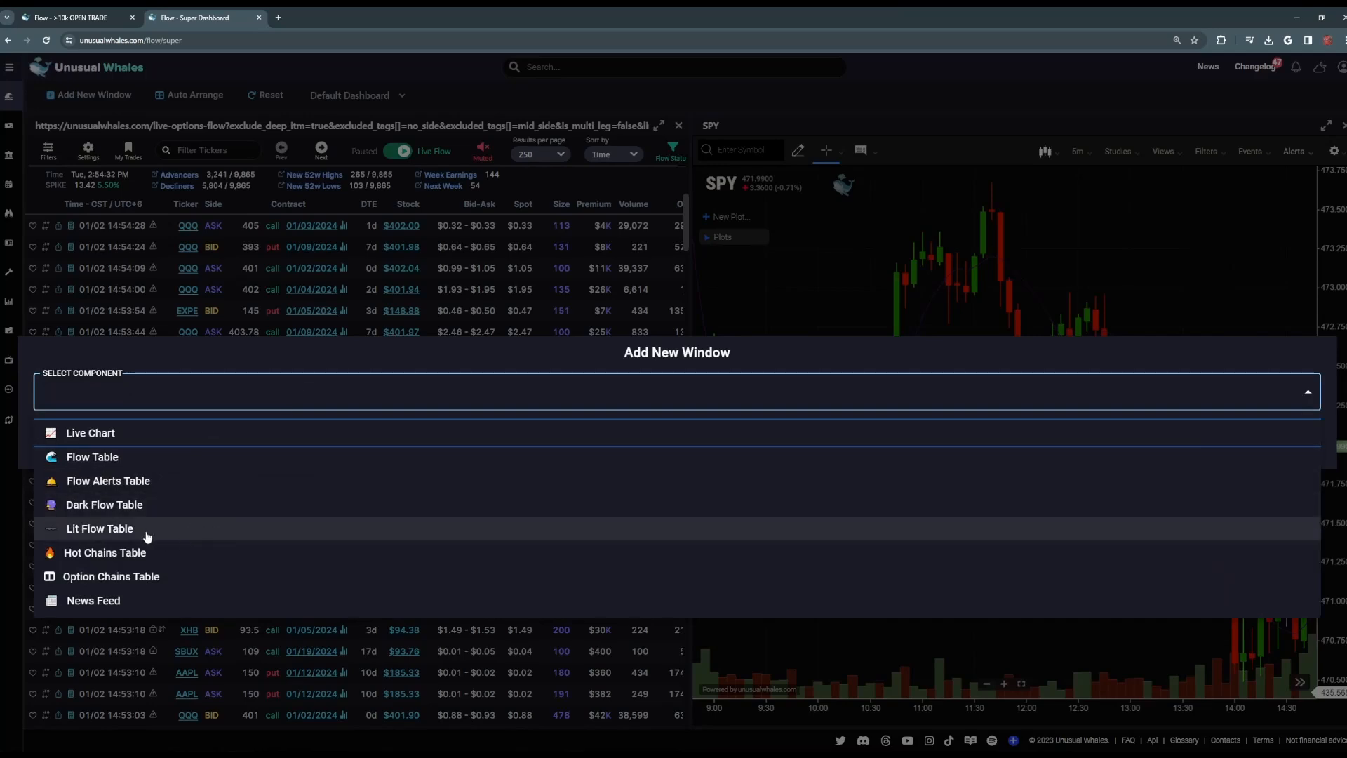
Step: Add a Flow Alerts Table window spanning the top of the dashboard
left_click(108, 480)
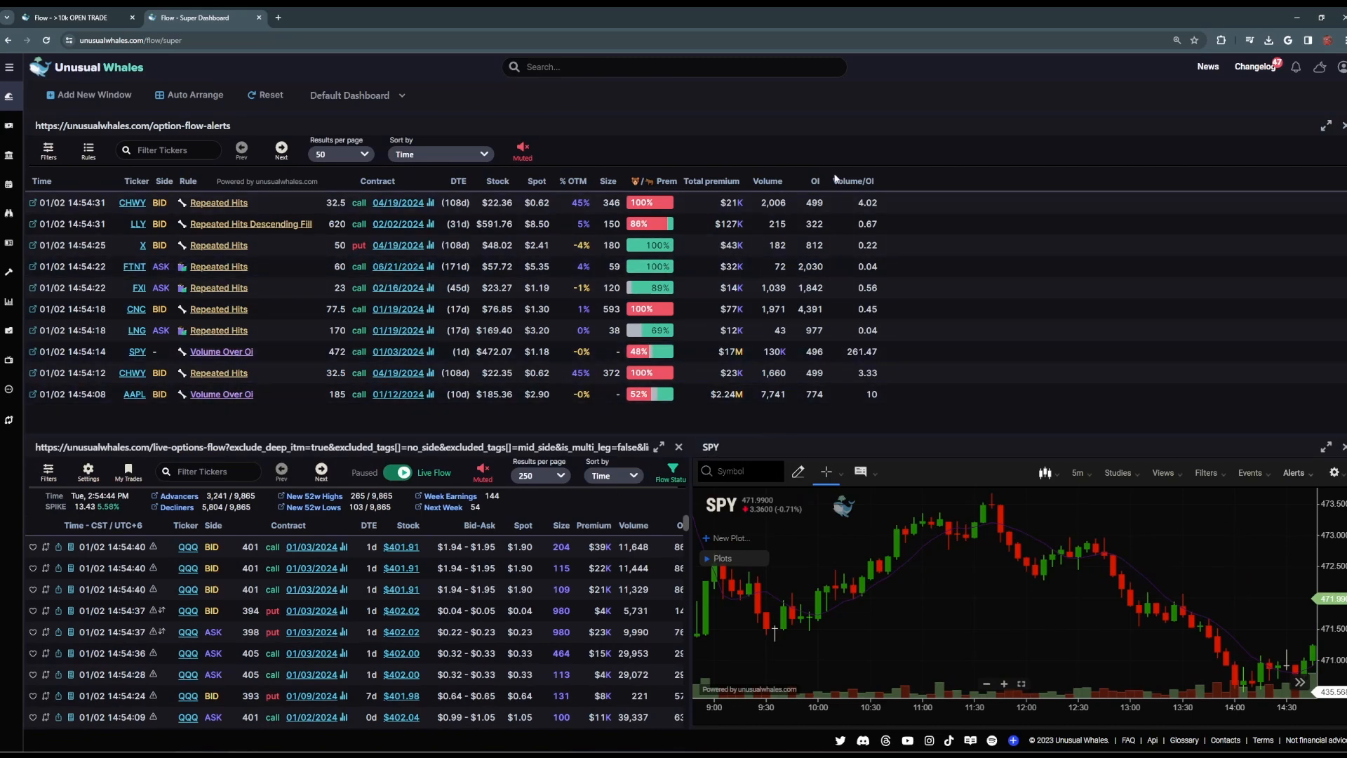
mouse_move(791, 348)
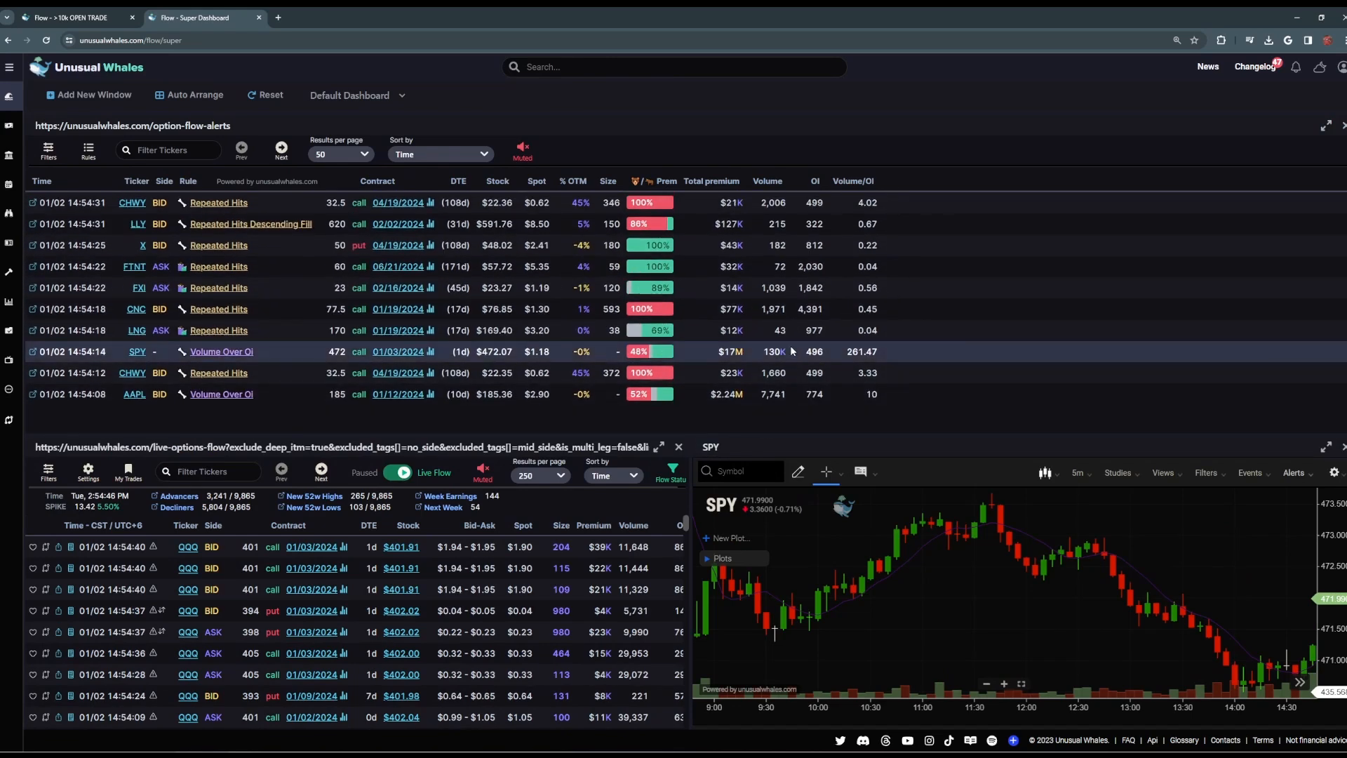